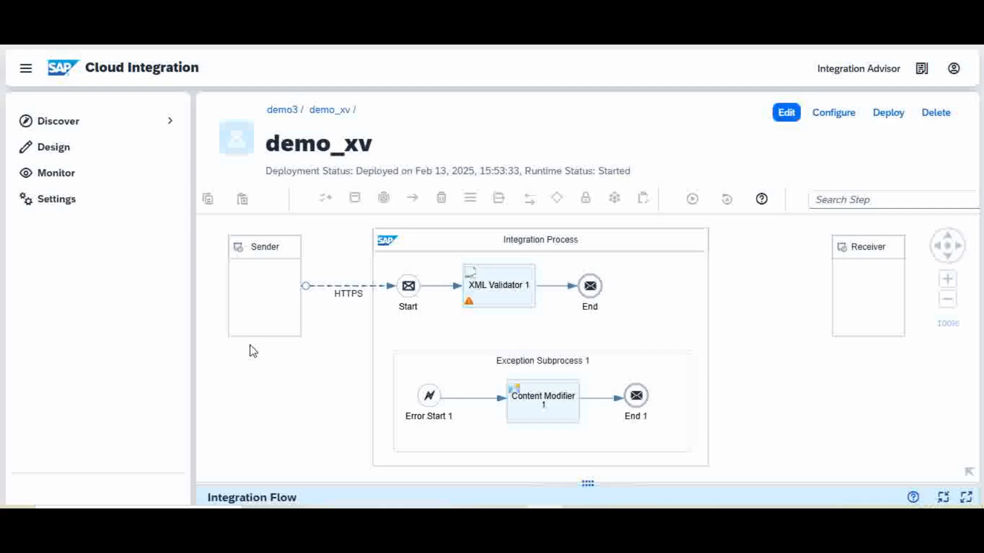
{"action": "mouse_move", "coordinate": [211, 227]}
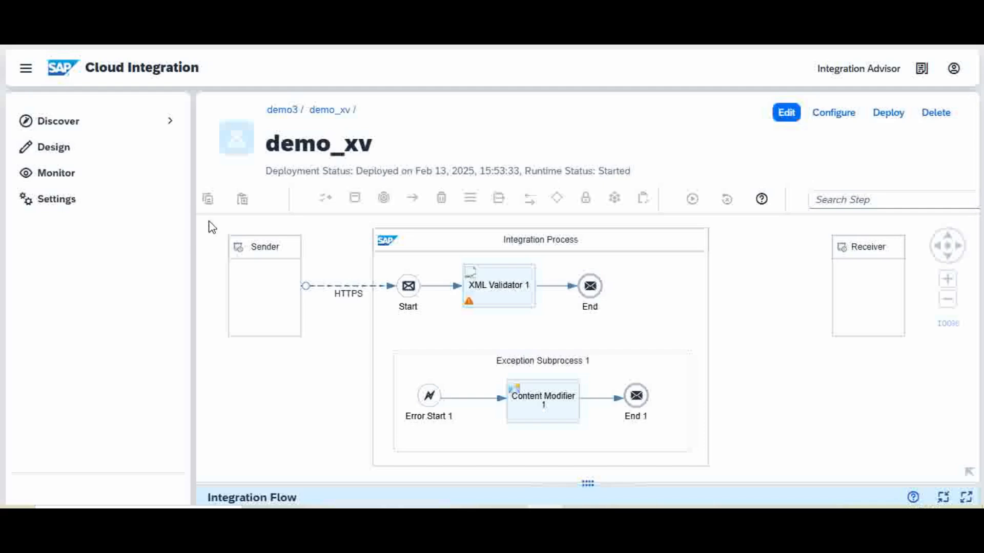
- Leave the flow canvas and bring the sample Tickets XML file into view from line 1
{"action": "left_click", "coordinate": [540, 331]}
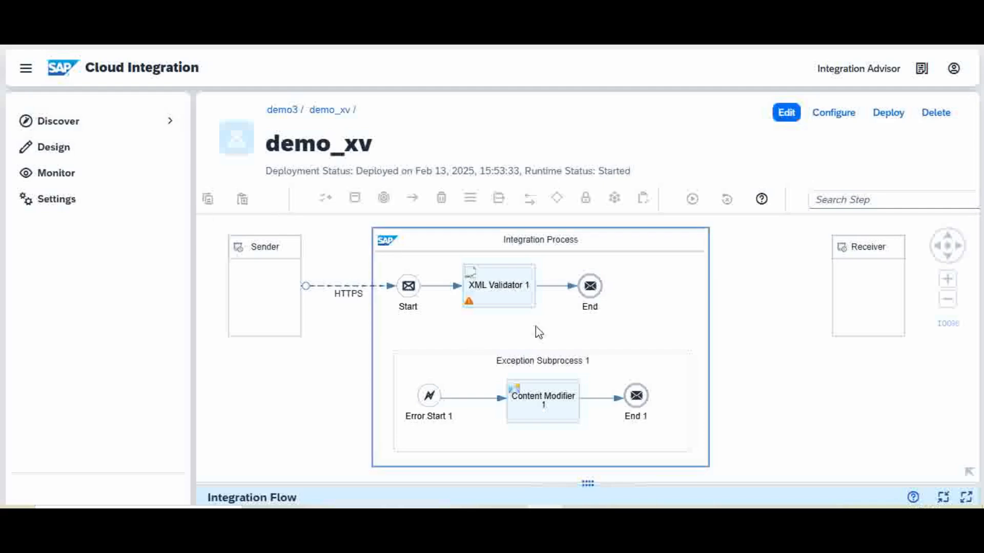
{"action": "left_click", "coordinate": [317, 354]}
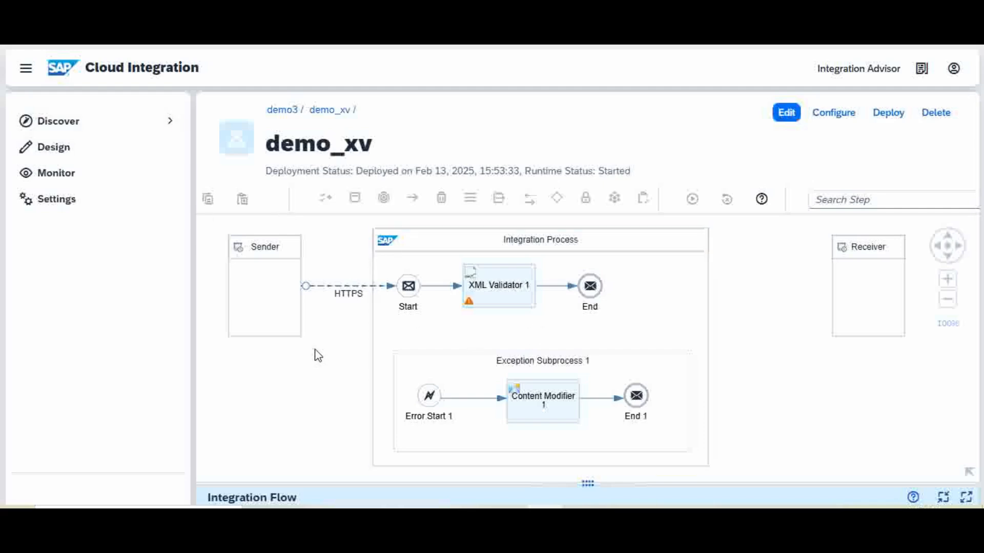
{"action": "left_click", "coordinate": [263, 289]}
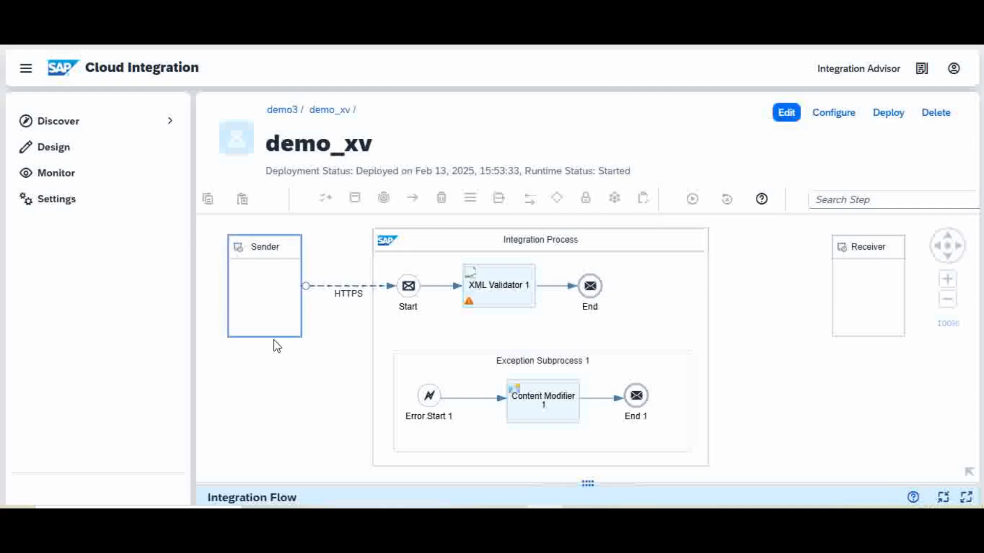
{"action": "mouse_move", "coordinate": [268, 269]}
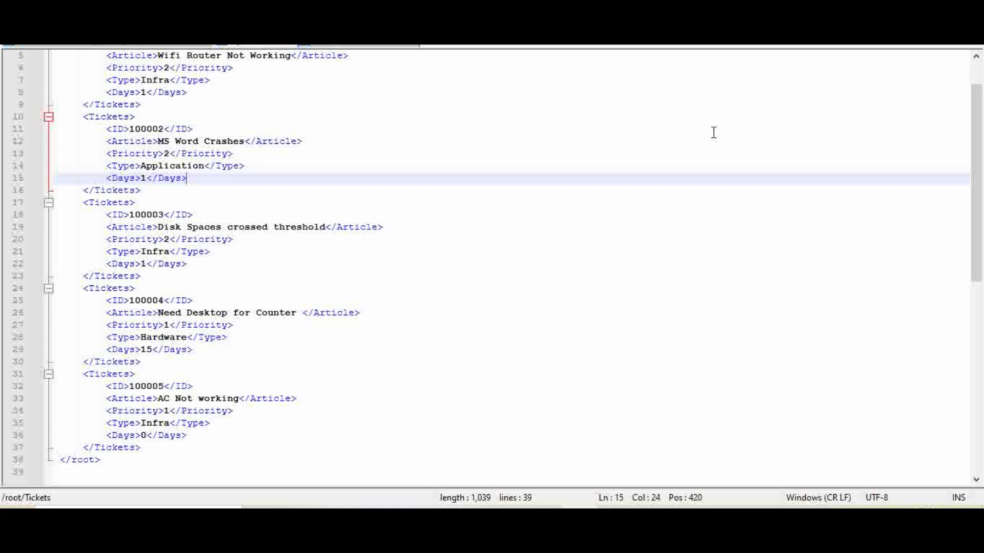
{"action": "scroll", "scroll_direction": "up", "scroll_amount": 3}
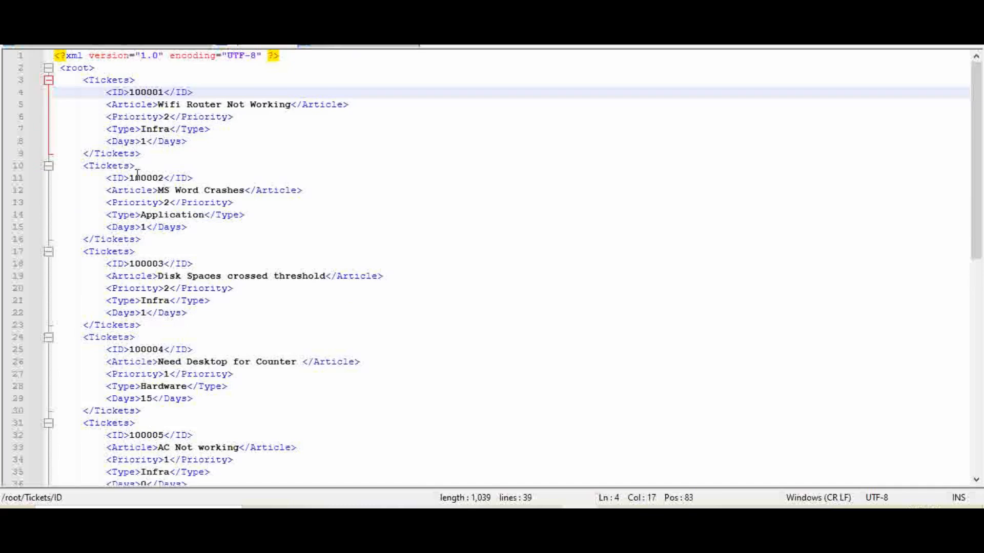
{"action": "left_click", "coordinate": [149, 177]}
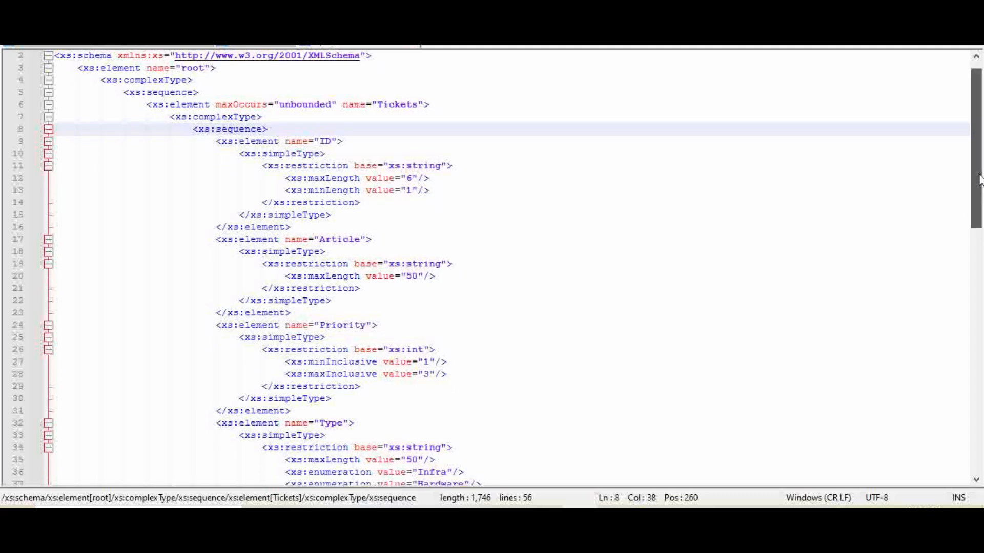
- Scroll the XSD schema to reveal the Type enumeration and the Days 0–15 restriction
{"action": "scroll", "scroll_direction": "down", "scroll_amount": 3}
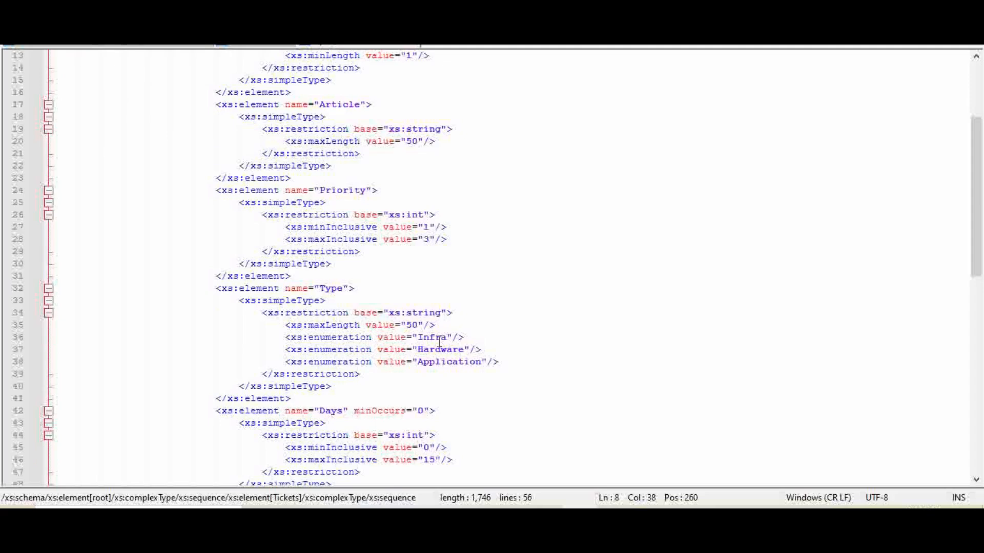
{"action": "mouse_move", "coordinate": [425, 262]}
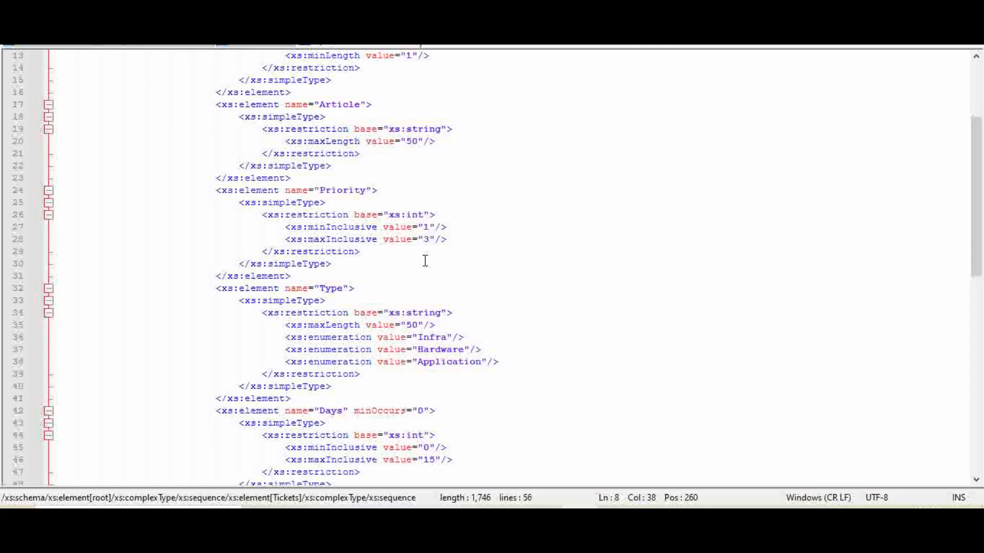
{"action": "mouse_move", "coordinate": [240, 293]}
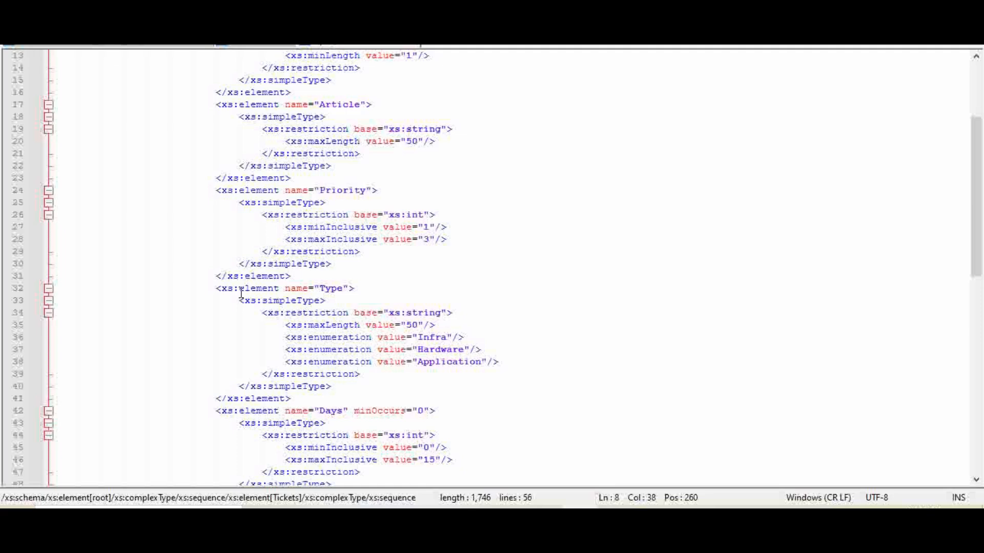
{"action": "mouse_move", "coordinate": [414, 277]}
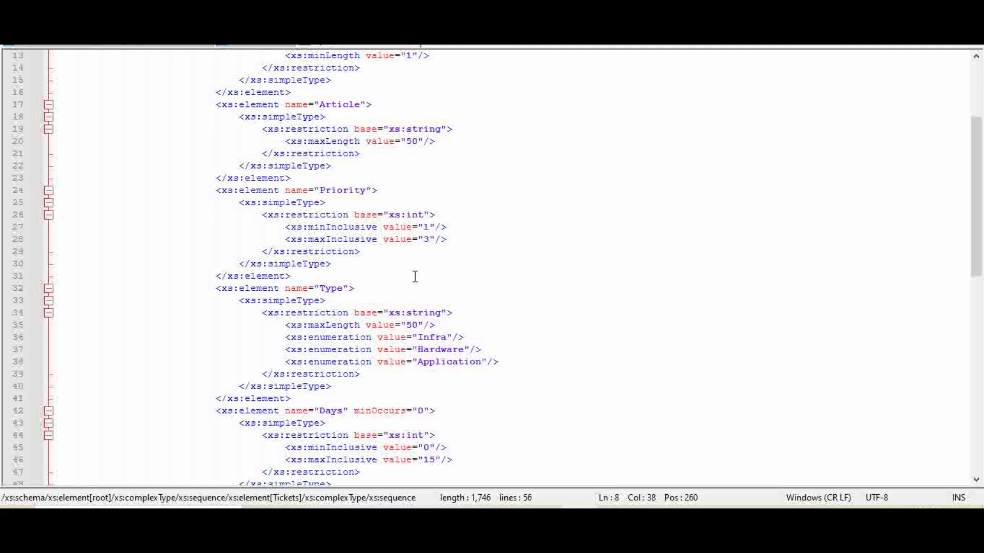
{"action": "mouse_move", "coordinate": [484, 117]}
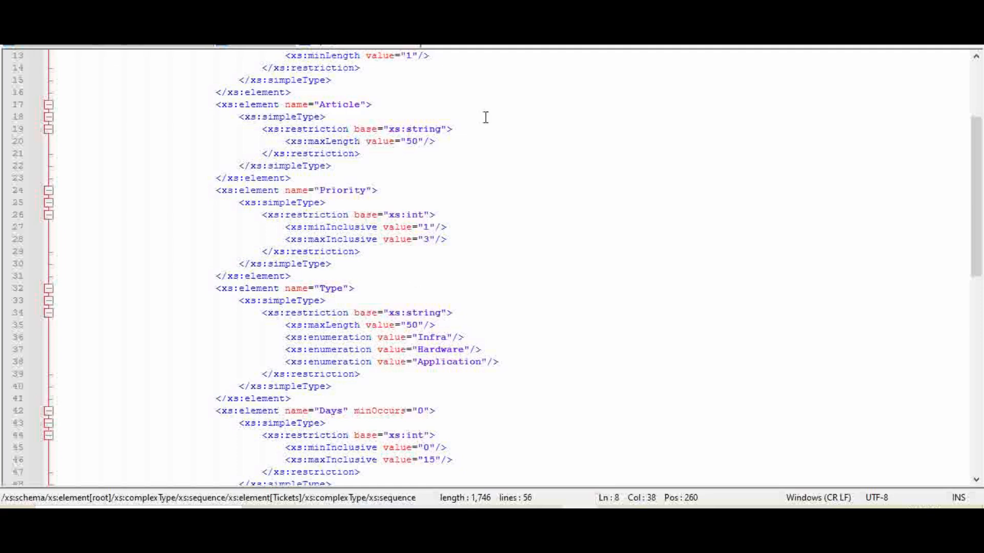
{"action": "mouse_move", "coordinate": [407, 134]}
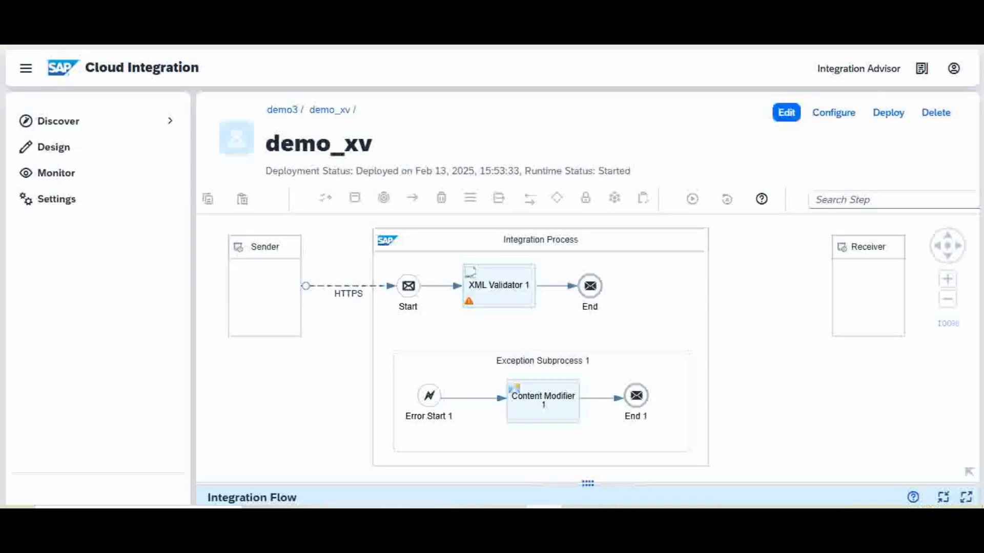
{"action": "mouse_move", "coordinate": [24, 68]}
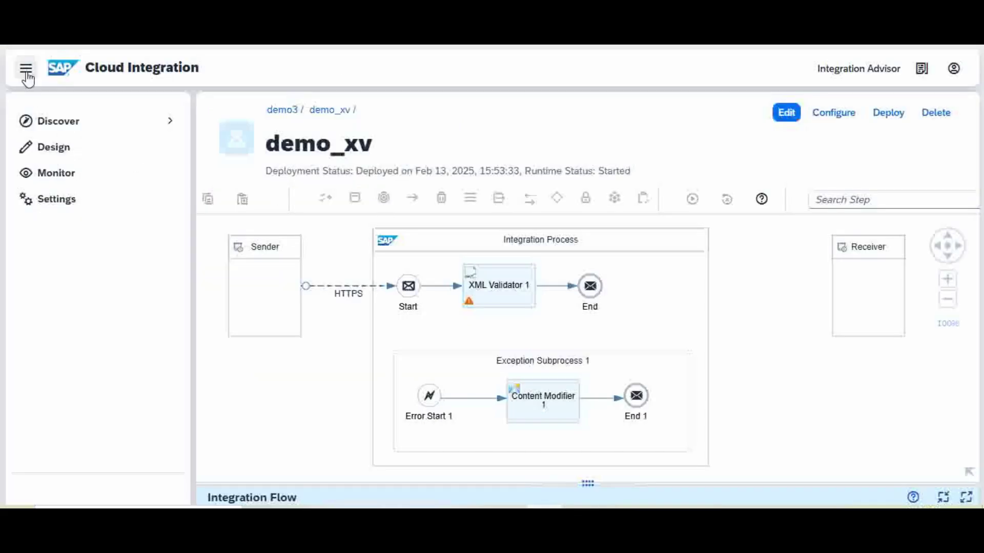
- Hide the navigation menu and display the XML Validator 1 step's properties
{"action": "left_click", "coordinate": [26, 68]}
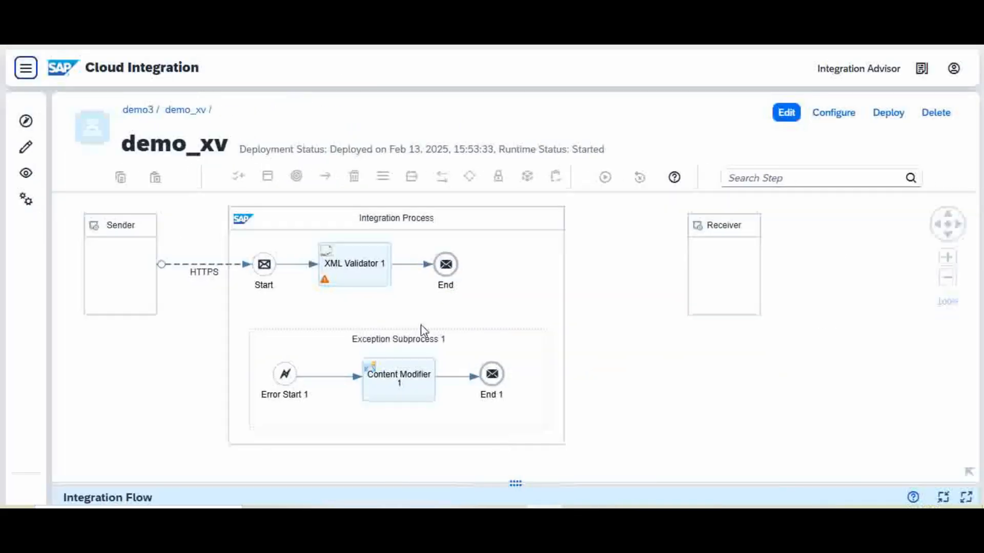
{"action": "left_click", "coordinate": [354, 263]}
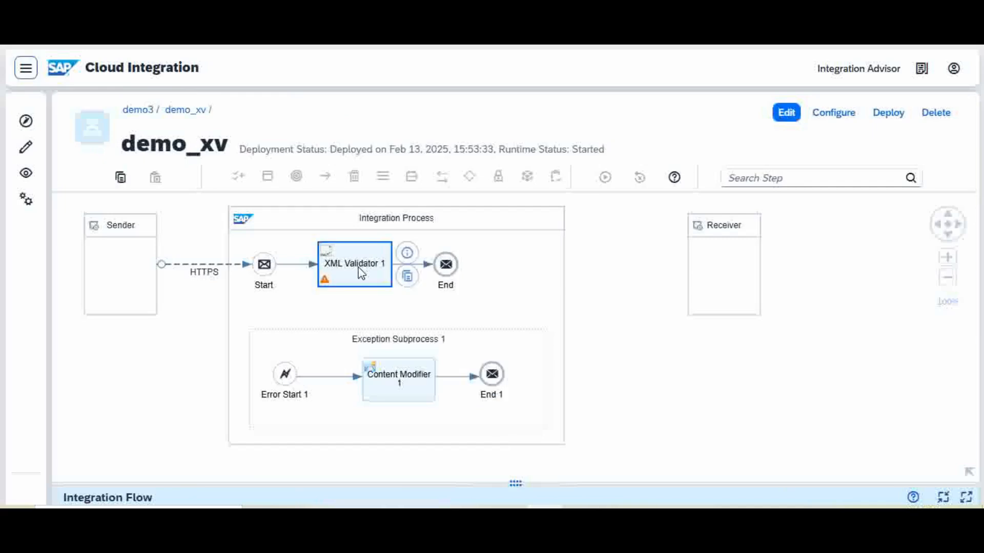
{"action": "left_click", "coordinate": [353, 263]}
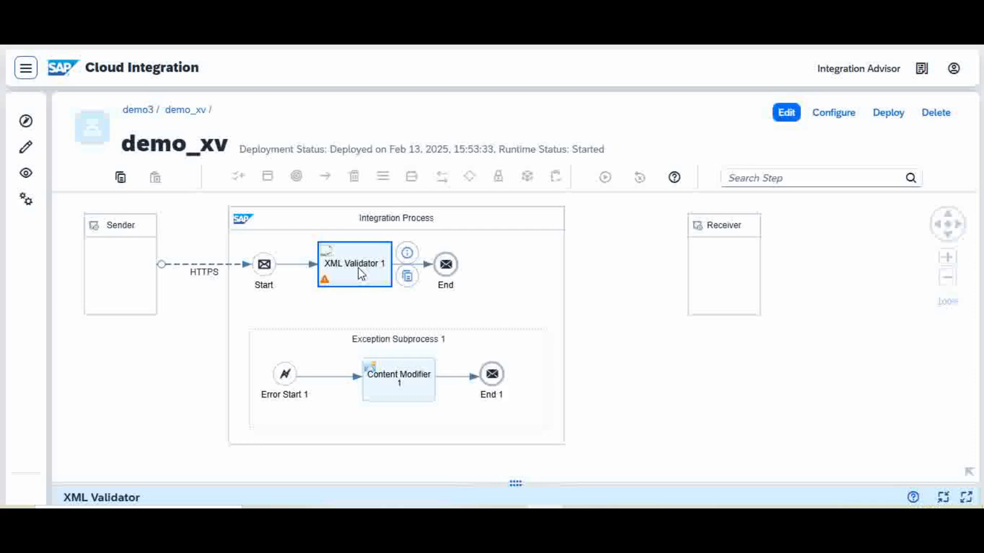
{"action": "mouse_move", "coordinate": [513, 263]}
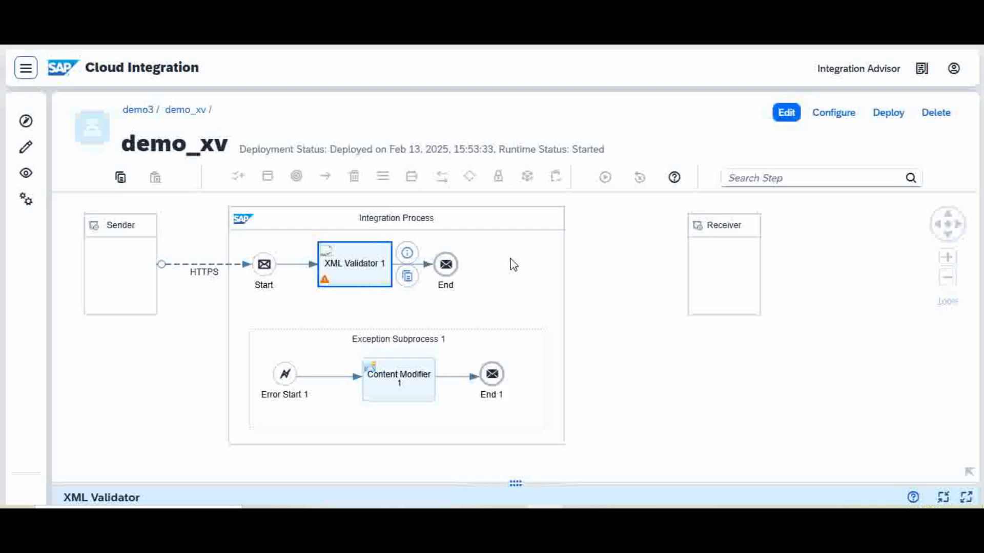
{"action": "mouse_move", "coordinate": [607, 486]}
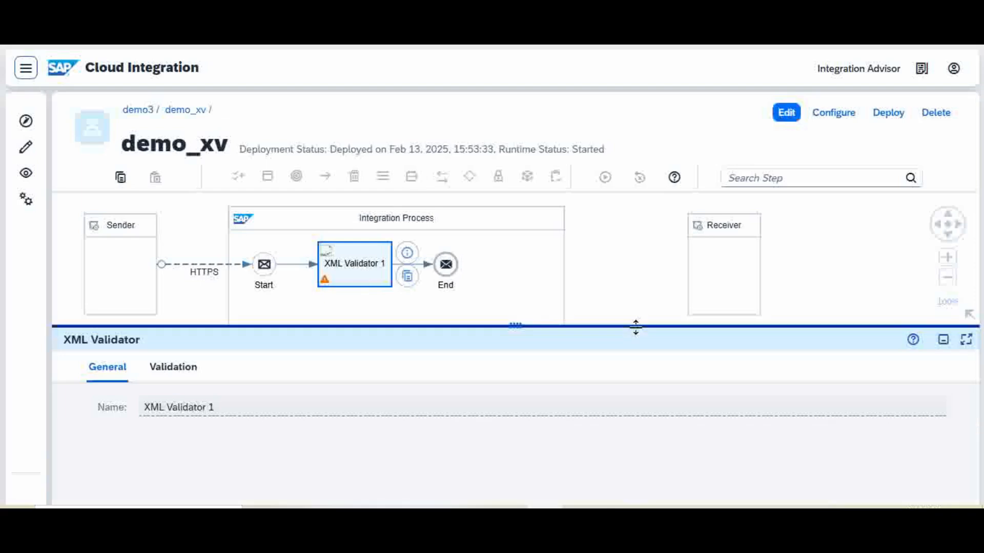
{"action": "mouse_move", "coordinate": [172, 367]}
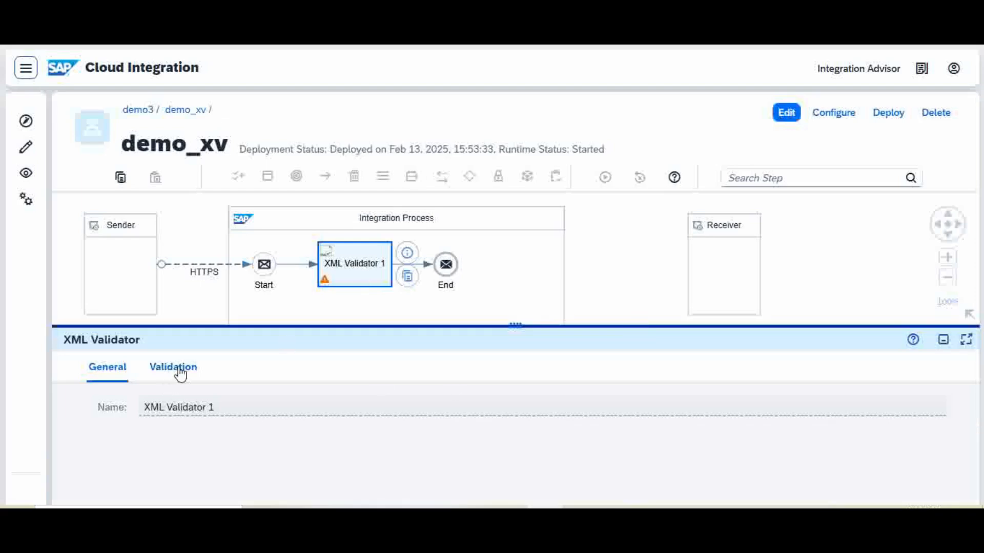
{"action": "mouse_move", "coordinate": [358, 263]}
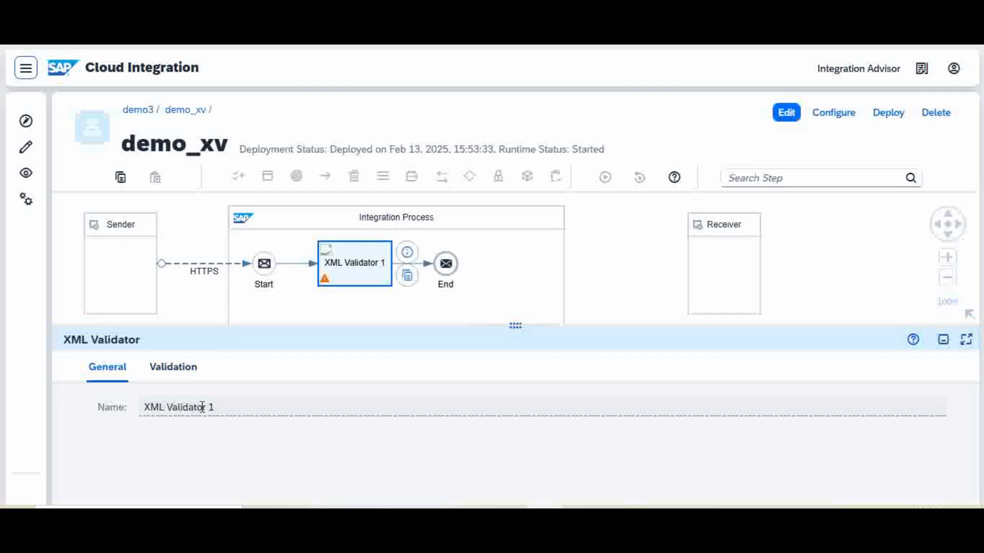
- Show the Validation settings with schema /xsd/input_validation.xsd and exception prevention unchecked
{"action": "left_click", "coordinate": [173, 367]}
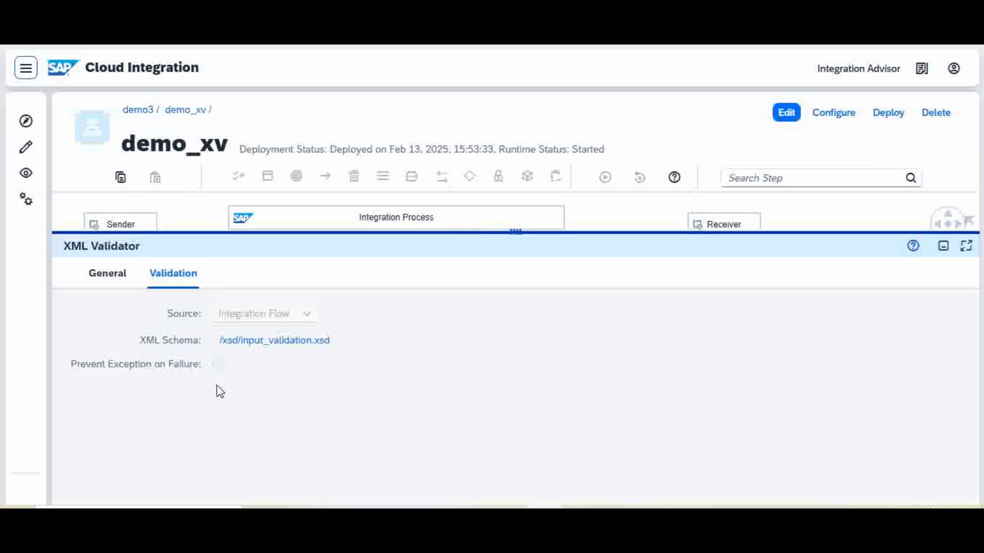
{"action": "mouse_move", "coordinate": [231, 387]}
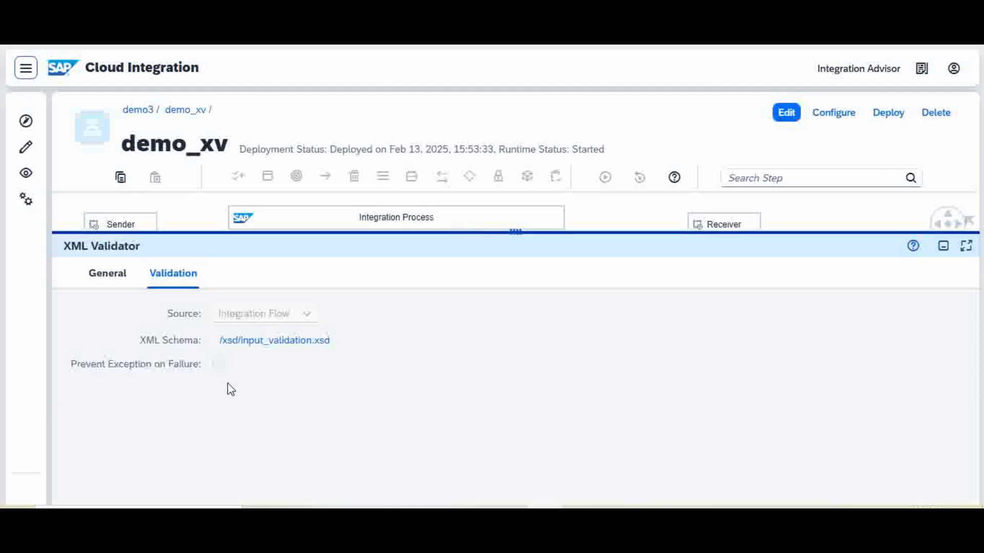
{"action": "mouse_move", "coordinate": [87, 388]}
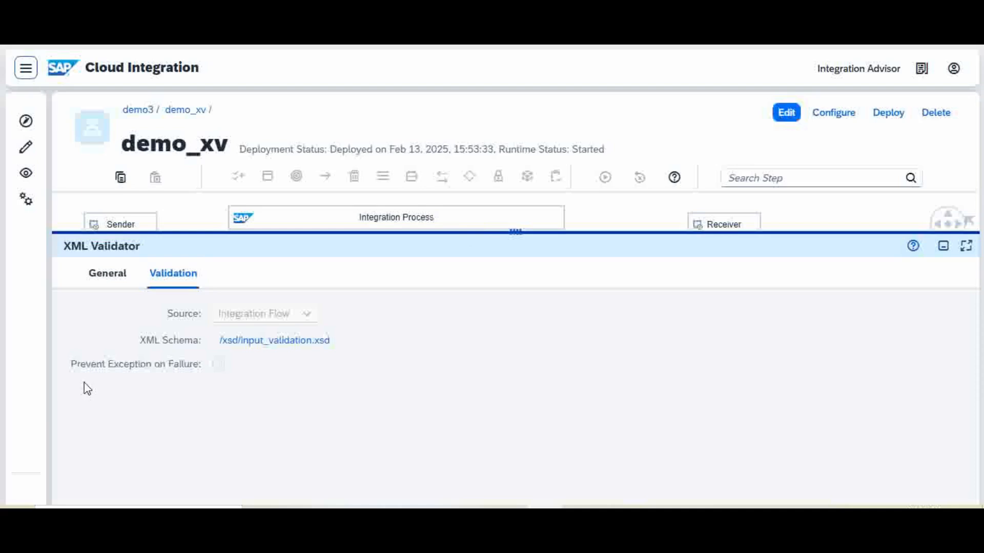
{"action": "mouse_move", "coordinate": [167, 376]}
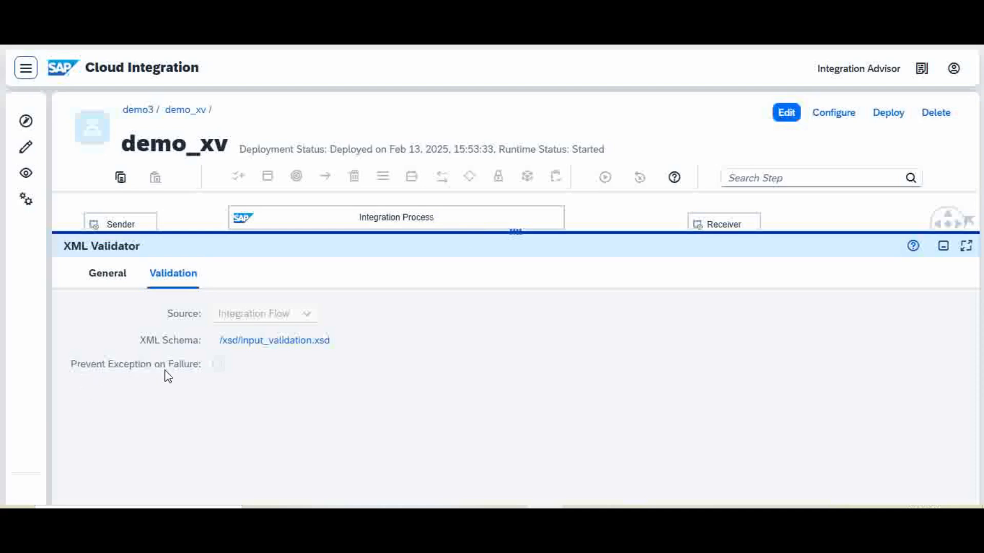
{"action": "mouse_move", "coordinate": [149, 365]}
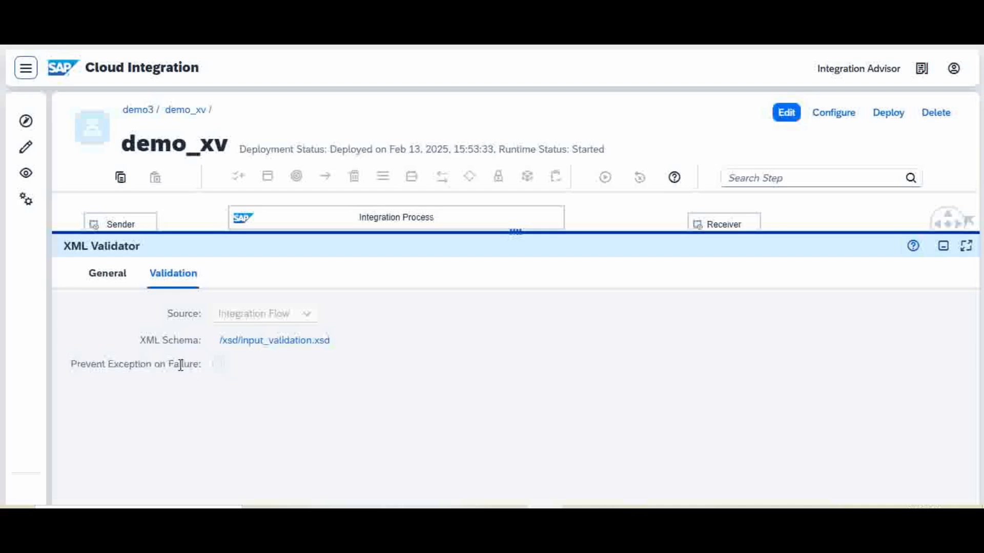
{"action": "mouse_move", "coordinate": [374, 230]}
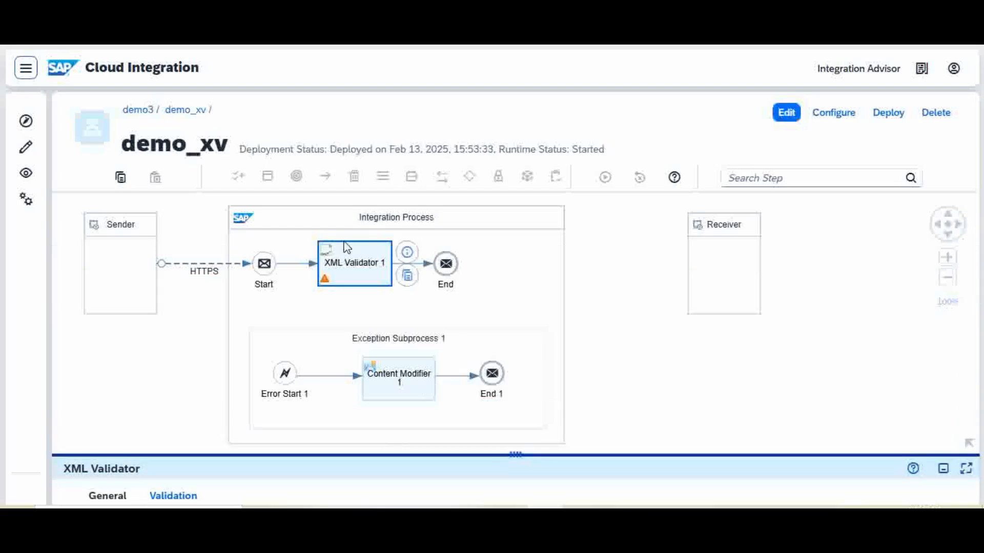
{"action": "mouse_move", "coordinate": [388, 235]}
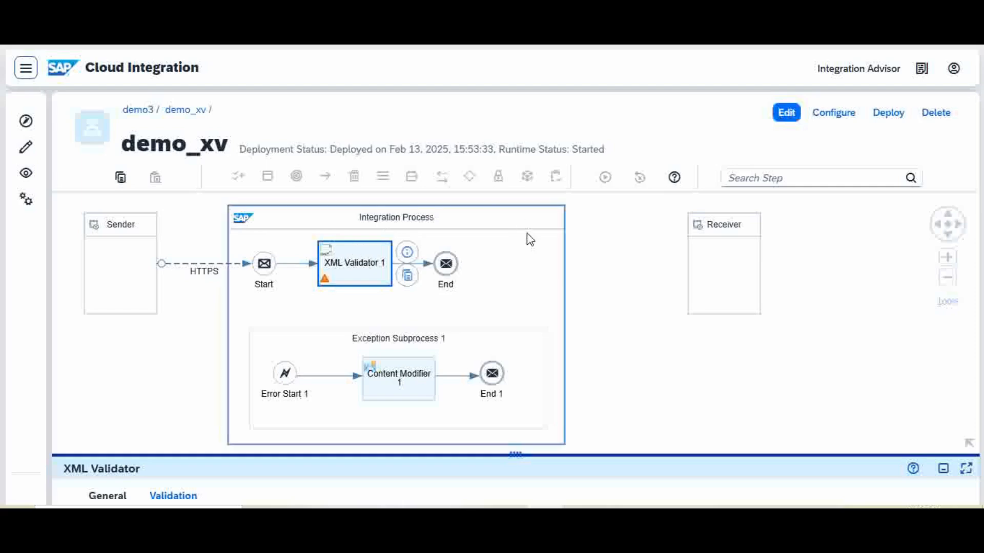
{"action": "mouse_move", "coordinate": [450, 363]}
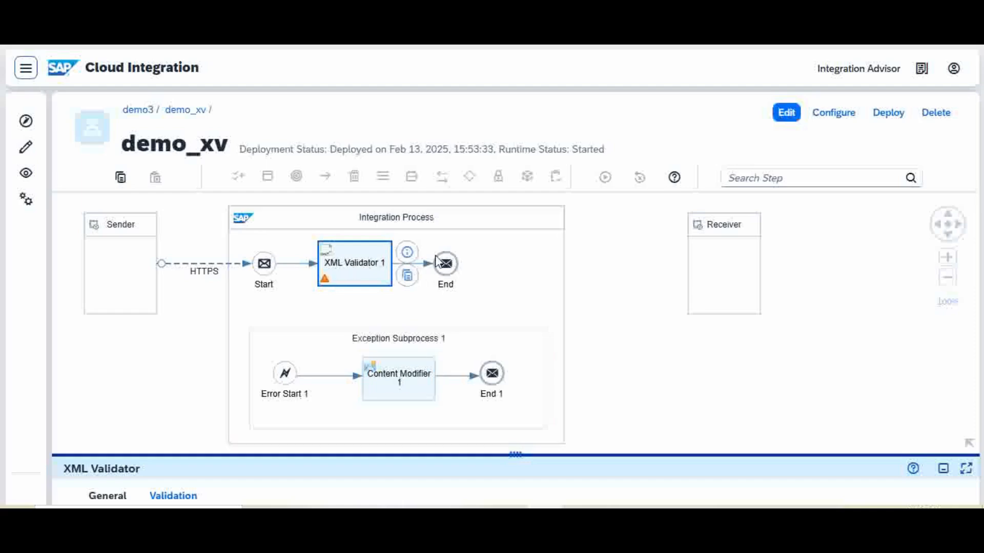
{"action": "mouse_move", "coordinate": [491, 261]}
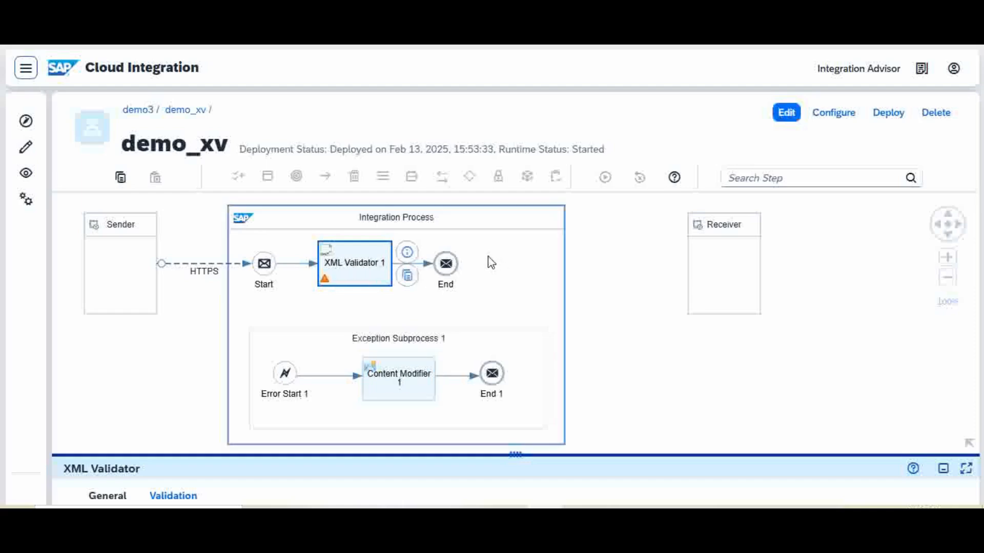
{"action": "mouse_move", "coordinate": [524, 411]}
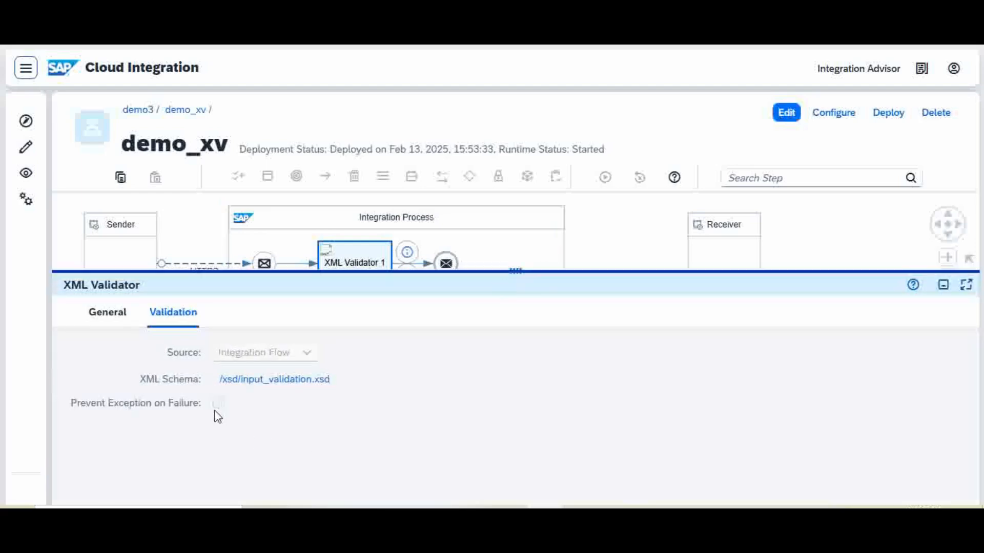
{"action": "mouse_move", "coordinate": [203, 416]}
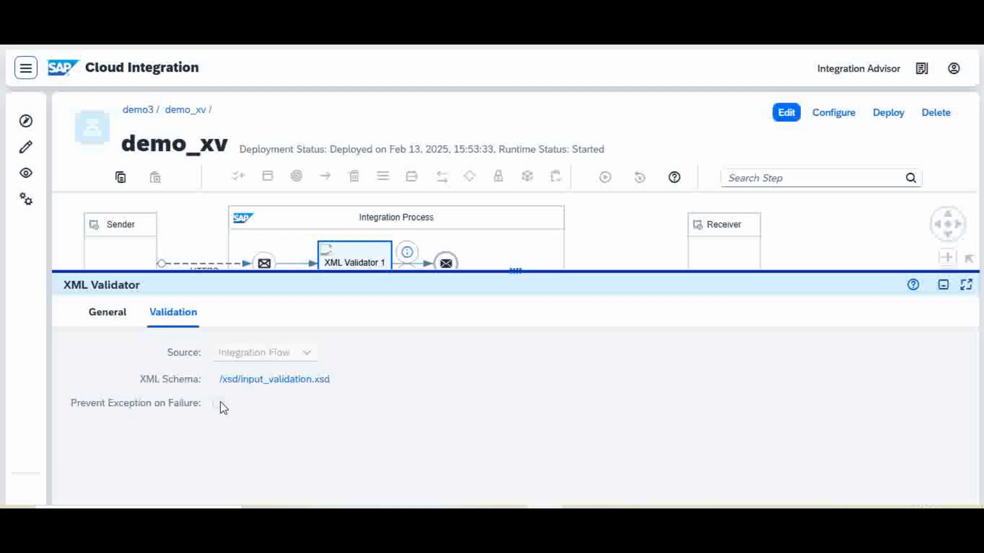
{"action": "mouse_move", "coordinate": [483, 282]}
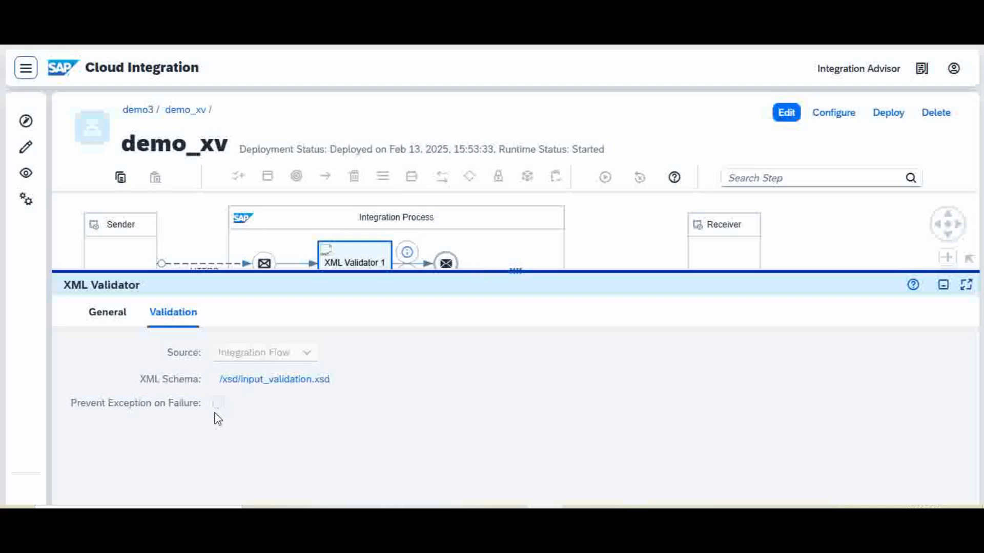
{"action": "mouse_move", "coordinate": [224, 403]}
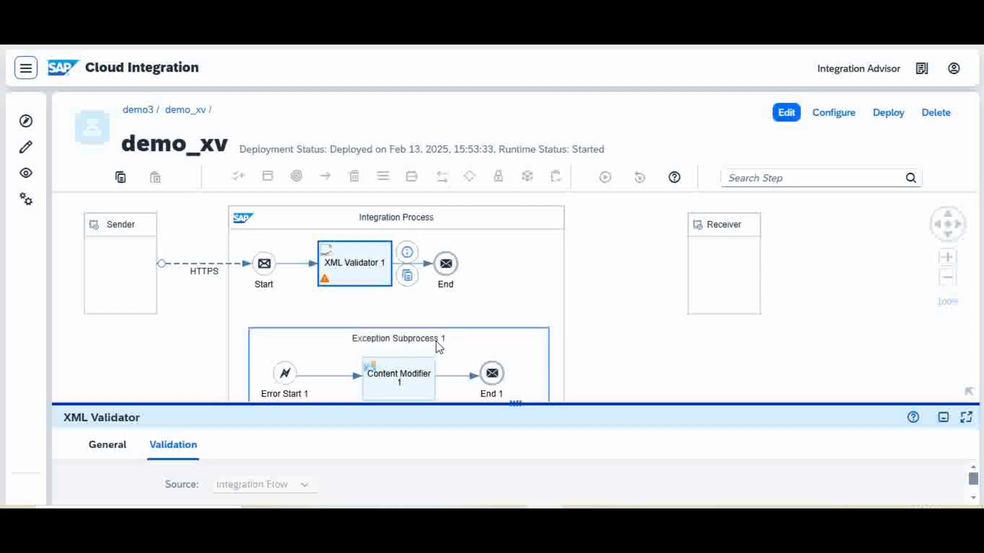
{"action": "mouse_move", "coordinate": [444, 351]}
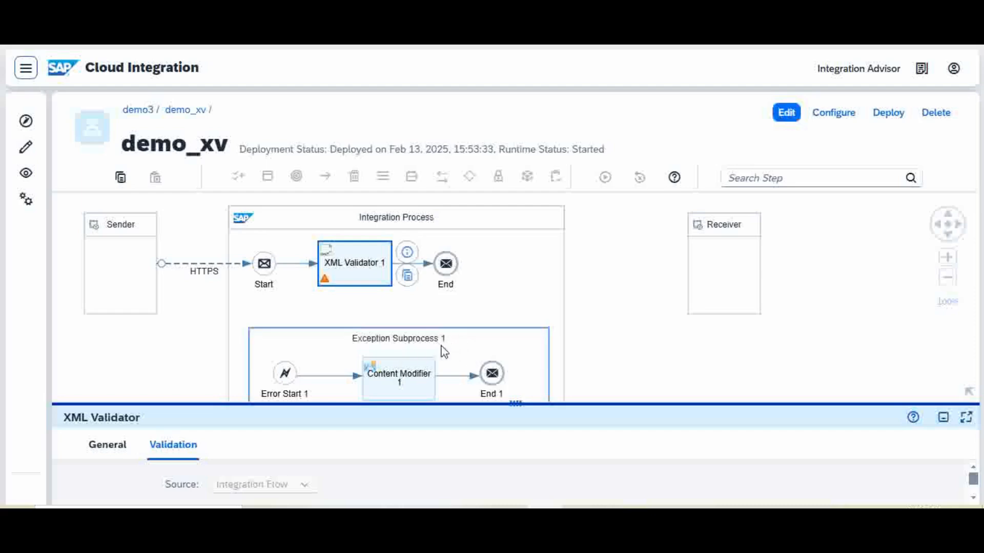
{"action": "mouse_move", "coordinate": [463, 368]}
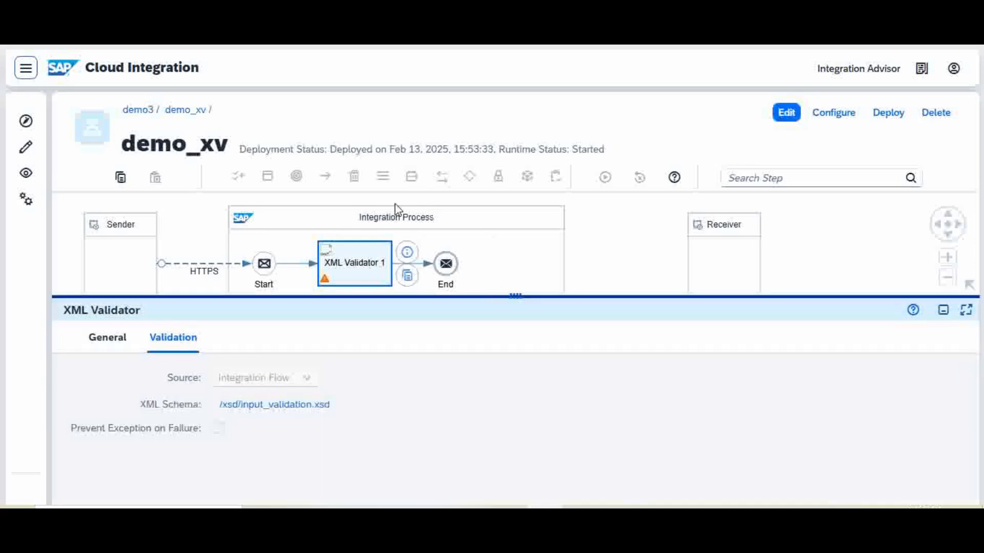
{"action": "mouse_move", "coordinate": [777, 135]}
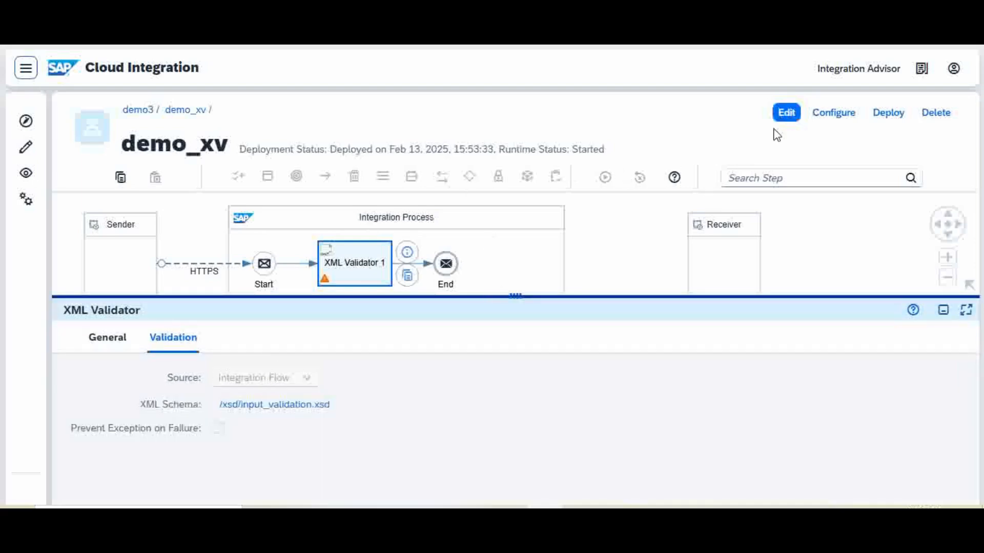
{"action": "mouse_move", "coordinate": [219, 443]}
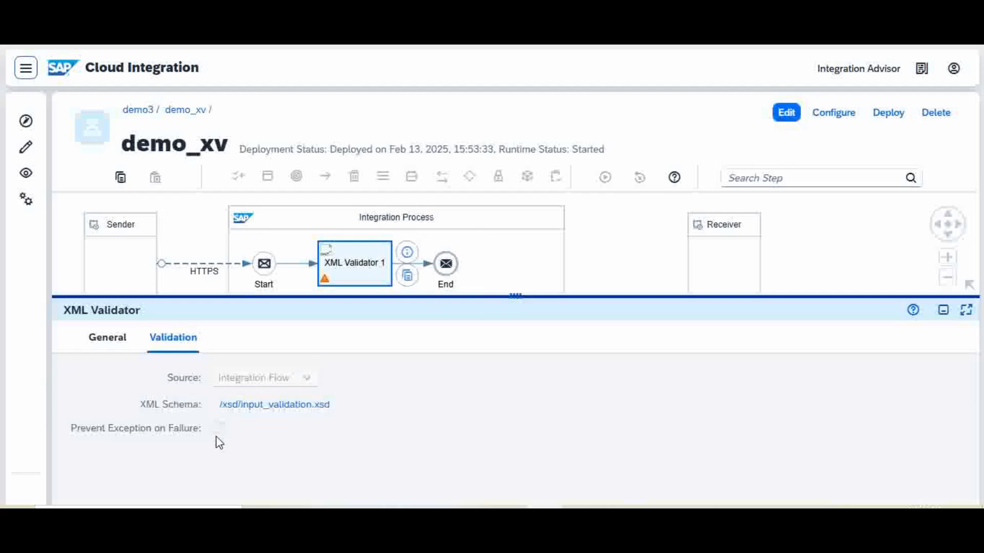
{"action": "mouse_move", "coordinate": [225, 437]}
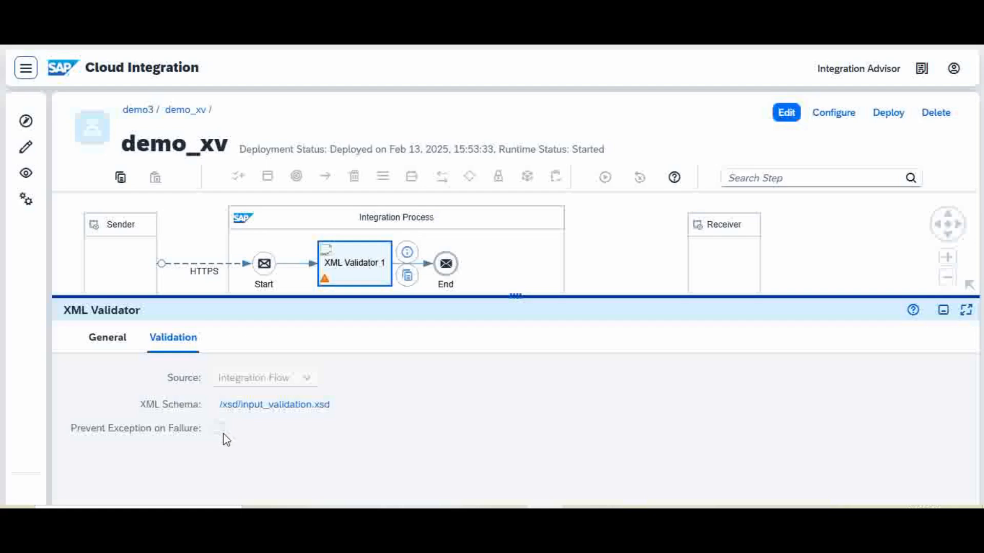
{"action": "mouse_move", "coordinate": [218, 435]}
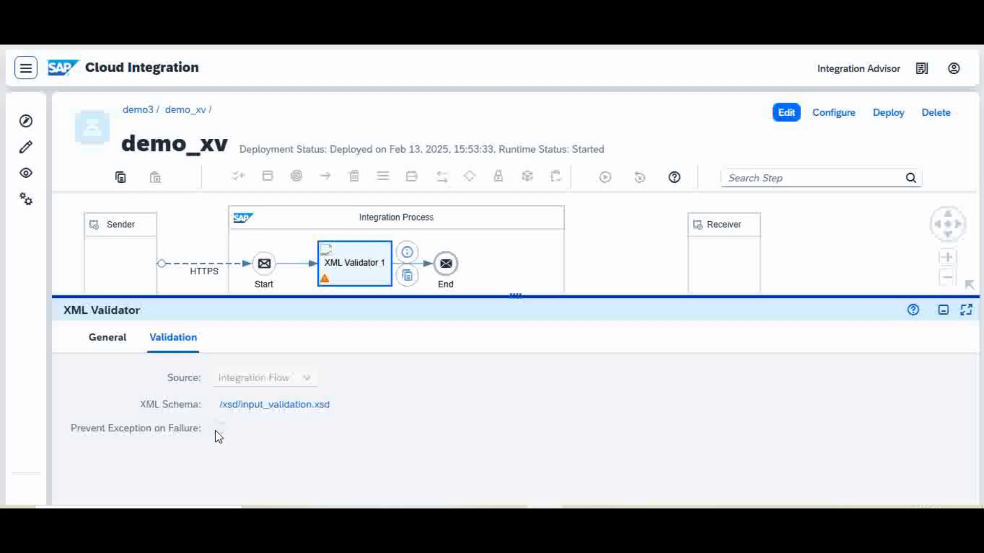
{"action": "mouse_move", "coordinate": [531, 248]}
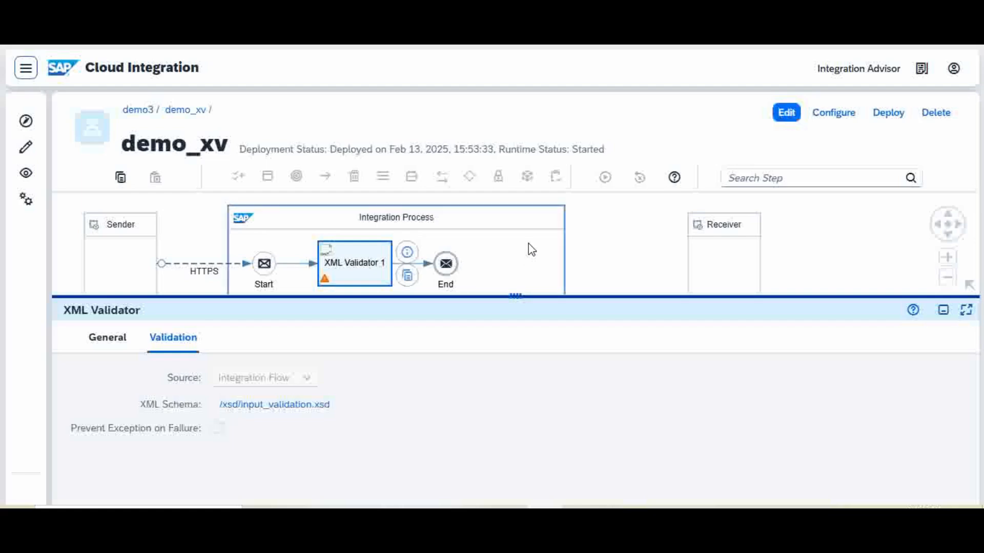
{"action": "mouse_move", "coordinate": [598, 296]}
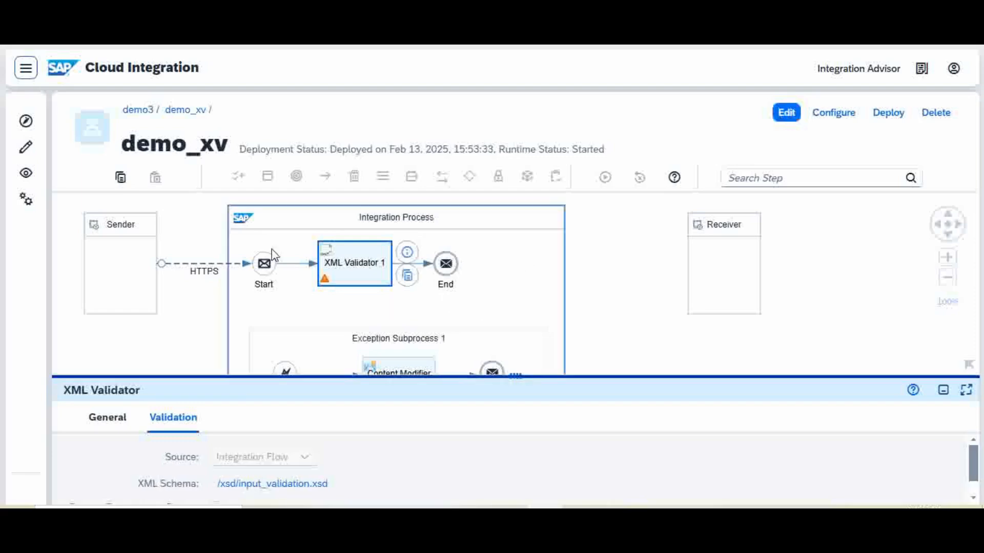
{"action": "mouse_move", "coordinate": [155, 329]}
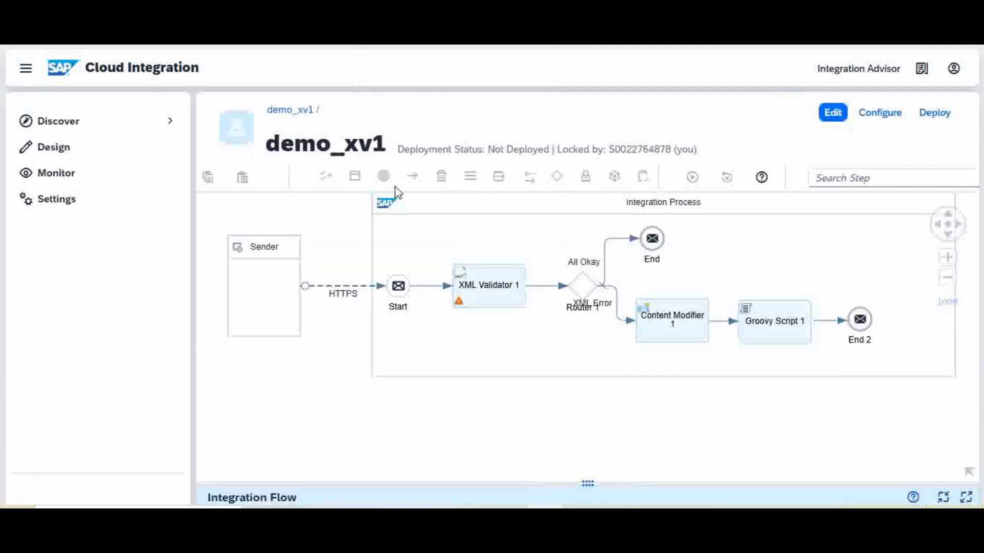
{"action": "mouse_move", "coordinate": [530, 339]}
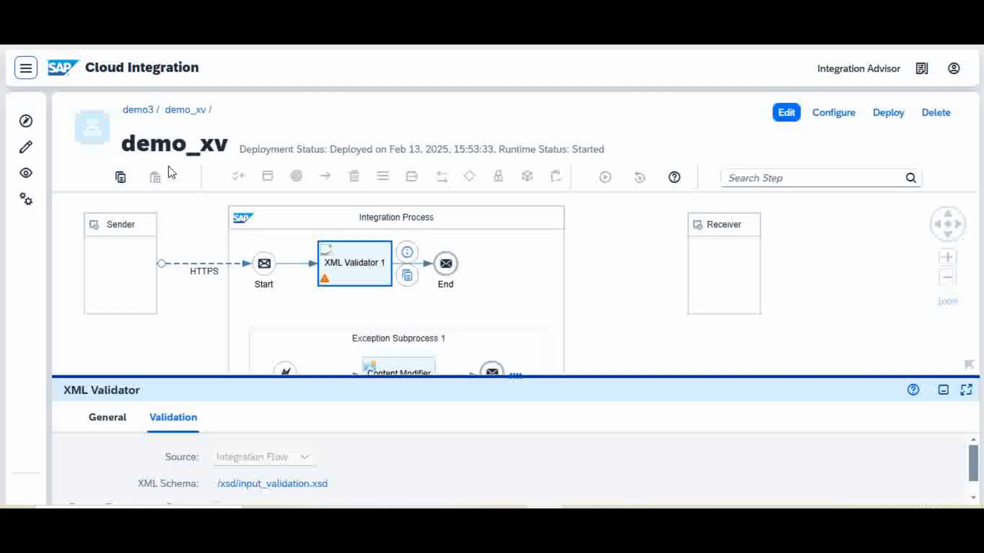
{"action": "mouse_move", "coordinate": [228, 143]}
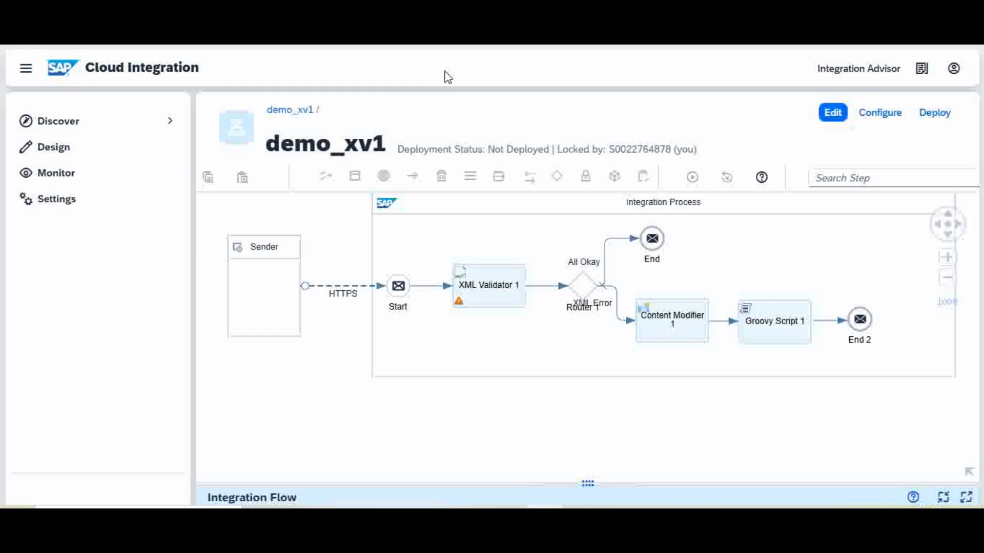
{"action": "mouse_move", "coordinate": [68, 185]}
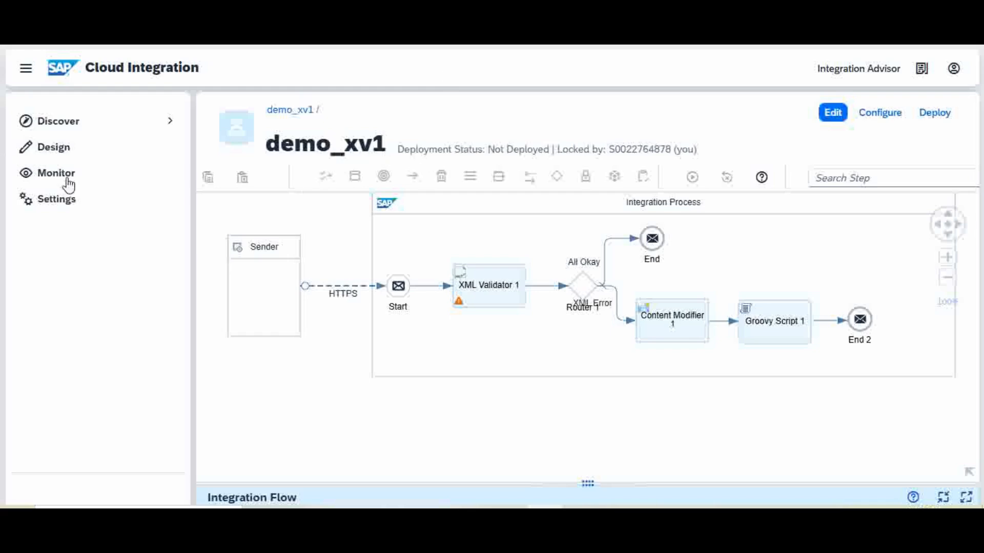
- Collapse the side navigation so the demo_xv1 flow diagram shows fully
{"action": "left_click", "coordinate": [24, 68]}
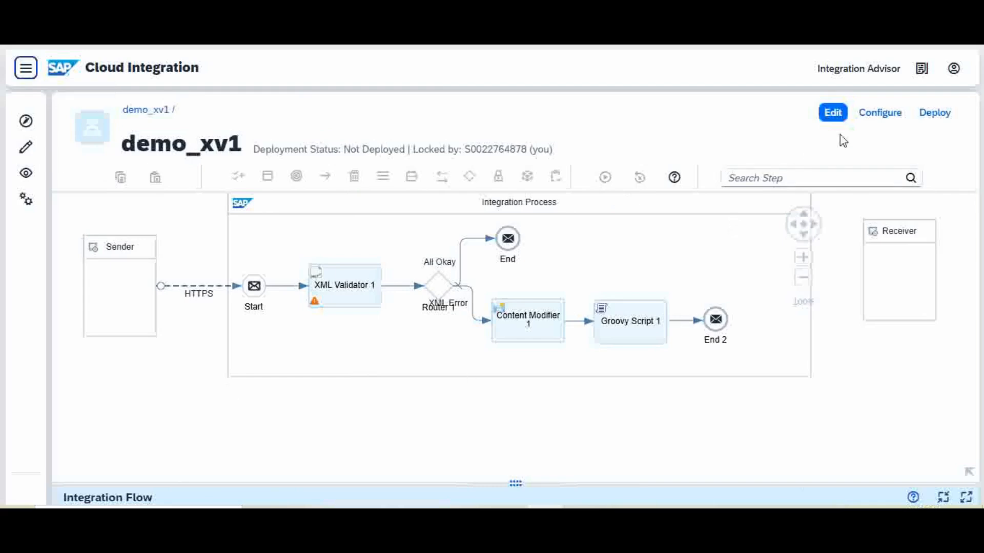
- Put demo_xv1 into edit mode, confirming Yes to unlock and close the previous session
{"action": "left_click", "coordinate": [832, 113]}
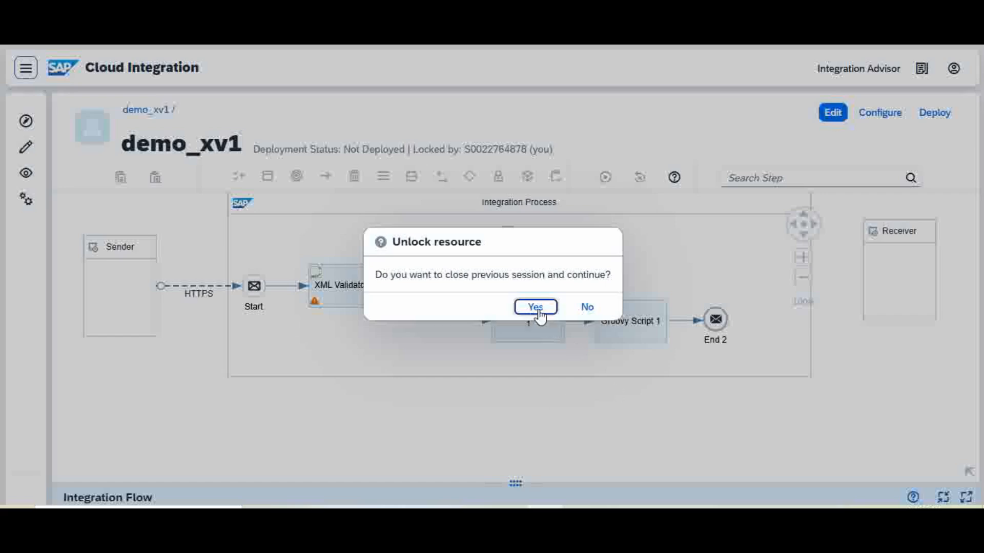
{"action": "left_click", "coordinate": [535, 306]}
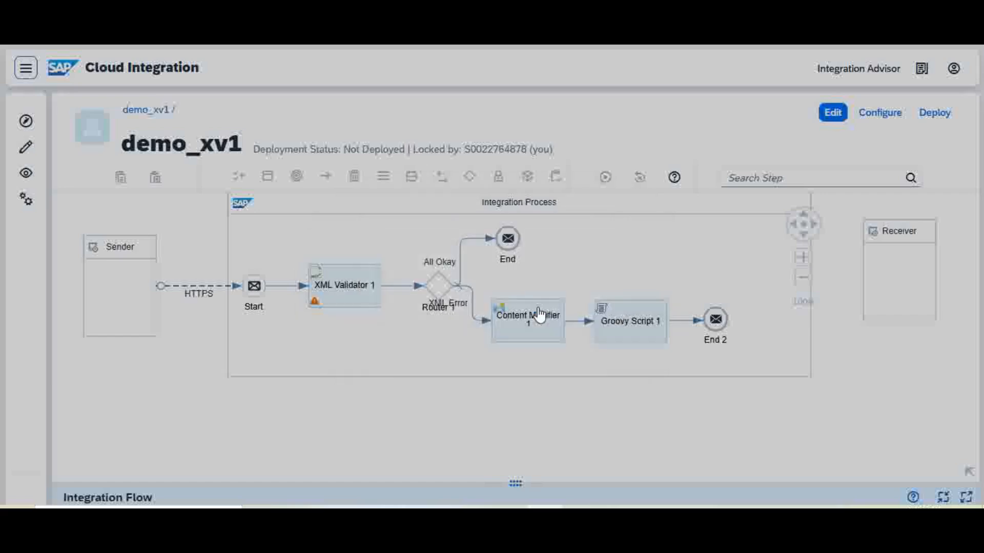
{"action": "left_click", "coordinate": [830, 113]}
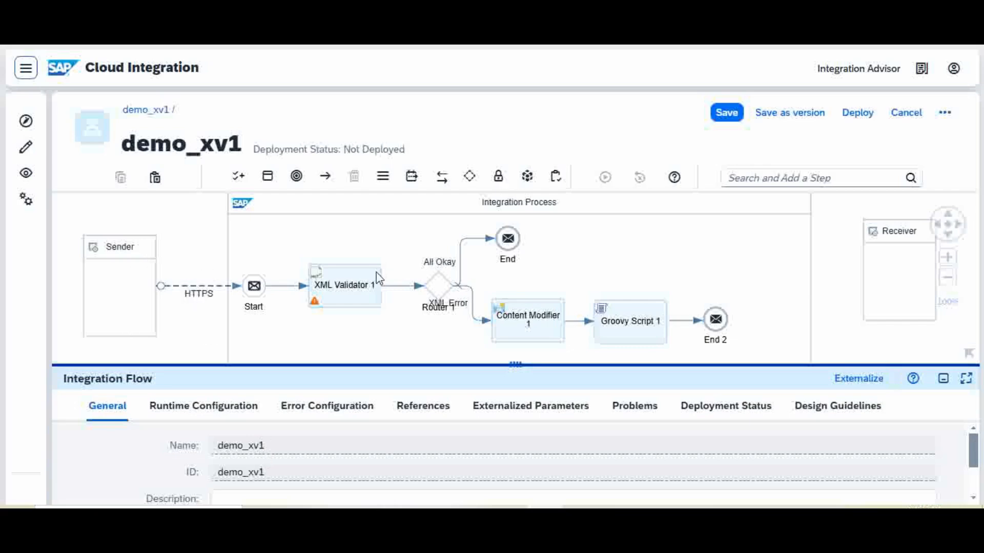
- Review XML Validator 1's Validation settings, toggling Prevent Exception on Failure off and back on
{"action": "left_click", "coordinate": [343, 284]}
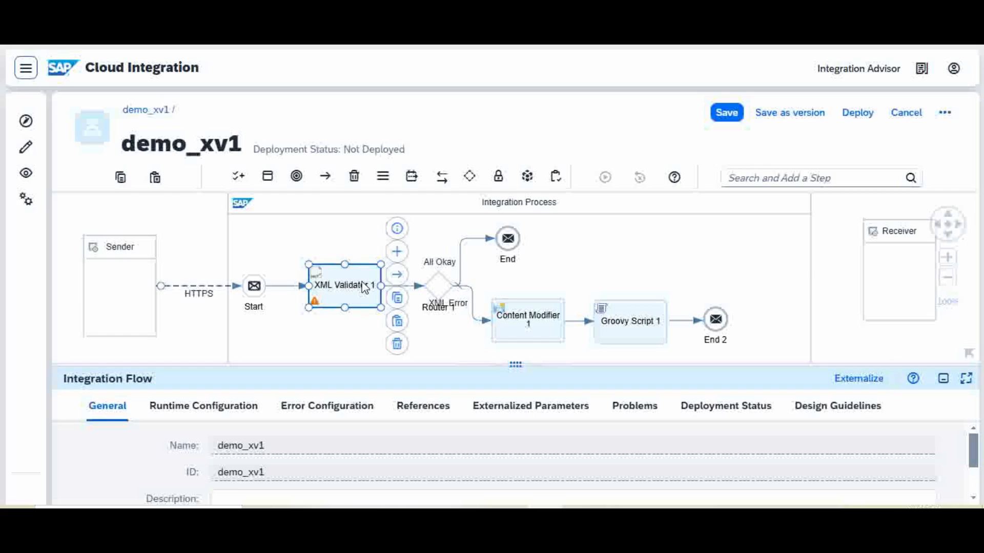
{"action": "left_click", "coordinate": [343, 285]}
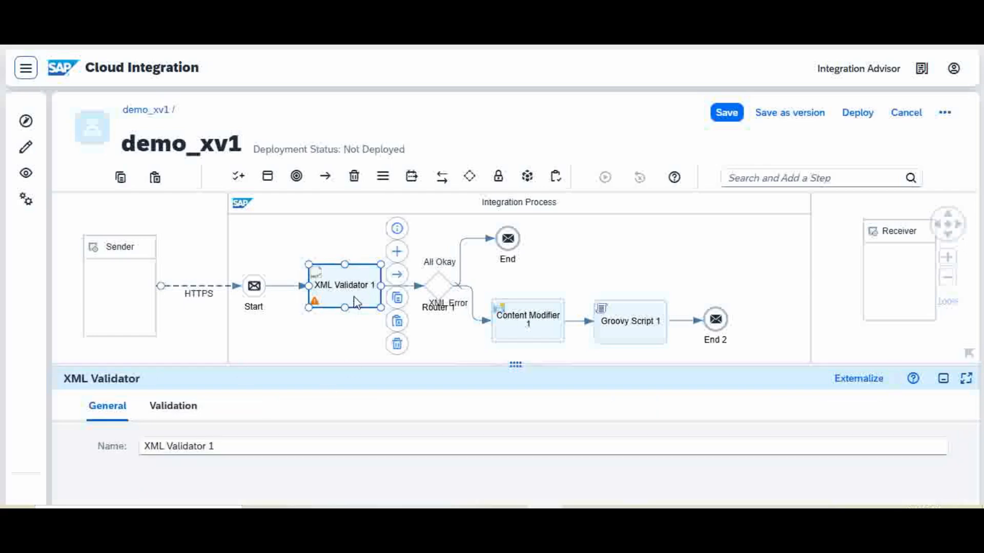
{"action": "mouse_move", "coordinate": [271, 363]}
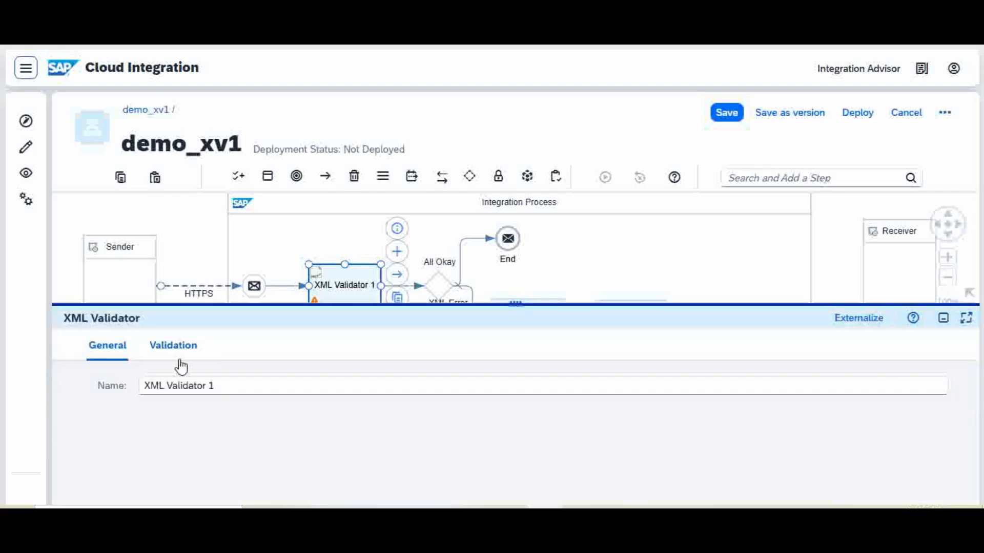
{"action": "left_click", "coordinate": [172, 345]}
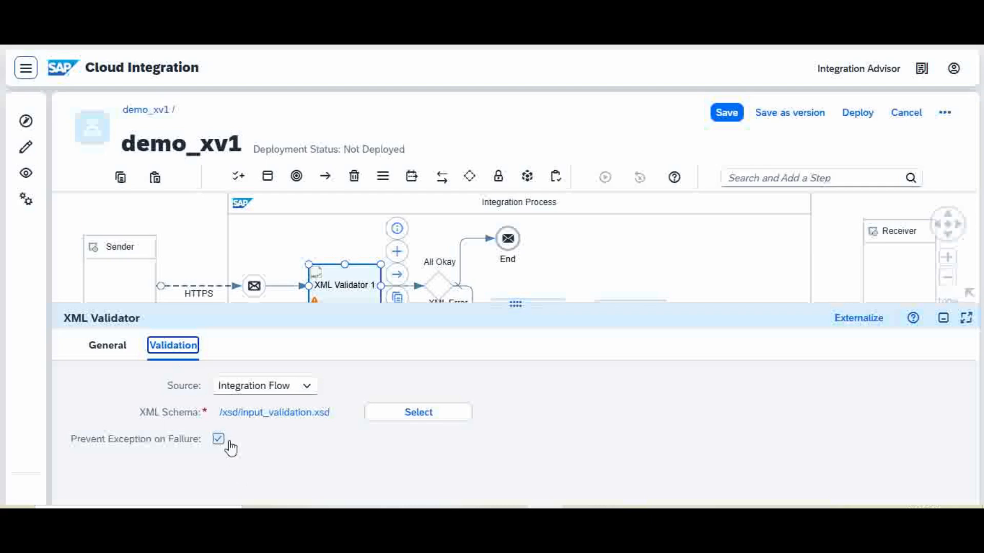
{"action": "left_click", "coordinate": [217, 439]}
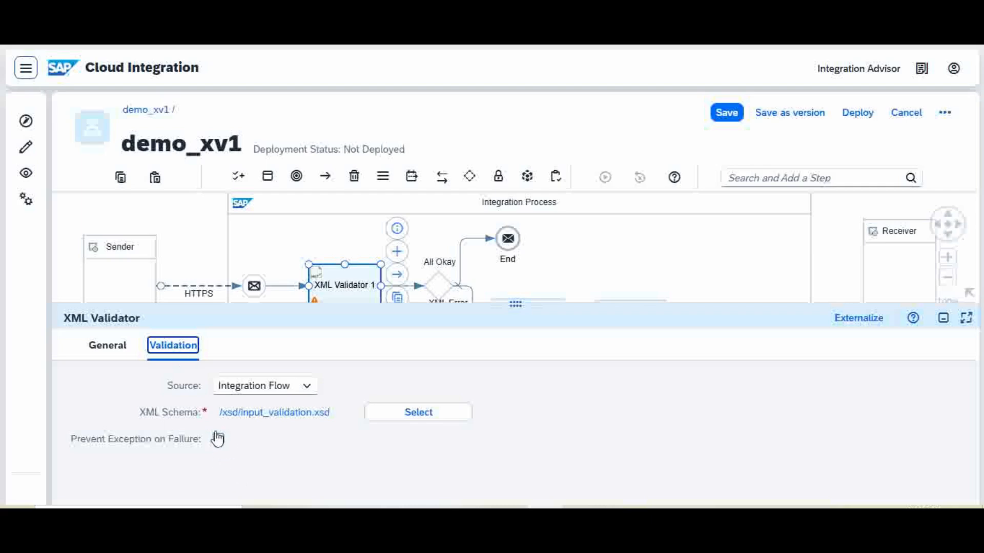
{"action": "left_click", "coordinate": [217, 438]}
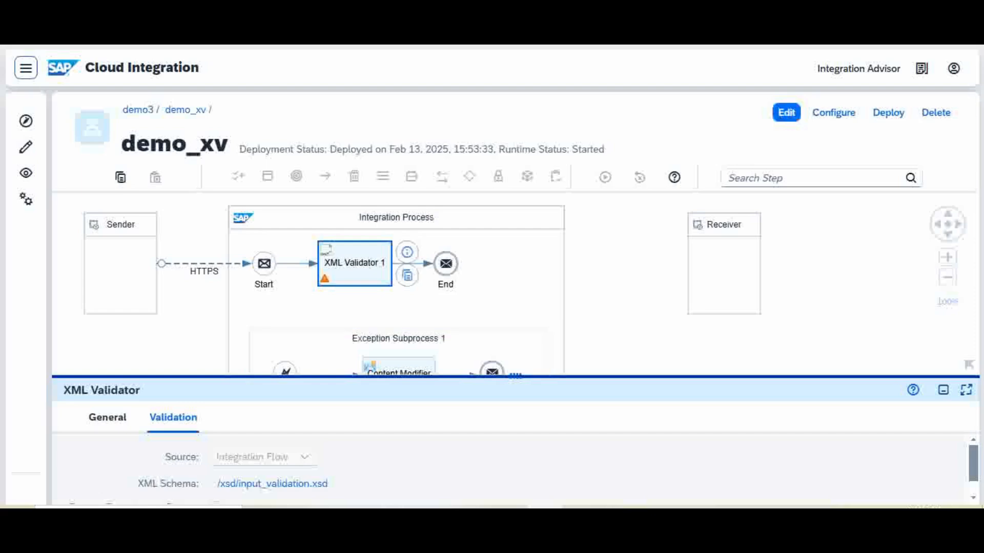
{"action": "left_click", "coordinate": [785, 112]}
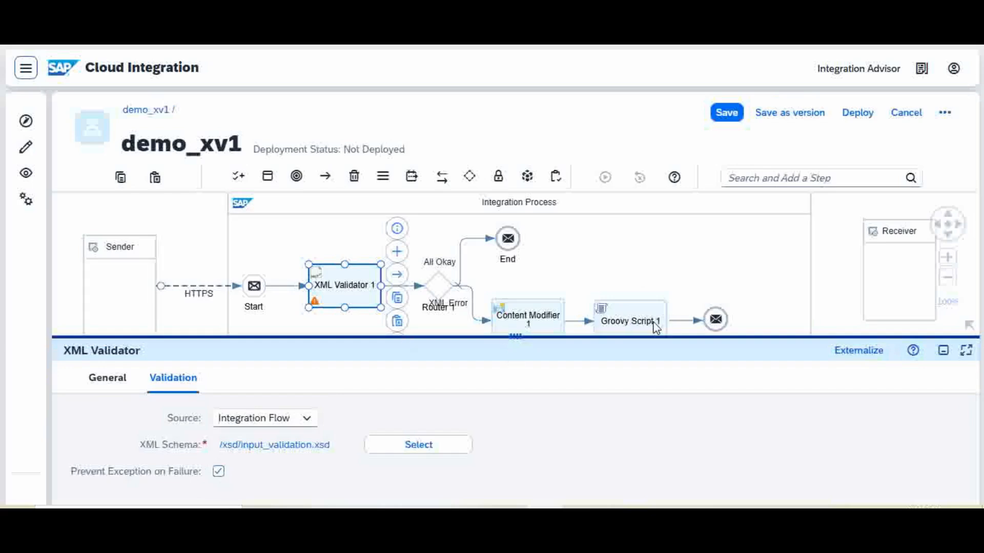
{"action": "mouse_move", "coordinate": [568, 350]}
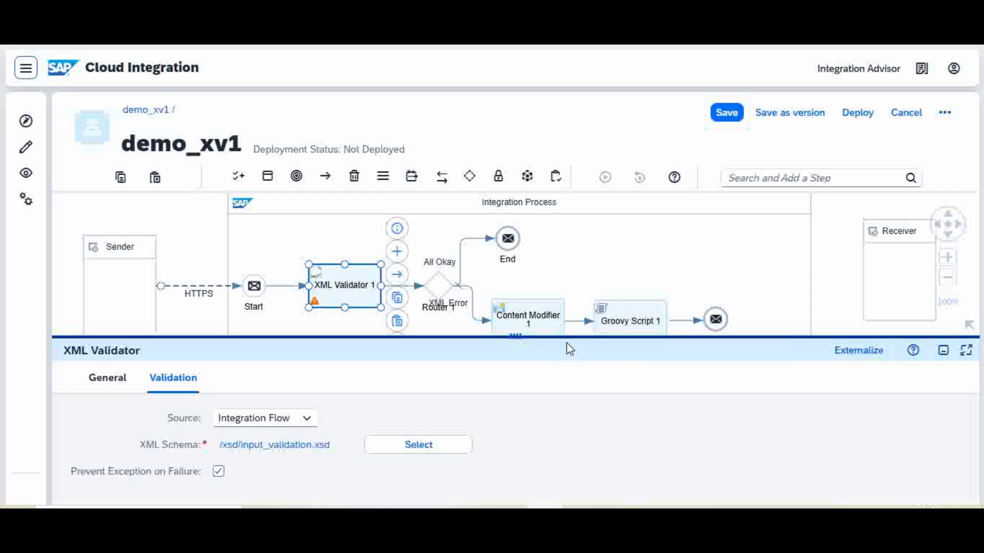
{"action": "mouse_move", "coordinate": [568, 342]}
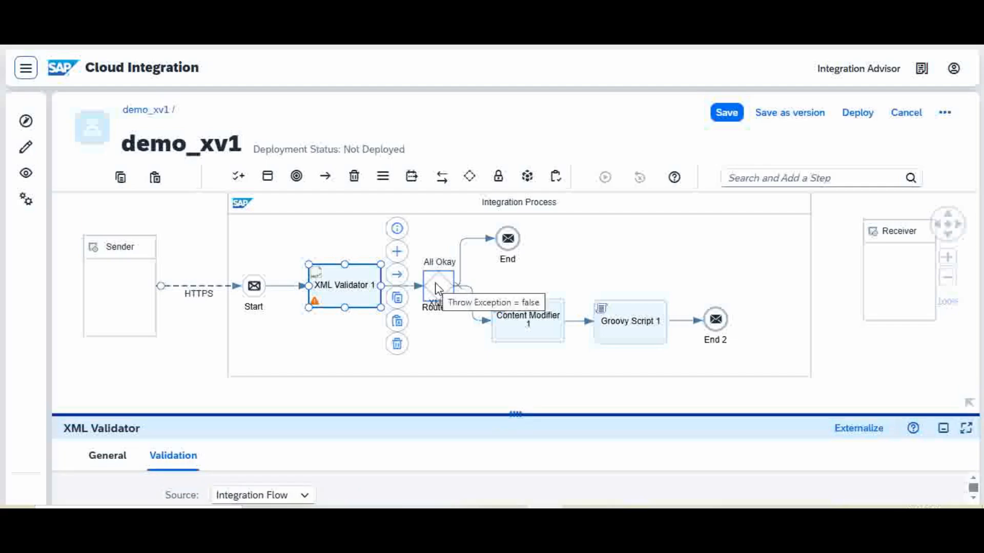
- Show Router 1's All Okay route Processing settings with Default Route enabled
{"action": "left_click", "coordinate": [438, 284]}
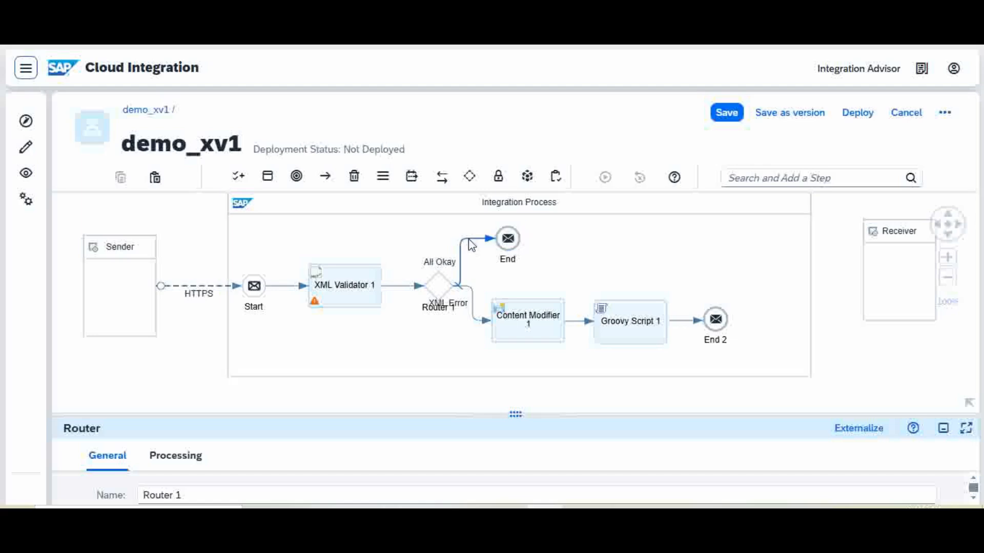
{"action": "mouse_move", "coordinate": [471, 244]}
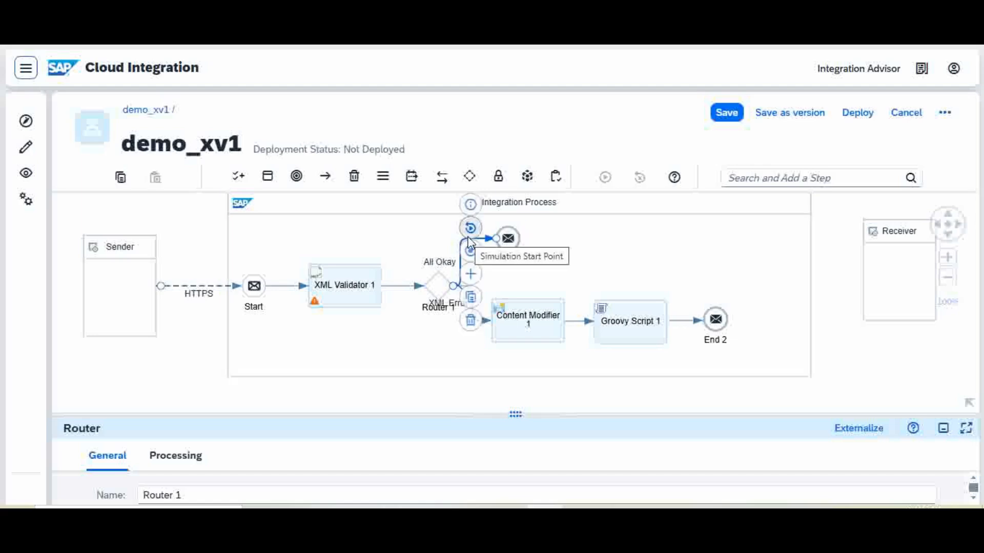
{"action": "left_click", "coordinate": [176, 455]}
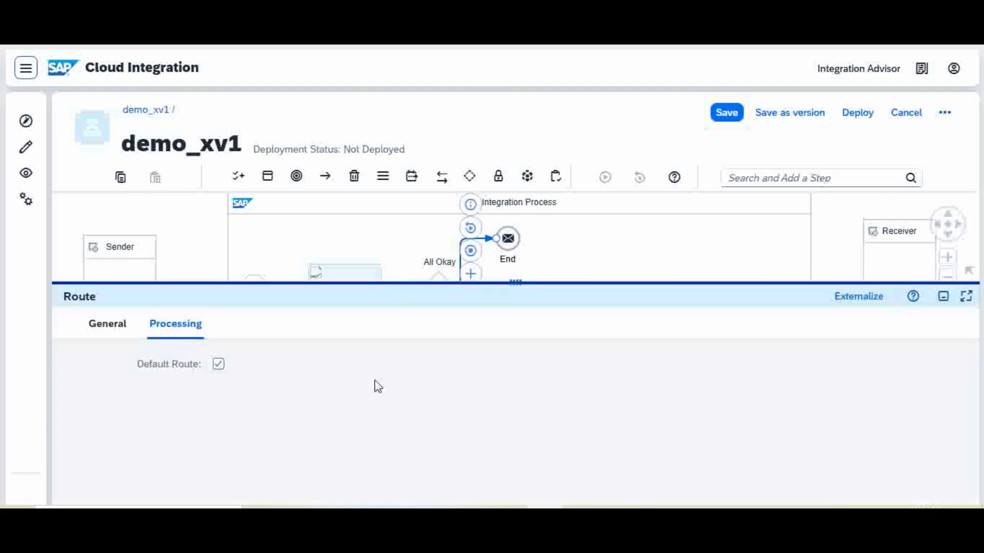
{"action": "mouse_move", "coordinate": [245, 375]}
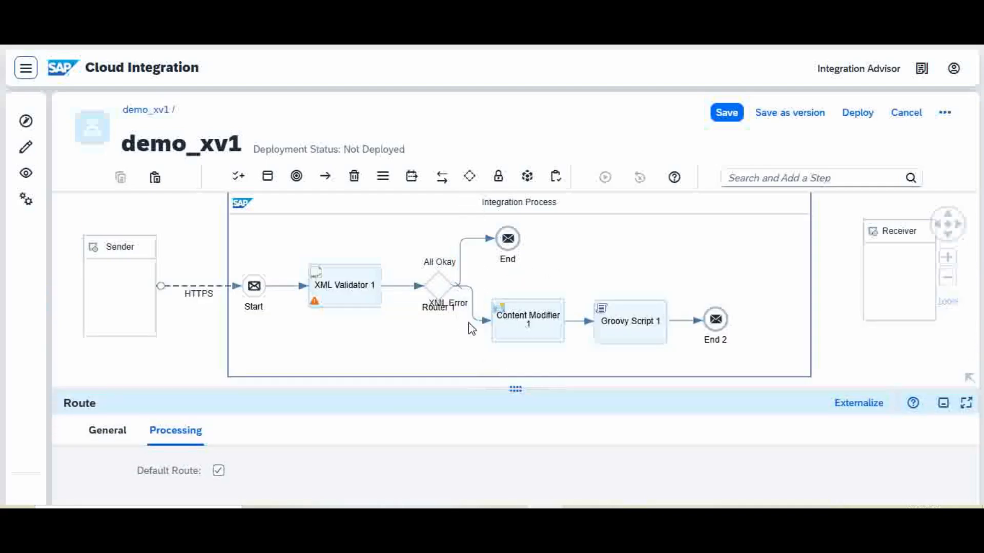
- Show the XML Error route's Non-XML condition ${header.SAP_XmlValidationResult} != ''
{"action": "left_click", "coordinate": [444, 288]}
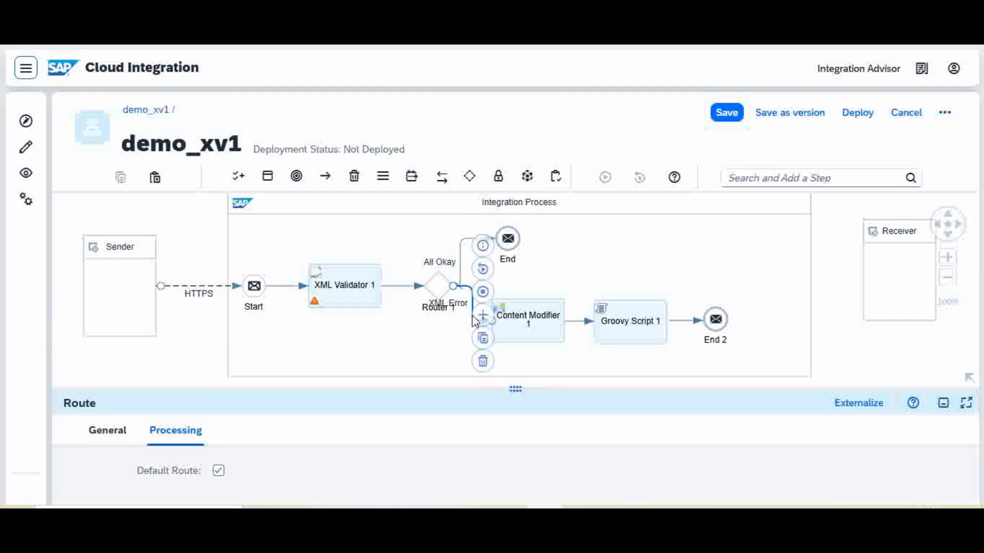
{"action": "left_click", "coordinate": [108, 431]}
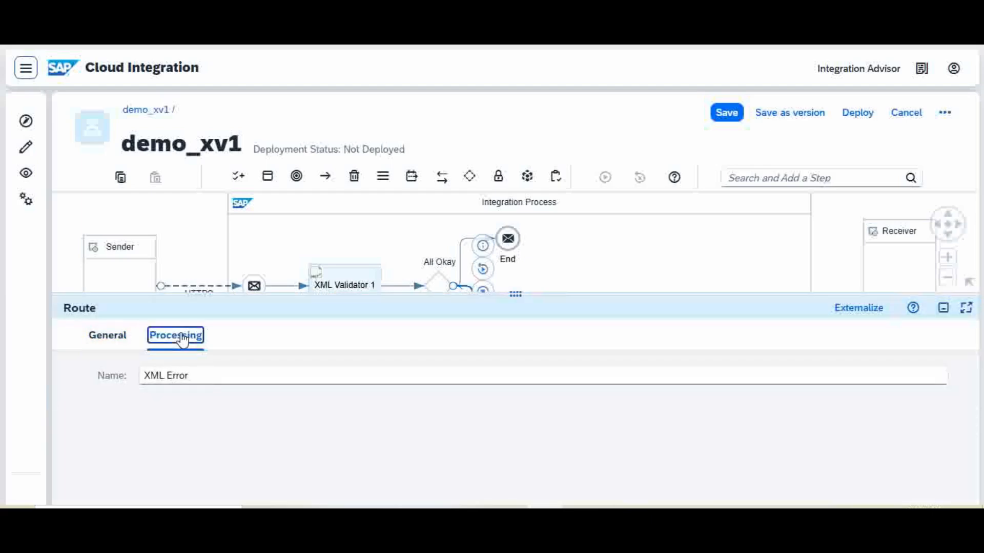
{"action": "left_click", "coordinate": [175, 335]}
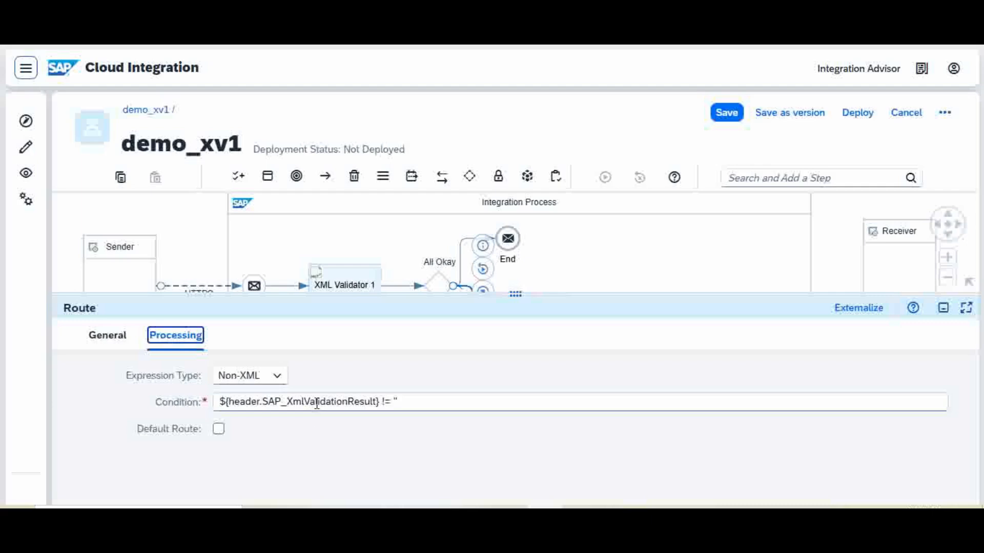
{"action": "mouse_move", "coordinate": [332, 421]}
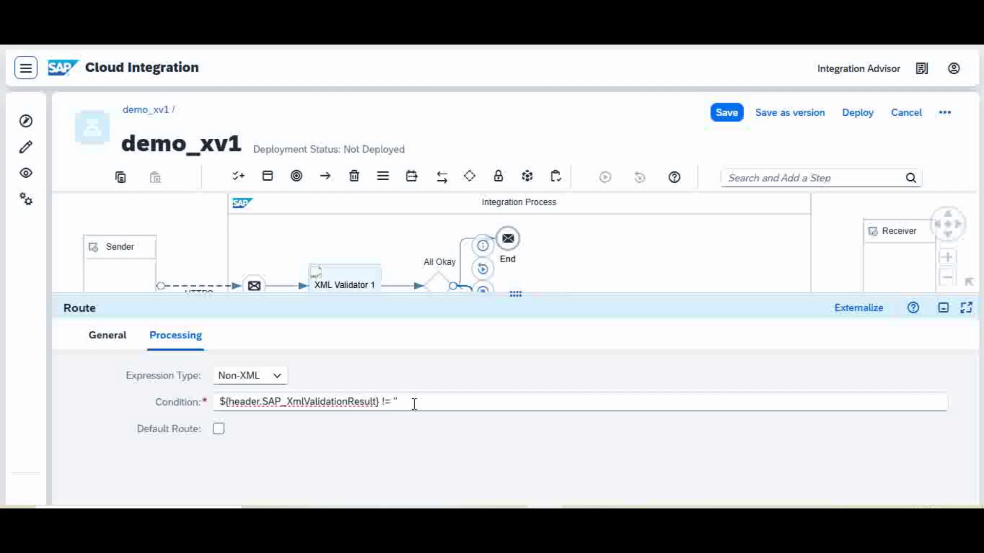
{"action": "mouse_move", "coordinate": [414, 401]}
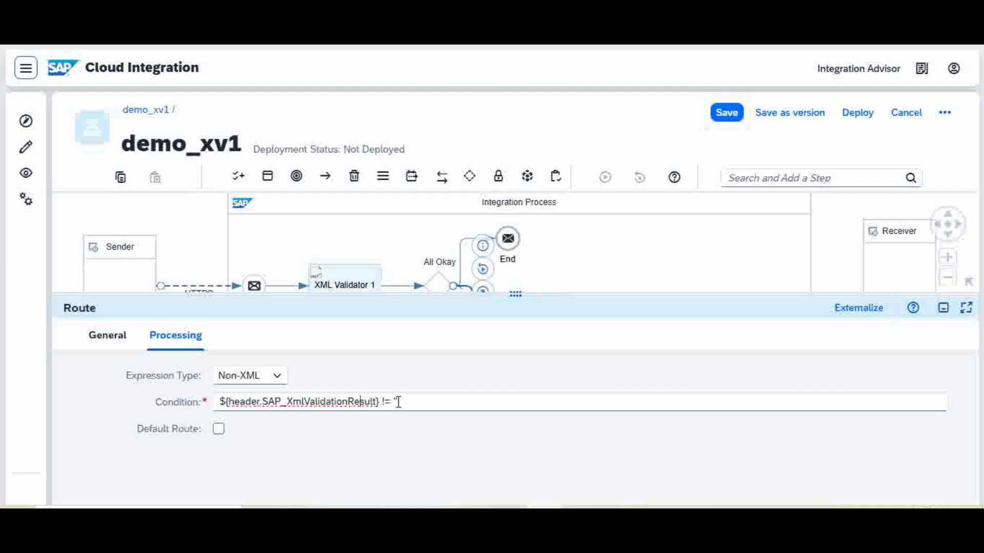
{"action": "mouse_move", "coordinate": [453, 307]}
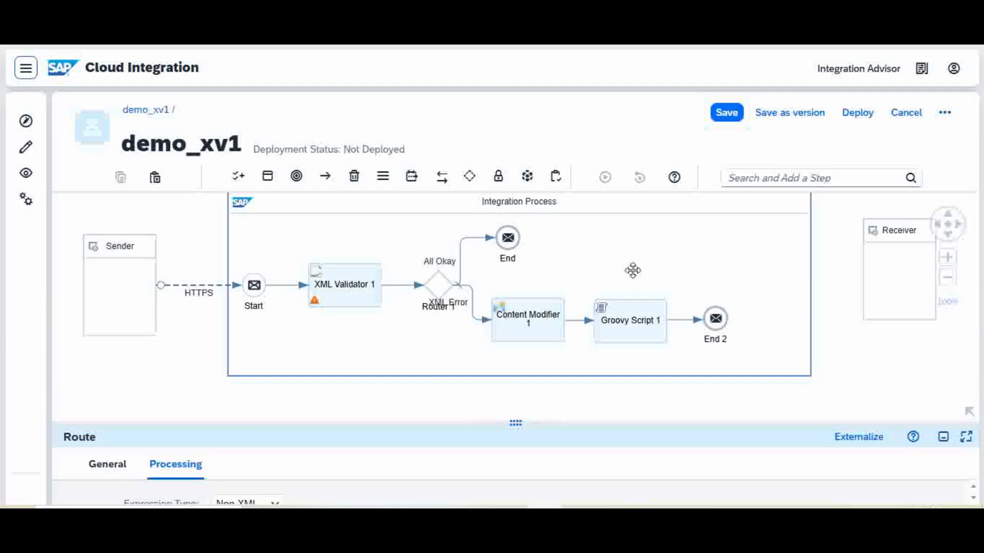
{"action": "mouse_move", "coordinate": [495, 403]}
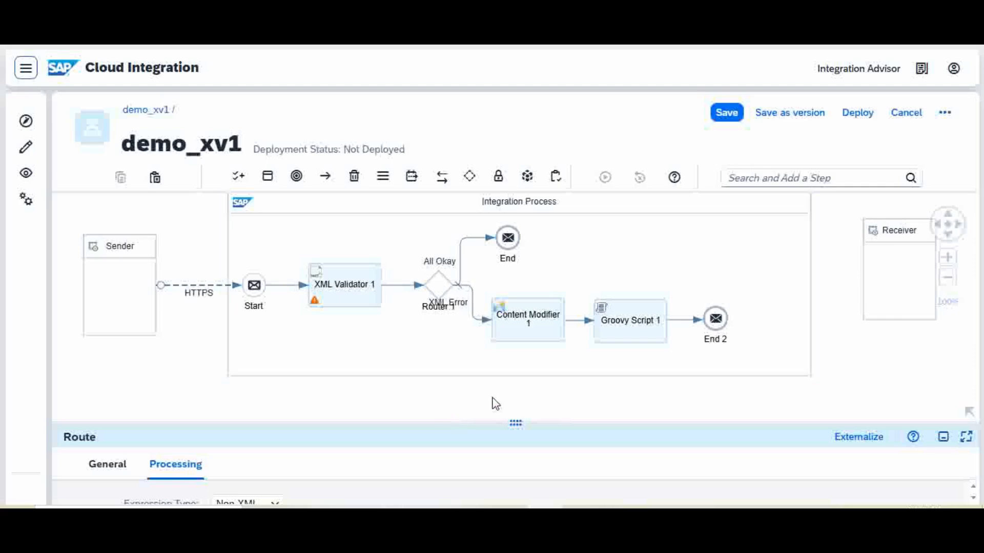
{"action": "mouse_move", "coordinate": [532, 329]}
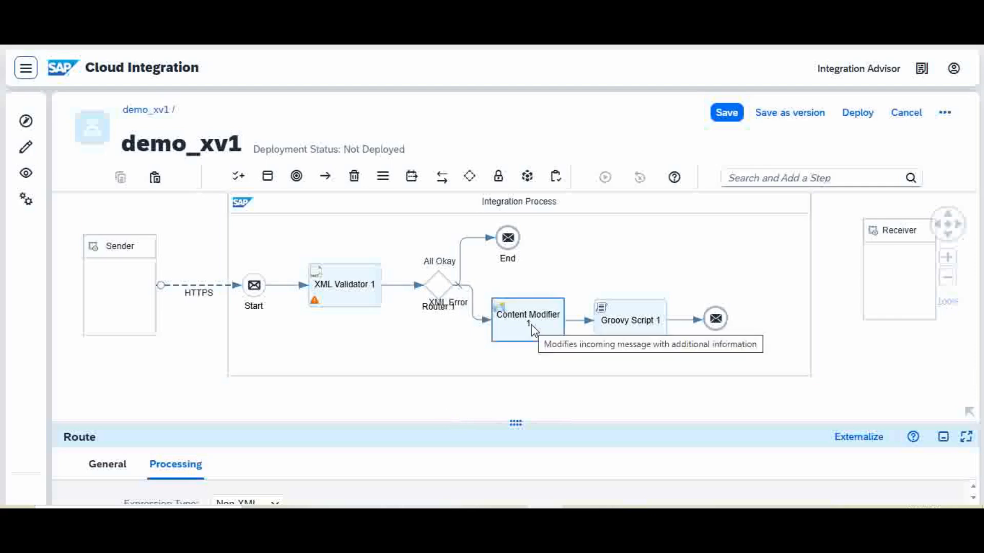
- Show Content Modifier 1's Expression message body reporting ${header.SAP_XmlValidationResult}
{"action": "left_click", "coordinate": [526, 314]}
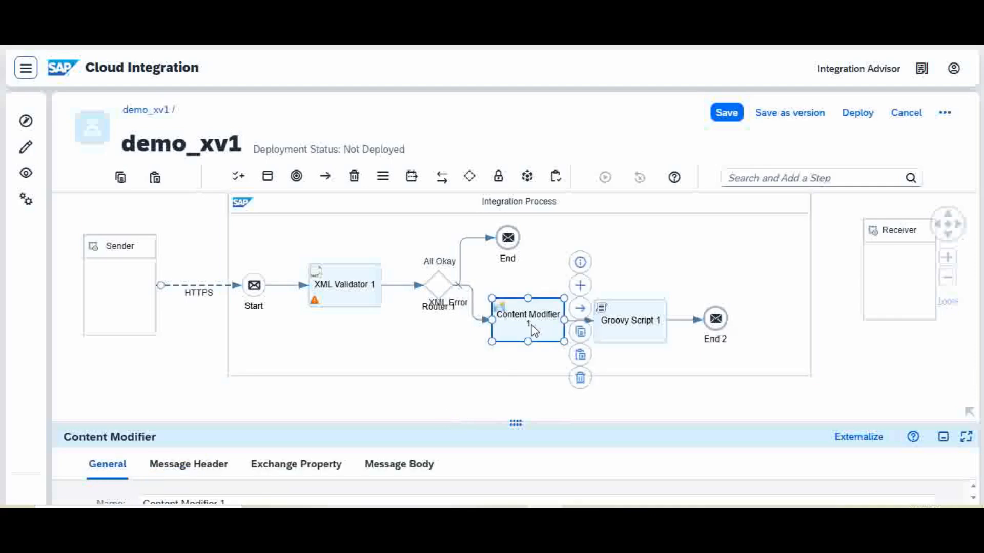
{"action": "mouse_move", "coordinate": [480, 423]}
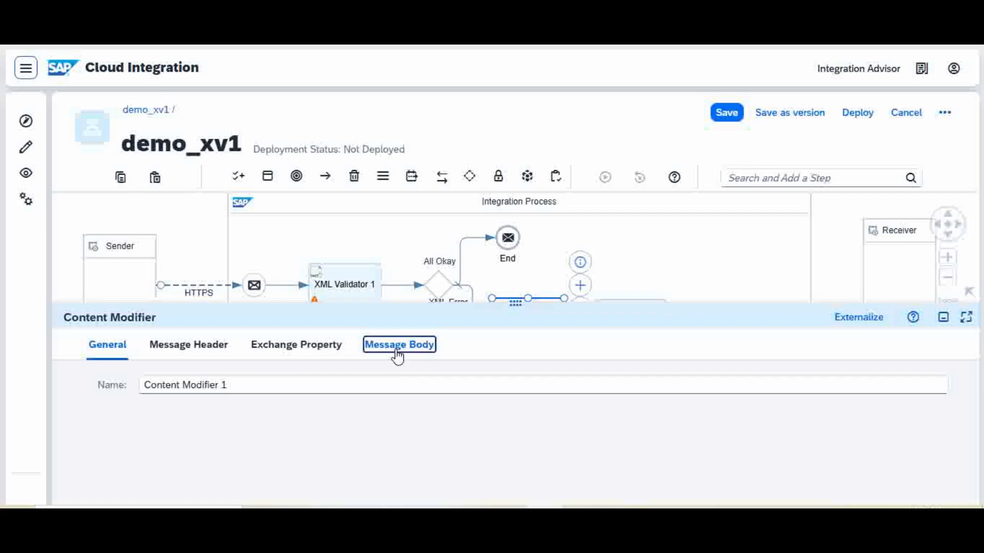
{"action": "left_click", "coordinate": [397, 344]}
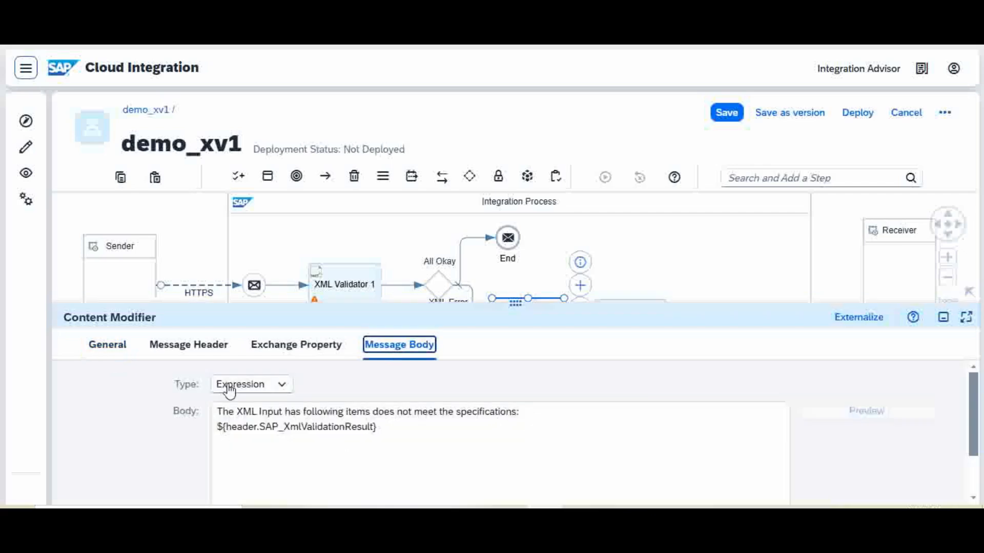
{"action": "left_click", "coordinate": [251, 439]}
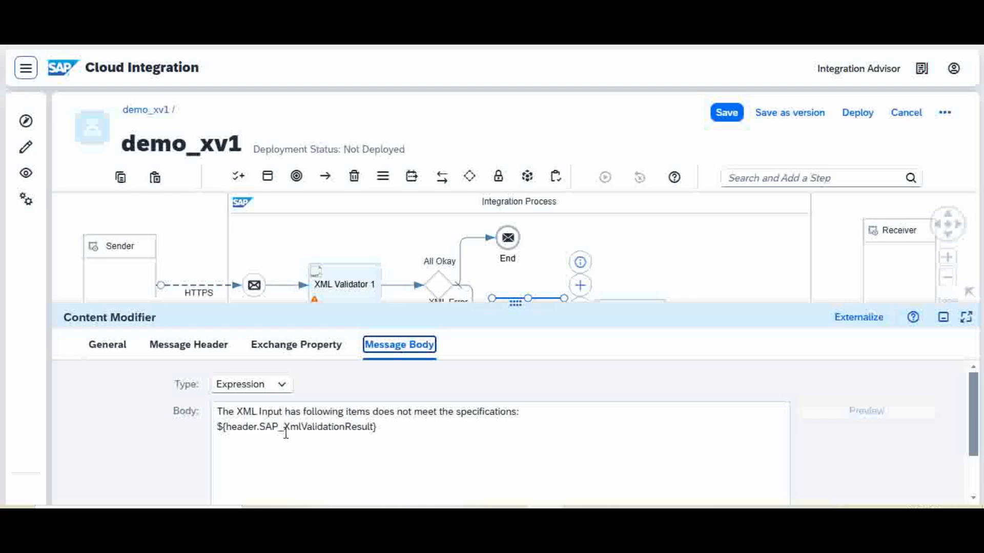
{"action": "mouse_move", "coordinate": [267, 462]}
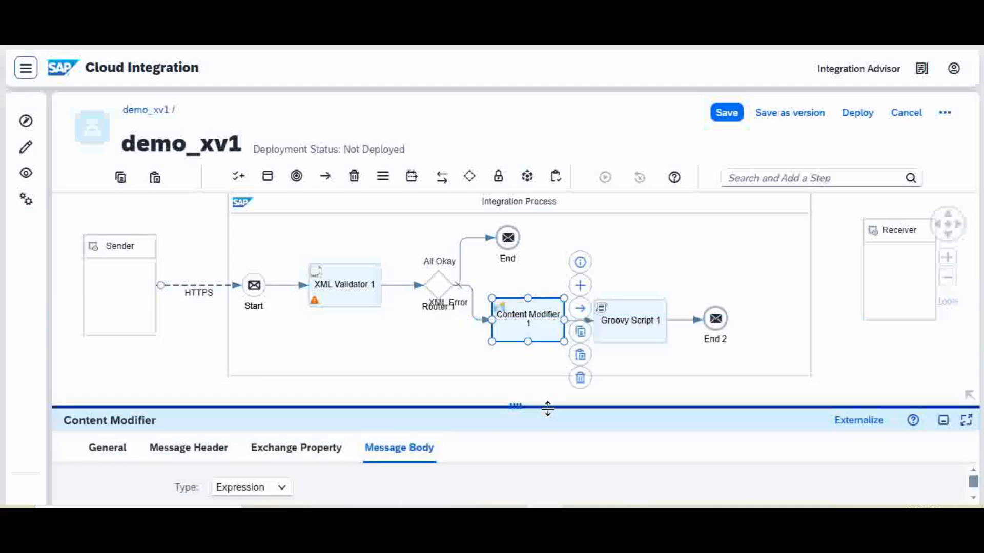
{"action": "mouse_move", "coordinate": [653, 319]}
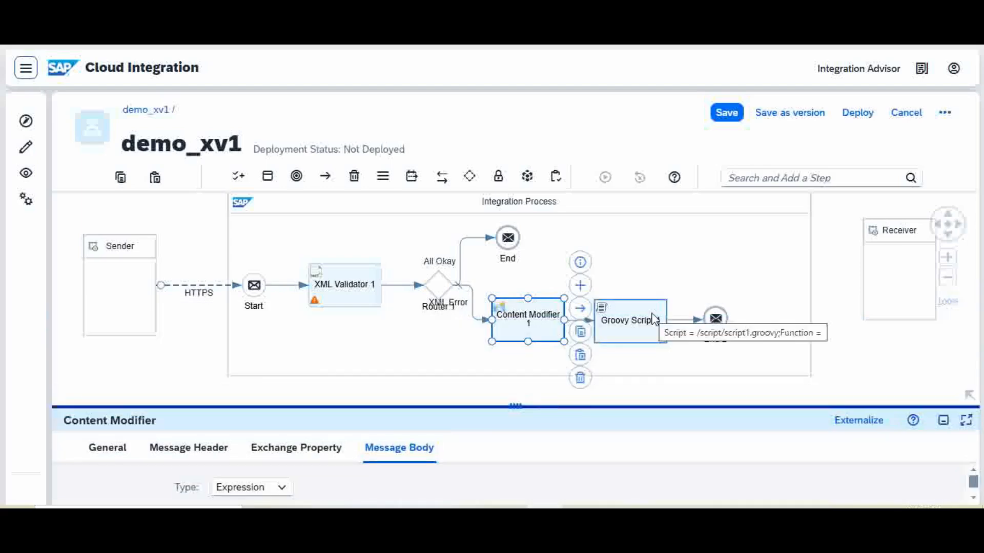
- Delete Groovy Script 1 so Content Modifier 1 connects directly to End 2, then save demo_xv1
{"action": "left_click", "coordinate": [629, 305]}
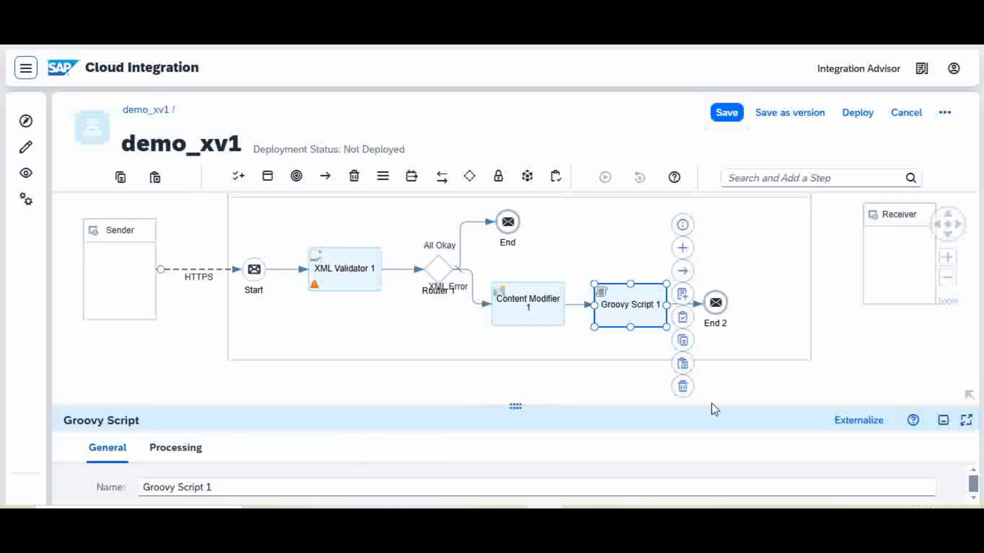
{"action": "left_click", "coordinate": [682, 386]}
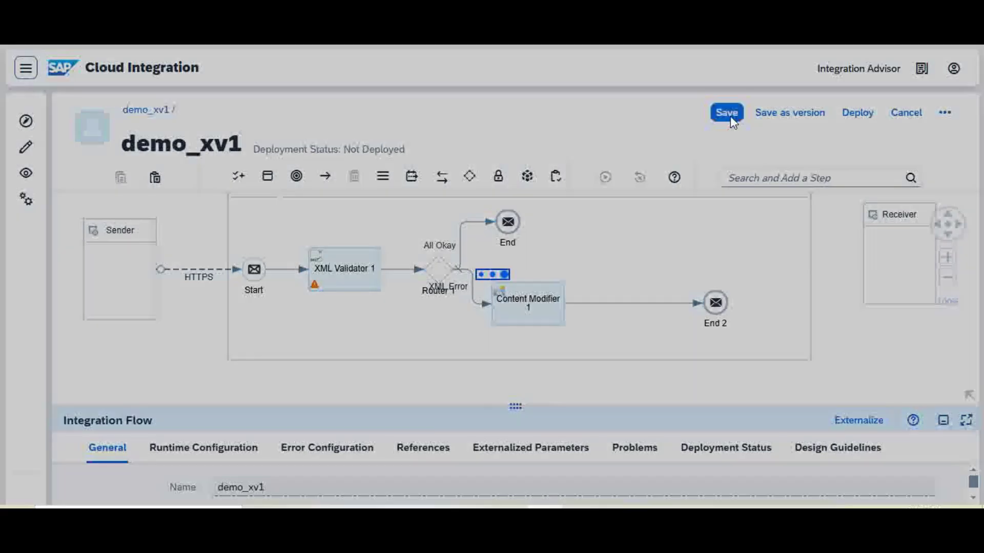
{"action": "left_click", "coordinate": [726, 113]}
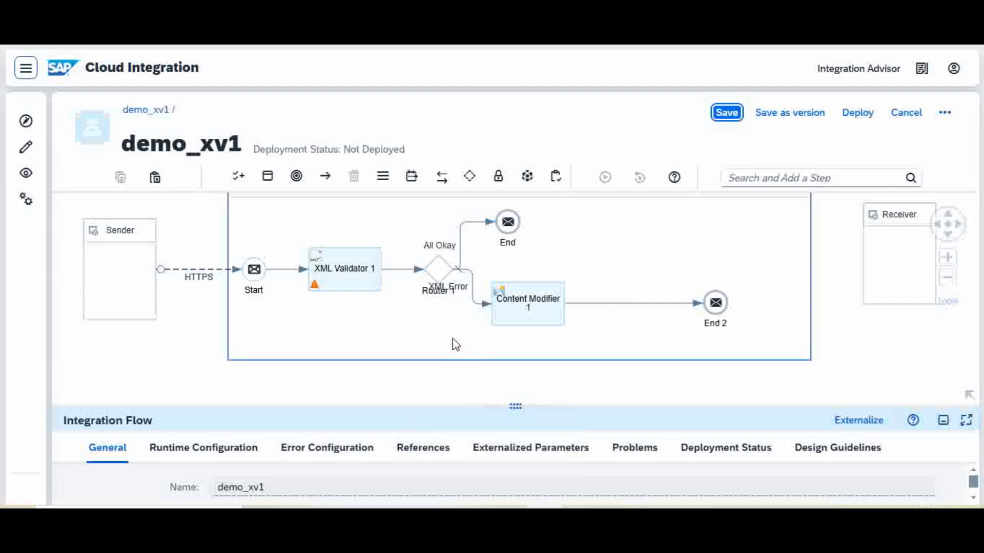
{"action": "mouse_move", "coordinate": [554, 348]}
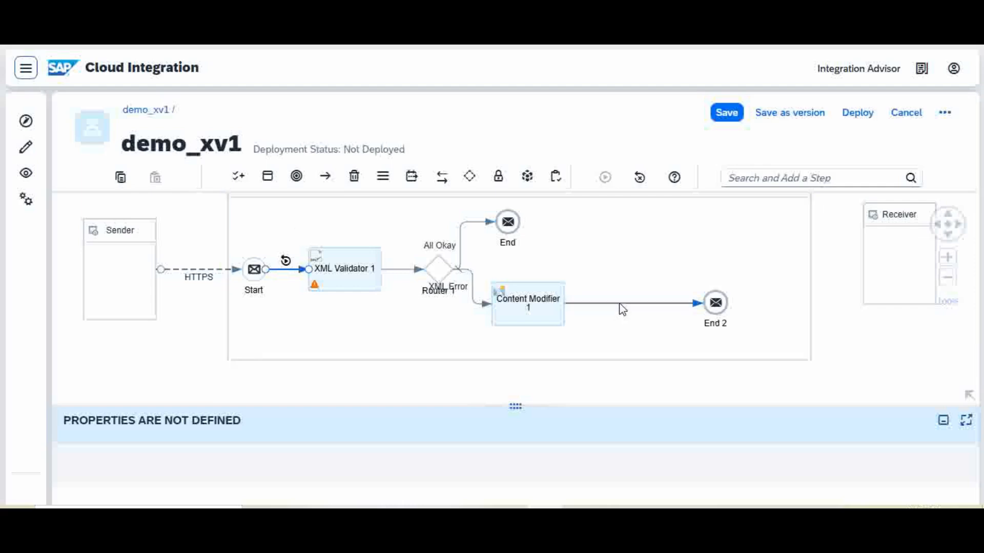
- Set the simulation end point before End 2 and trigger deployment of demo_xv1
{"action": "left_click", "coordinate": [621, 309]}
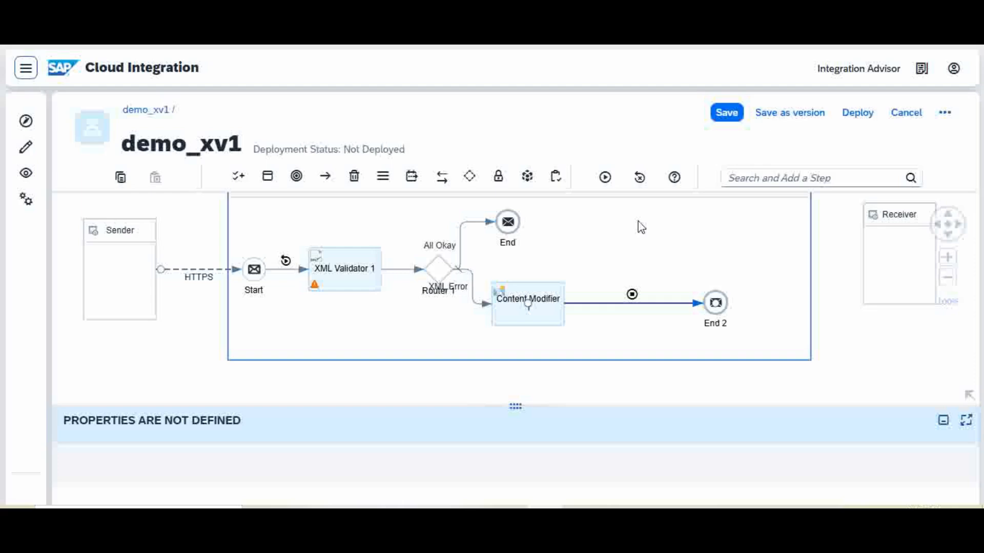
{"action": "mouse_move", "coordinate": [342, 342]}
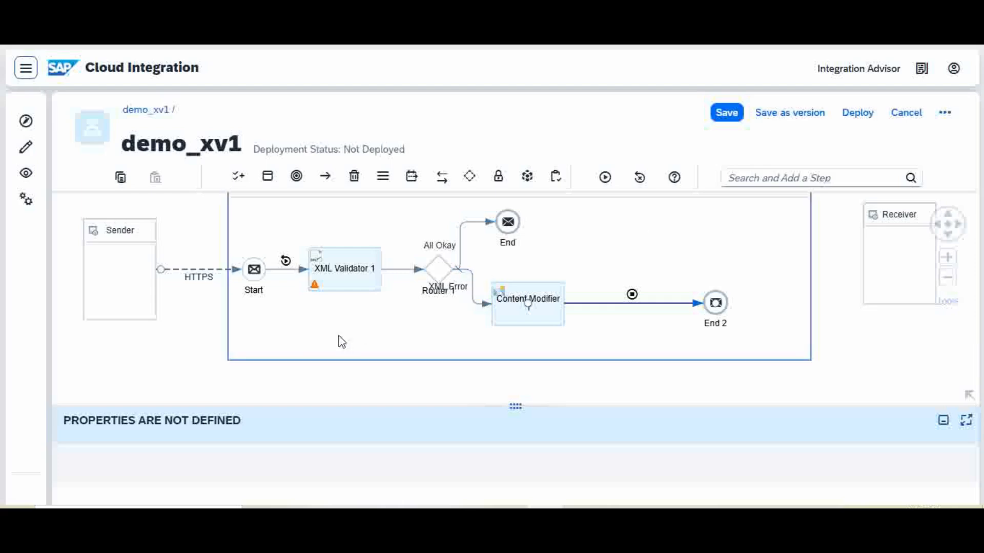
{"action": "mouse_move", "coordinate": [718, 228]}
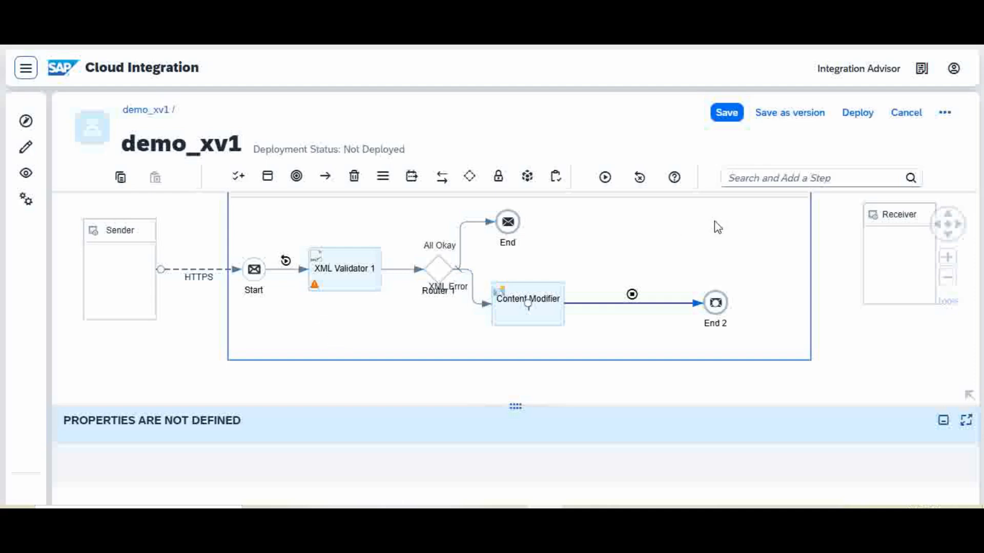
{"action": "mouse_move", "coordinate": [540, 271]}
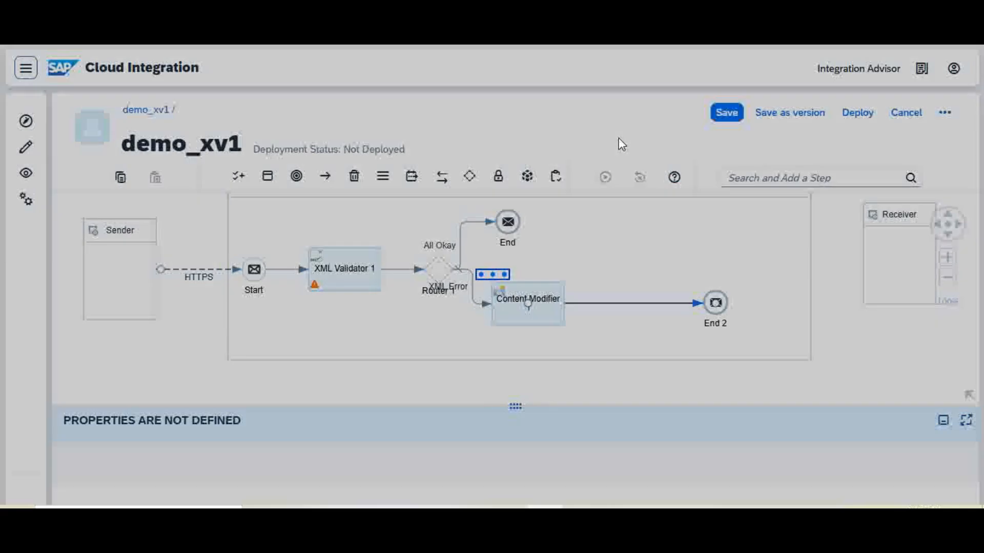
{"action": "left_click", "coordinate": [725, 112]}
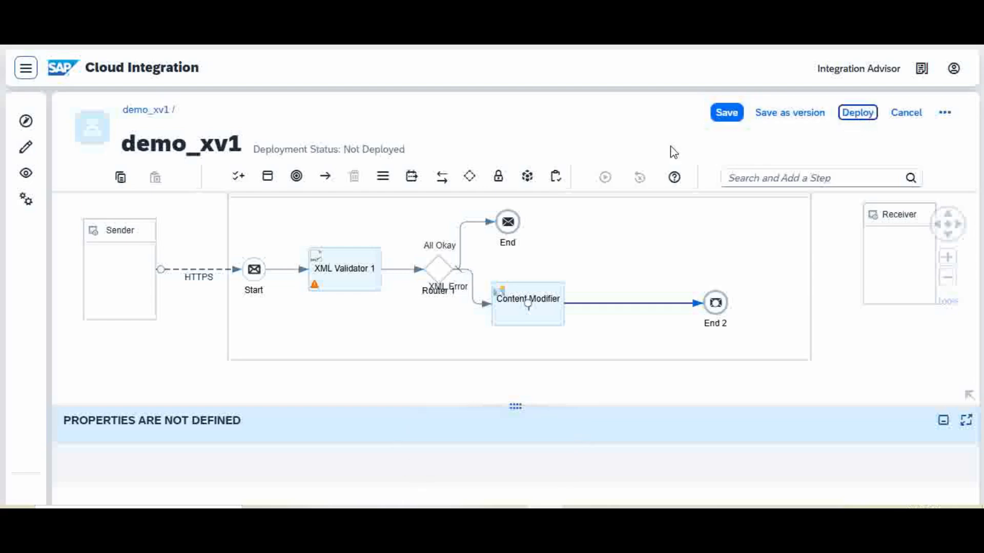
- Deploy demo_xv1 to the Cloud Integration runtime profile, confirming Yes and acknowledging the deployment message
{"action": "left_click", "coordinate": [857, 113]}
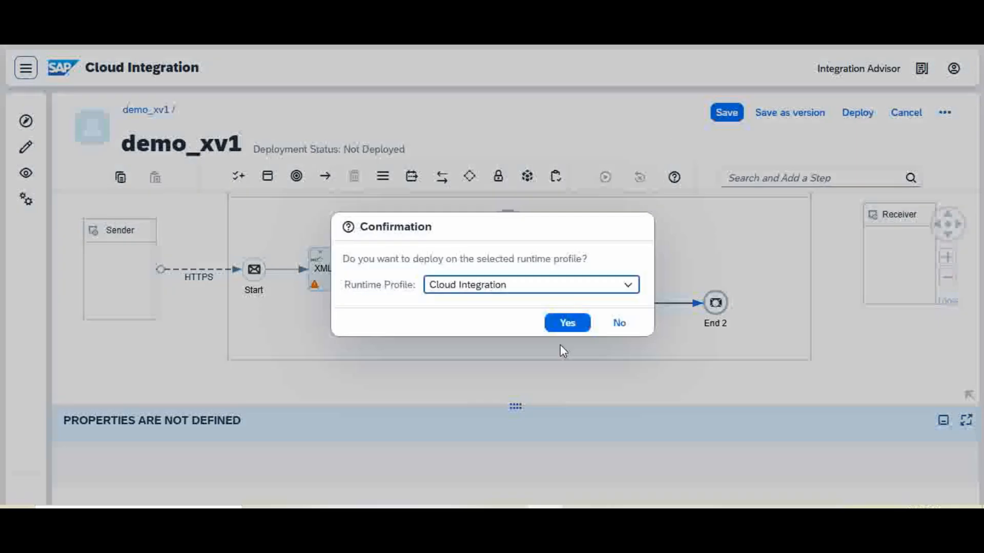
{"action": "left_click", "coordinate": [566, 322]}
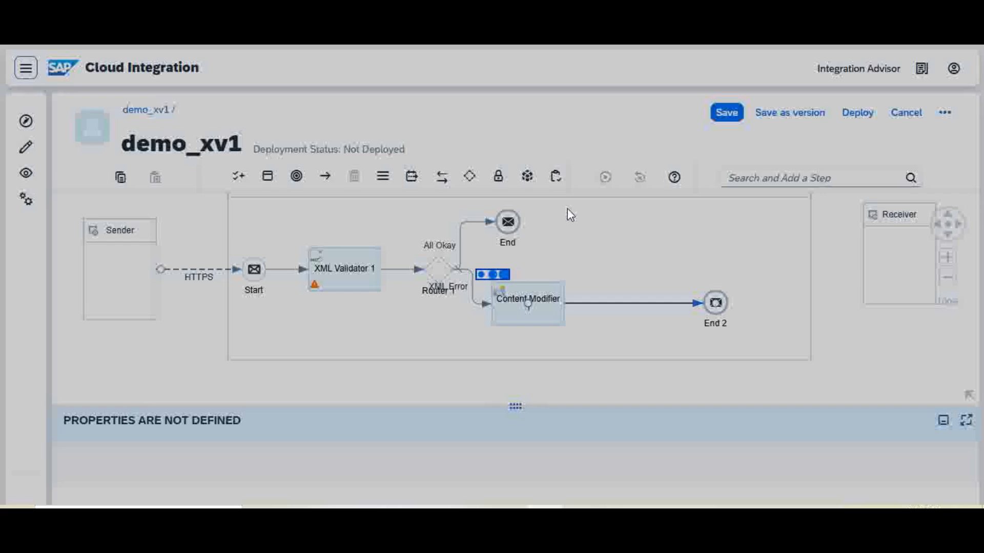
{"action": "left_click", "coordinate": [856, 113]}
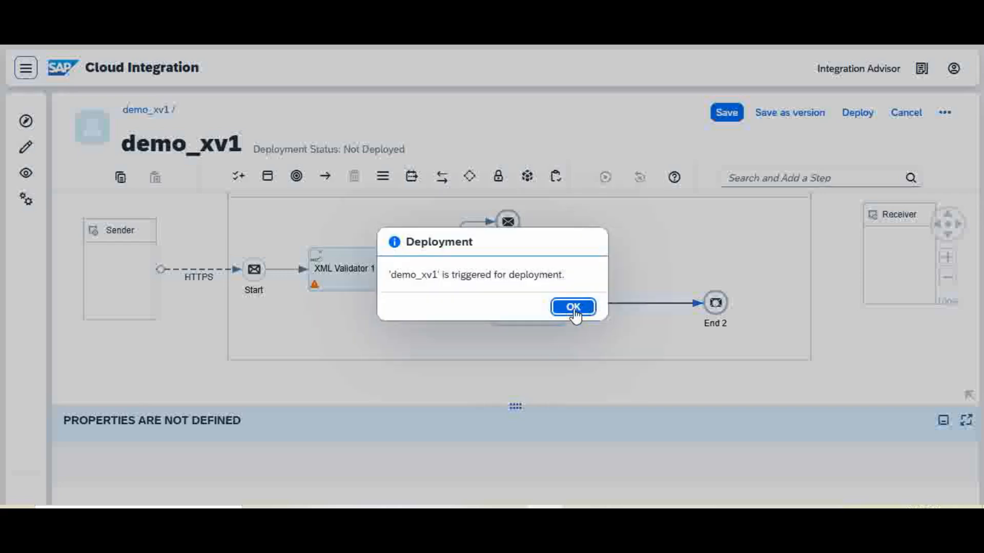
{"action": "left_click", "coordinate": [572, 307]}
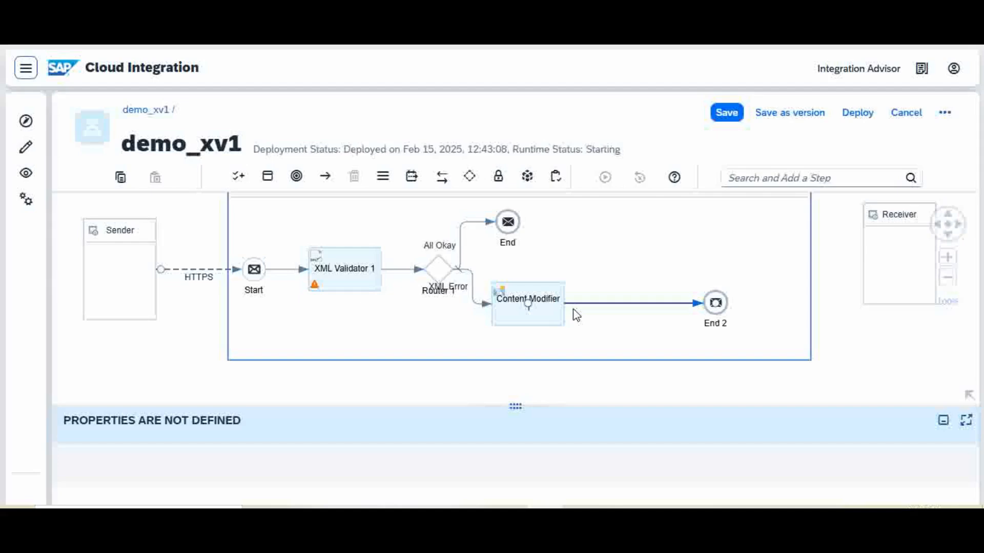
{"action": "left_click", "coordinate": [856, 113]}
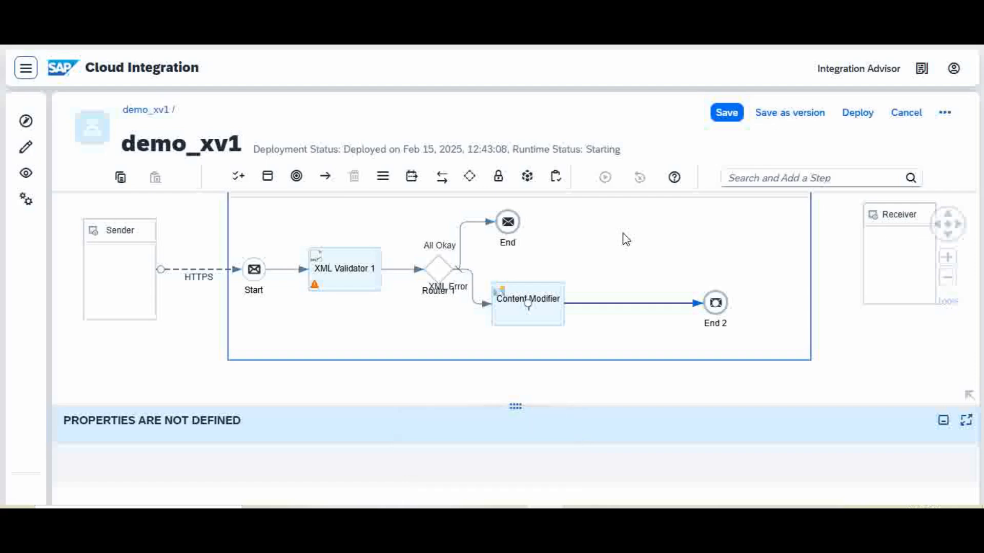
{"action": "mouse_move", "coordinate": [608, 258]}
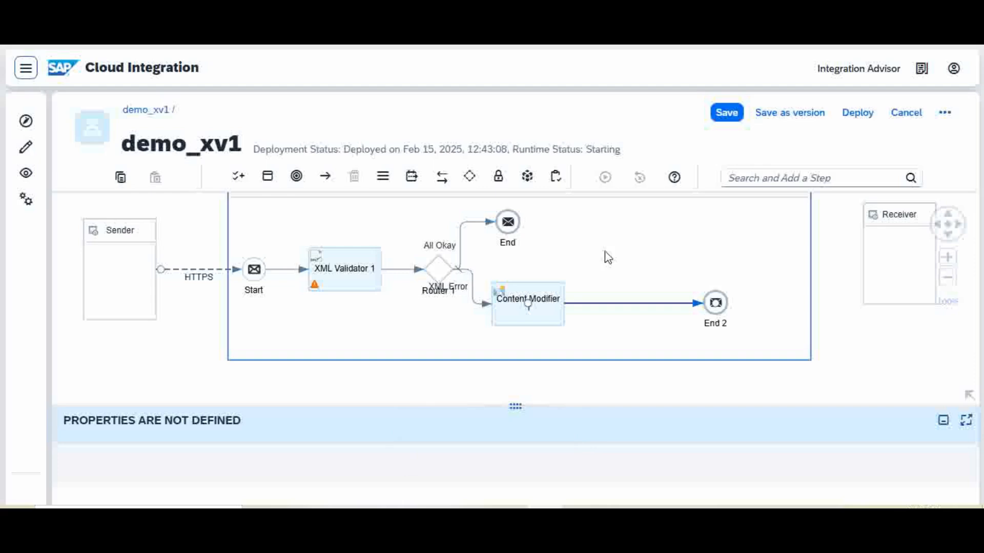
{"action": "mouse_move", "coordinate": [268, 321]}
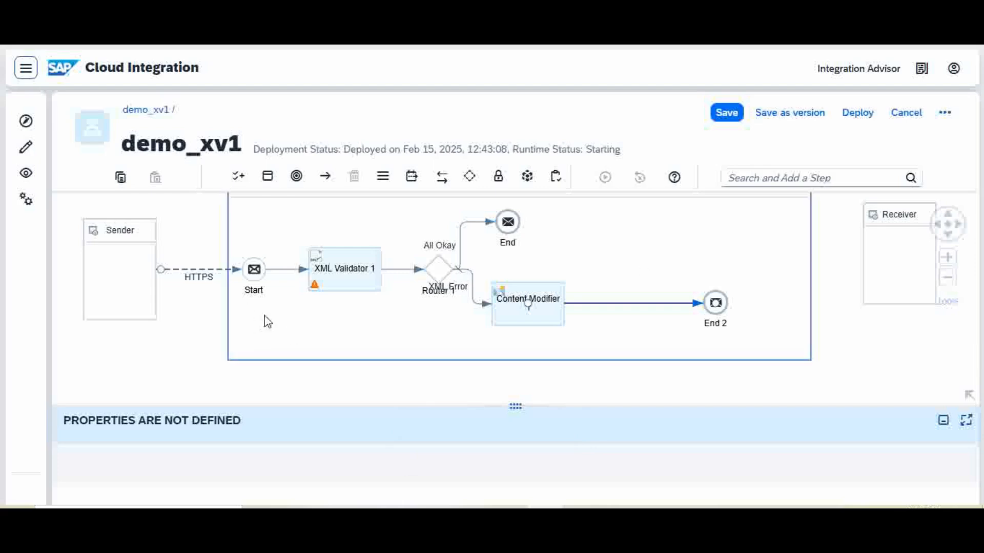
{"action": "mouse_move", "coordinate": [354, 286]}
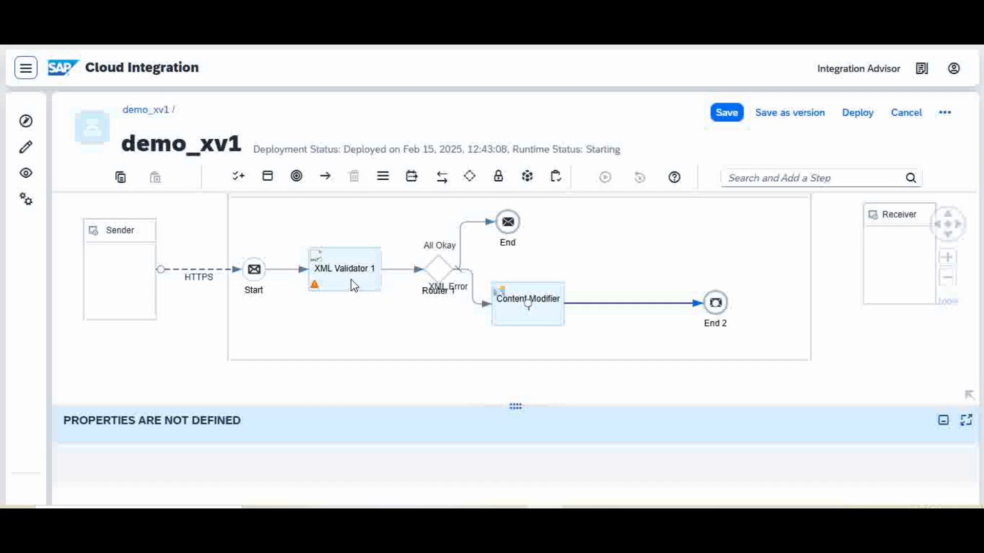
- Show XML Validator 1's Validation settings with input_validation.xsd and Prevent Exception on Failure enabled
{"action": "left_click", "coordinate": [344, 268]}
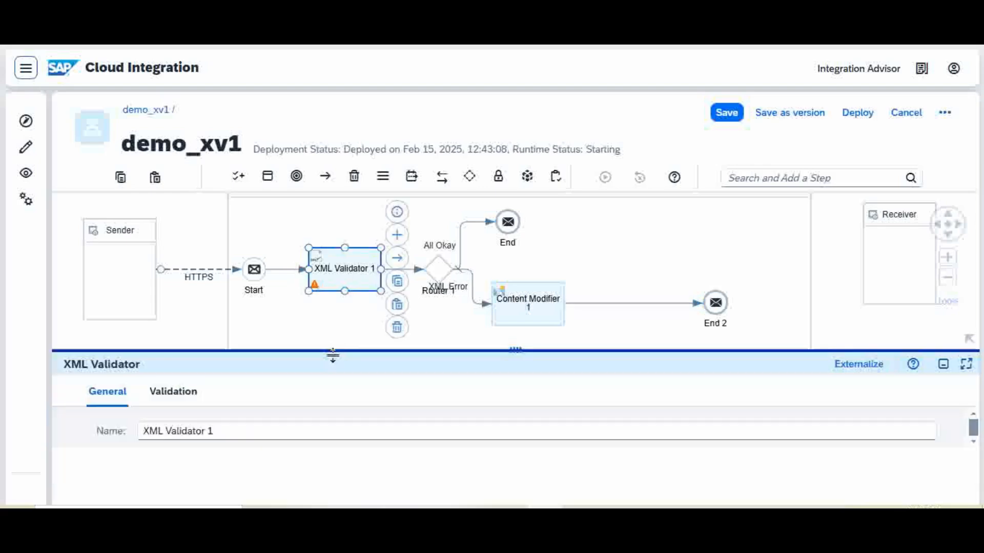
{"action": "left_click", "coordinate": [172, 391]}
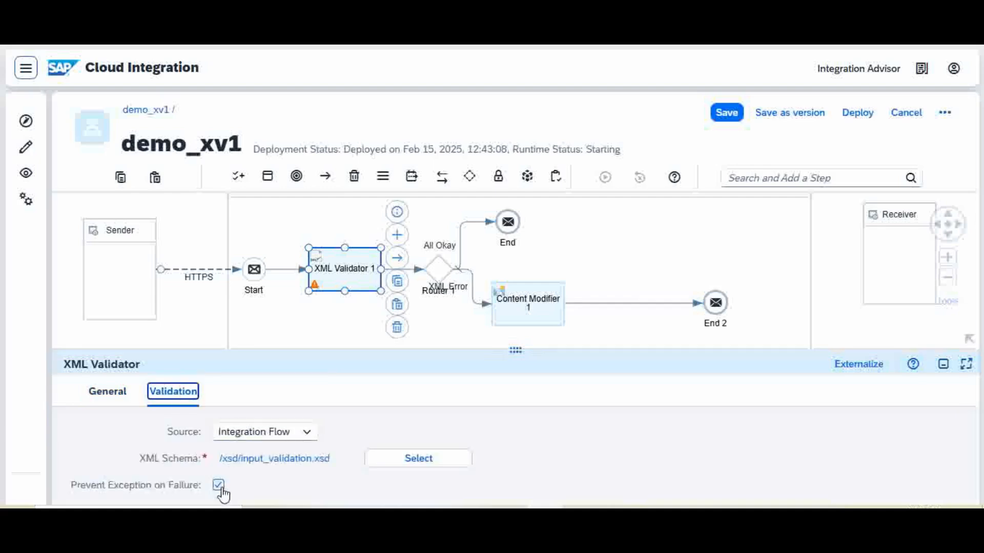
{"action": "mouse_move", "coordinate": [208, 497]}
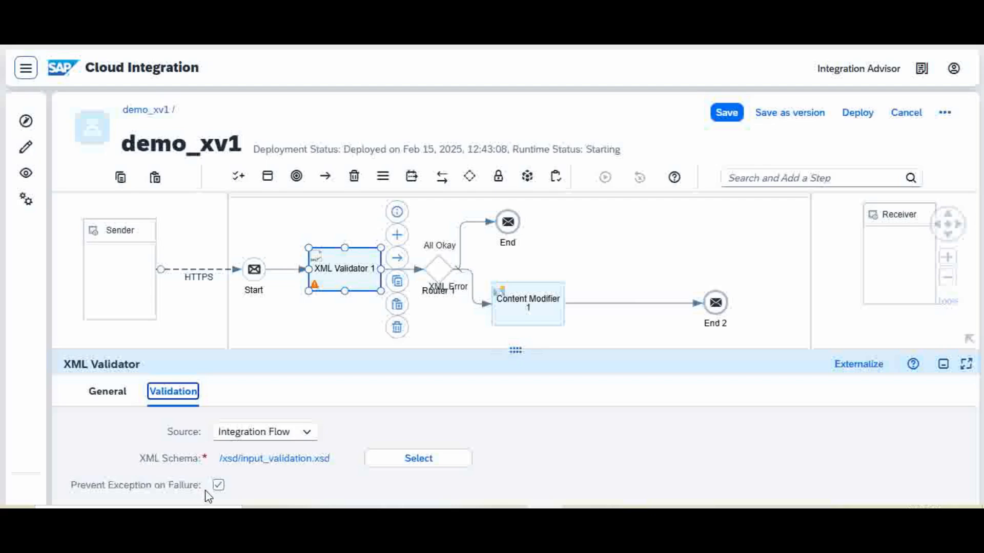
{"action": "mouse_move", "coordinate": [475, 319]}
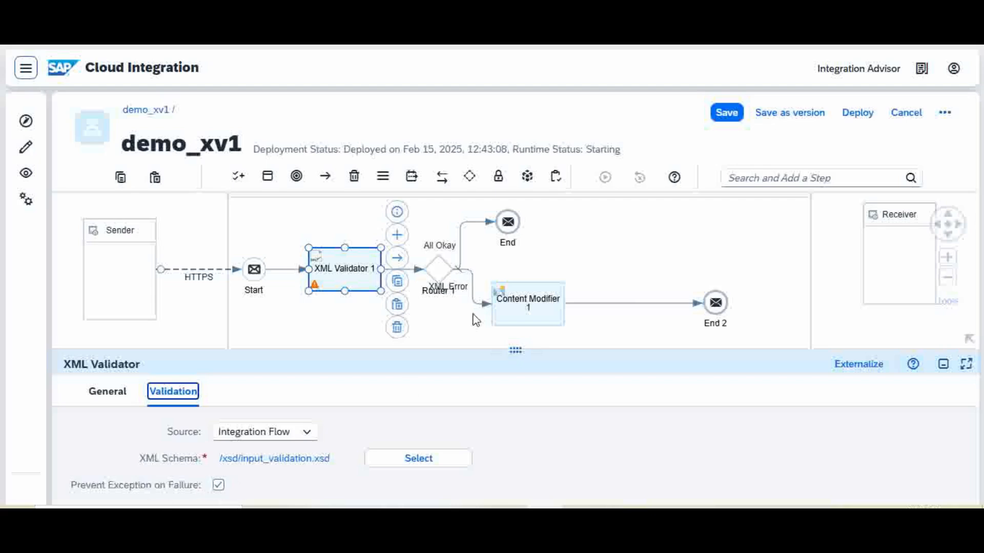
{"action": "mouse_move", "coordinate": [431, 306]}
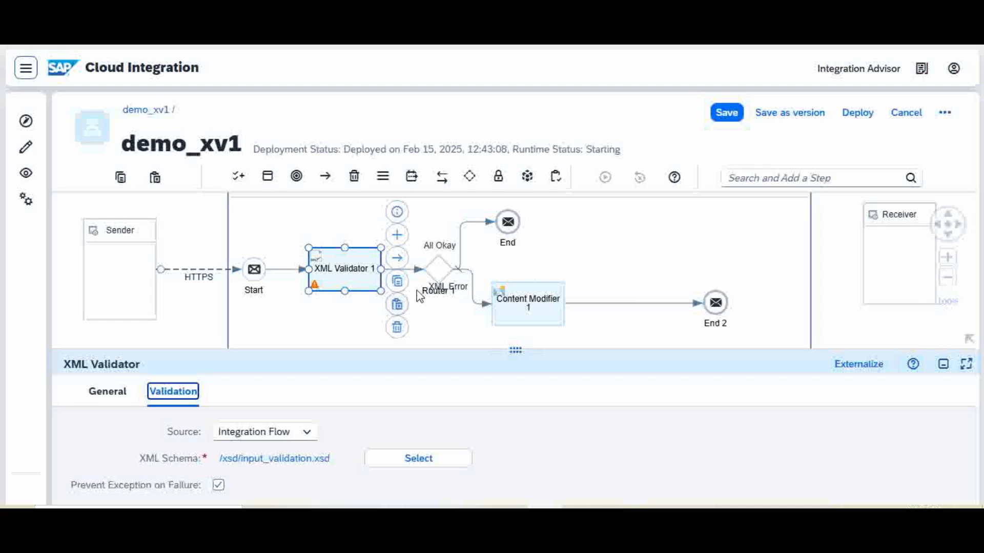
{"action": "mouse_move", "coordinate": [484, 331]}
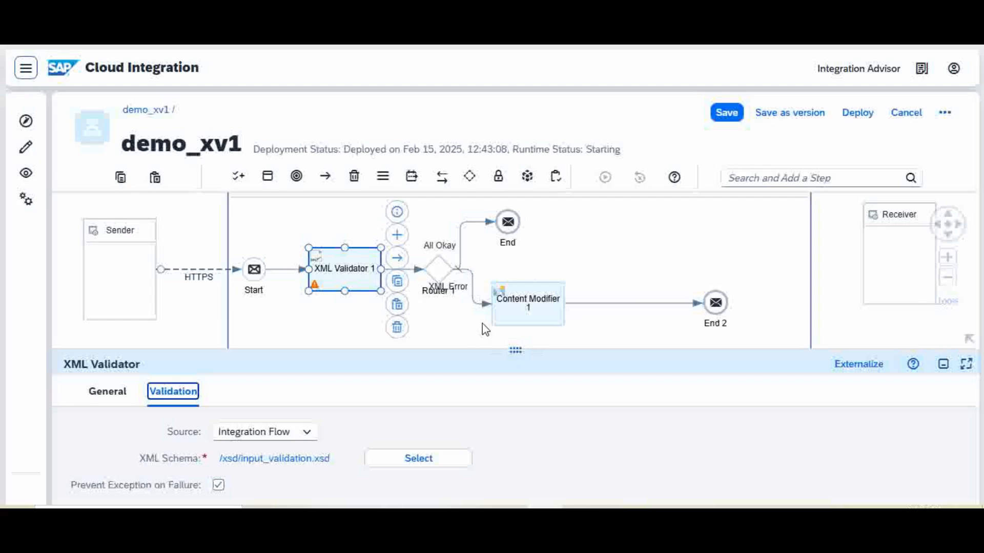
{"action": "mouse_move", "coordinate": [532, 315]}
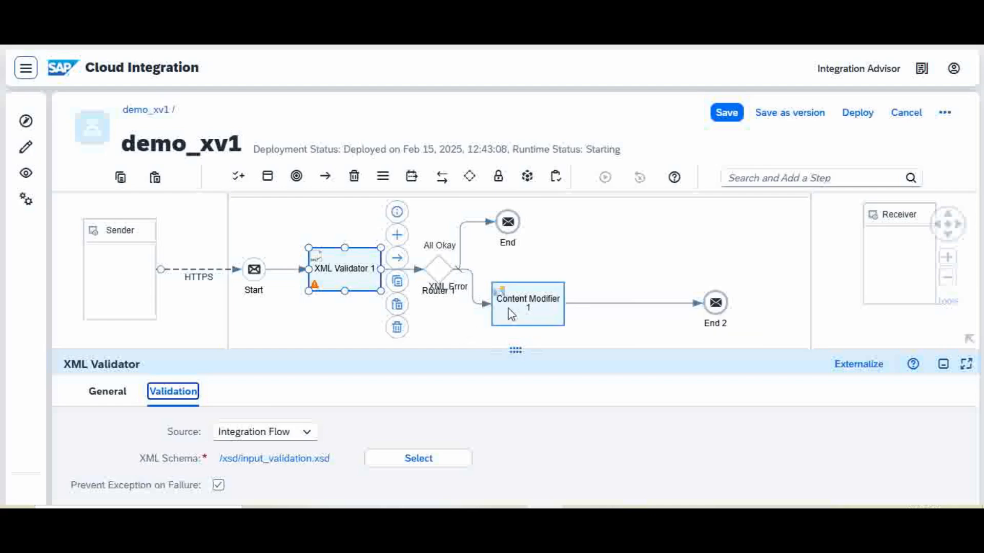
{"action": "mouse_move", "coordinate": [530, 313]}
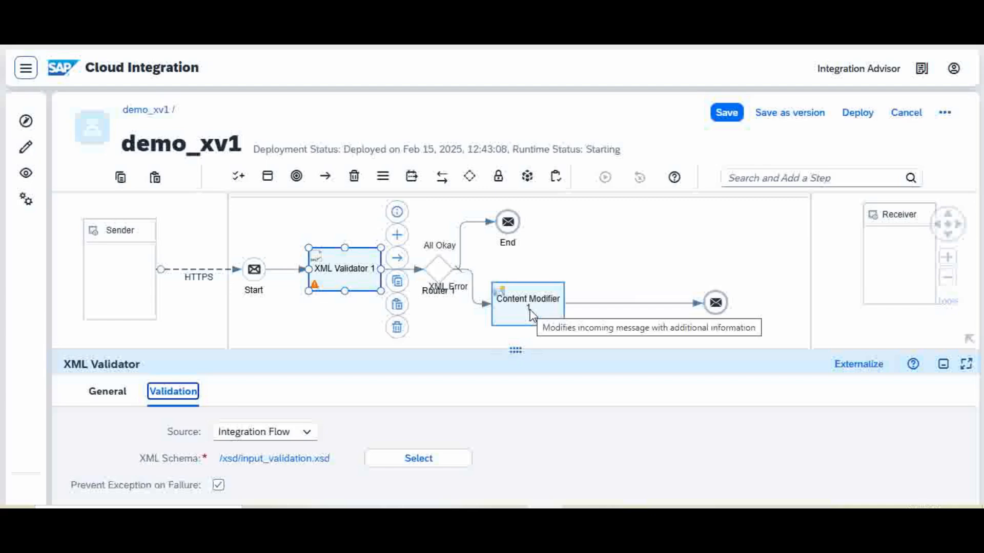
{"action": "mouse_move", "coordinate": [570, 313]}
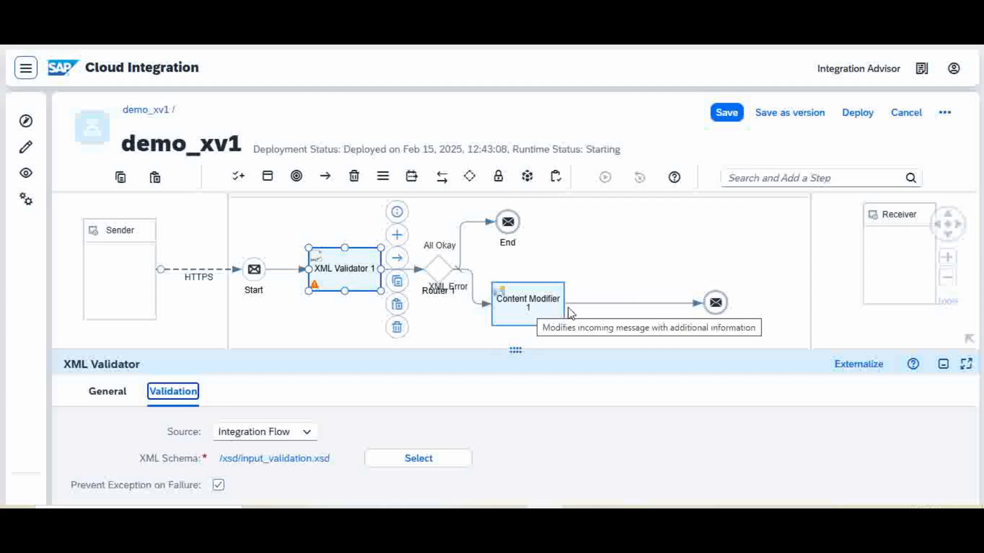
{"action": "mouse_move", "coordinate": [638, 249]}
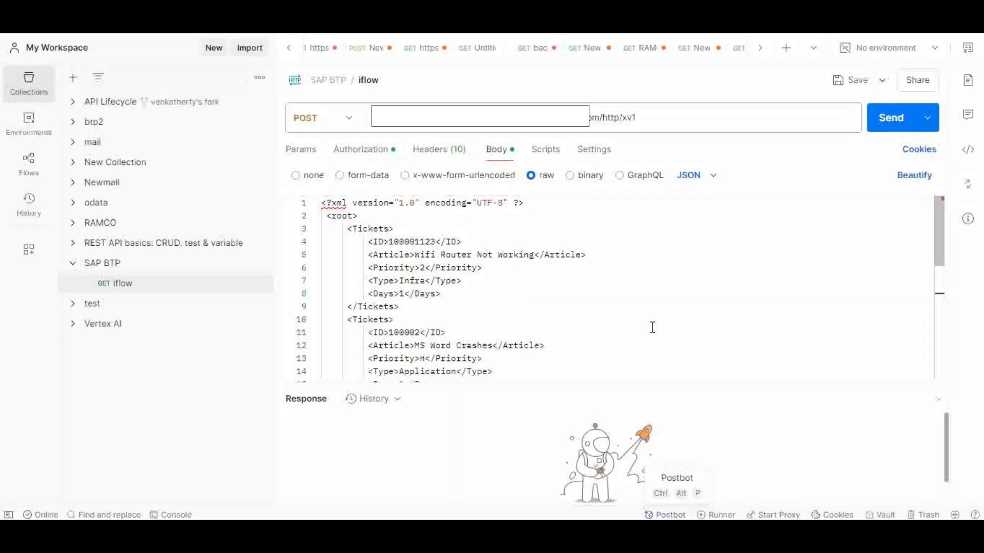
{"action": "mouse_move", "coordinate": [493, 301]}
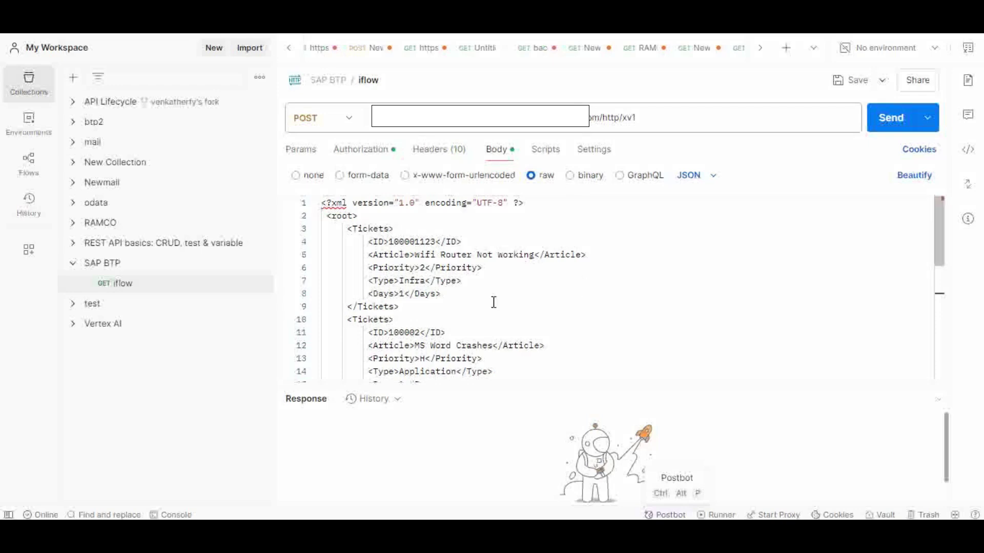
- Review the raw tickets XML body and send the POST request to the xv1 endpoint
{"action": "left_click", "coordinate": [493, 294]}
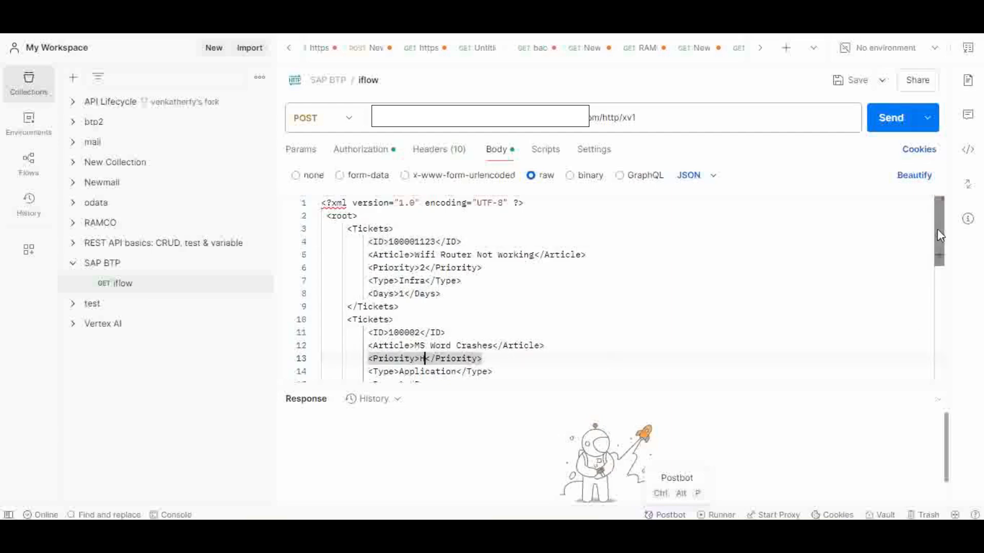
{"action": "scroll", "scroll_direction": "down", "scroll_amount": 3}
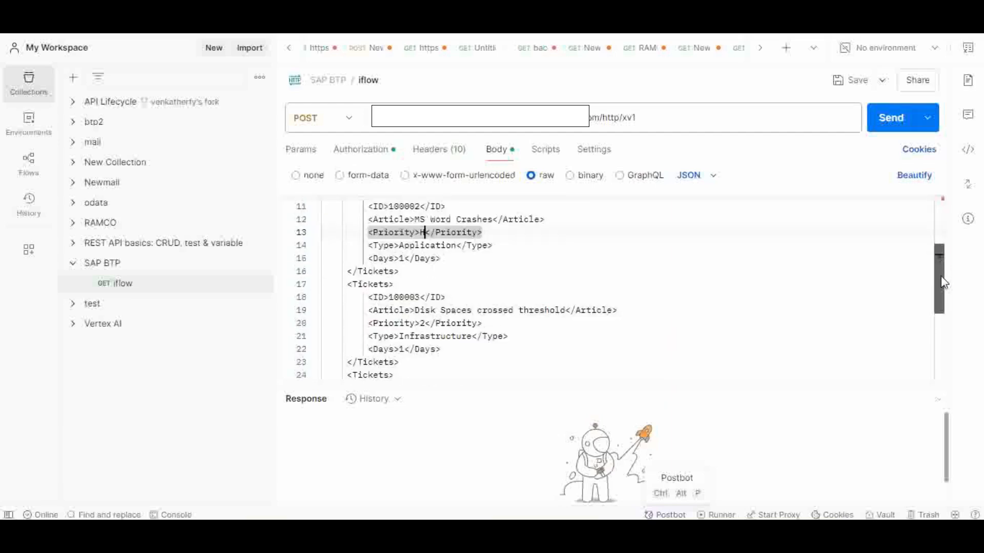
{"action": "scroll", "scroll_direction": "down", "scroll_amount": 3}
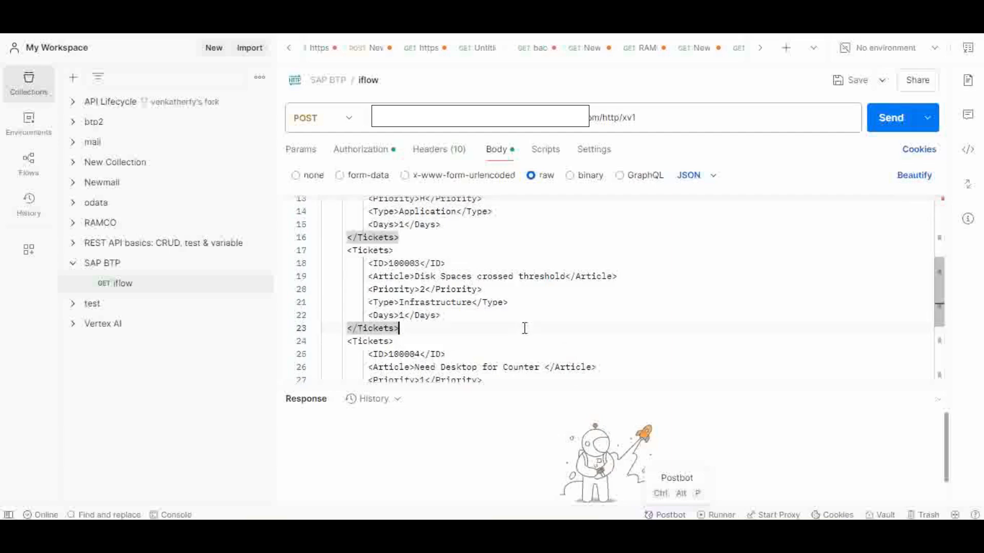
{"action": "mouse_move", "coordinate": [733, 232]}
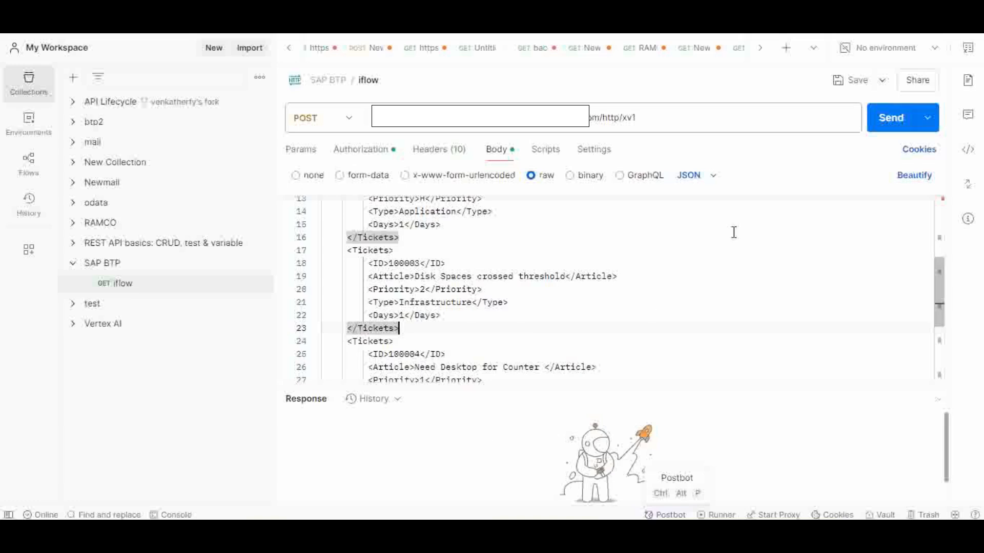
{"action": "mouse_move", "coordinate": [919, 151]}
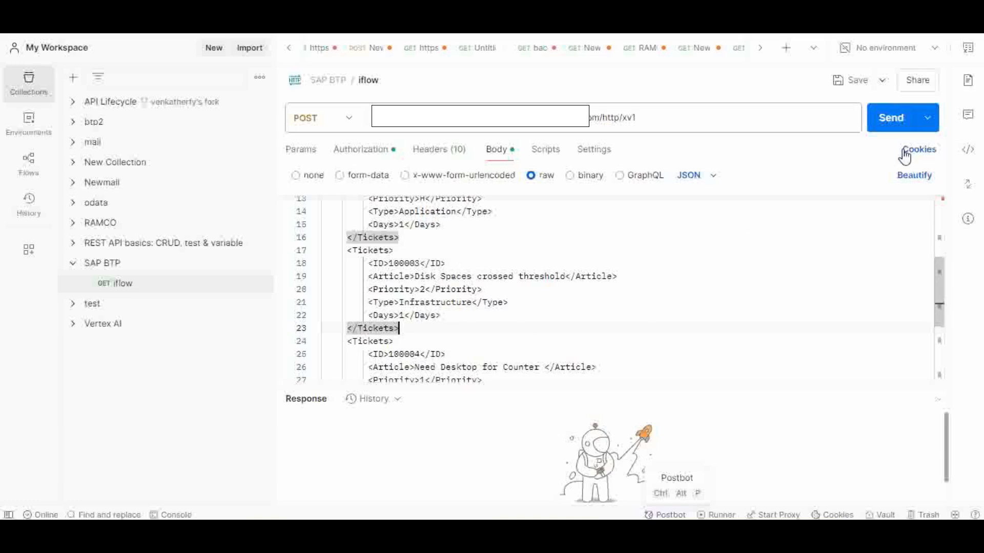
{"action": "left_click", "coordinate": [891, 116]}
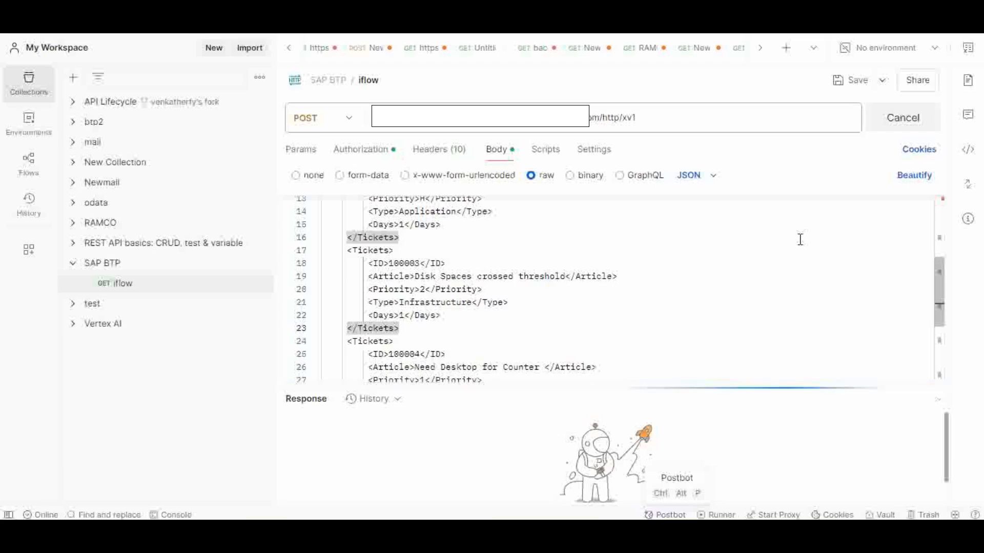
{"action": "left_click", "coordinate": [902, 116]}
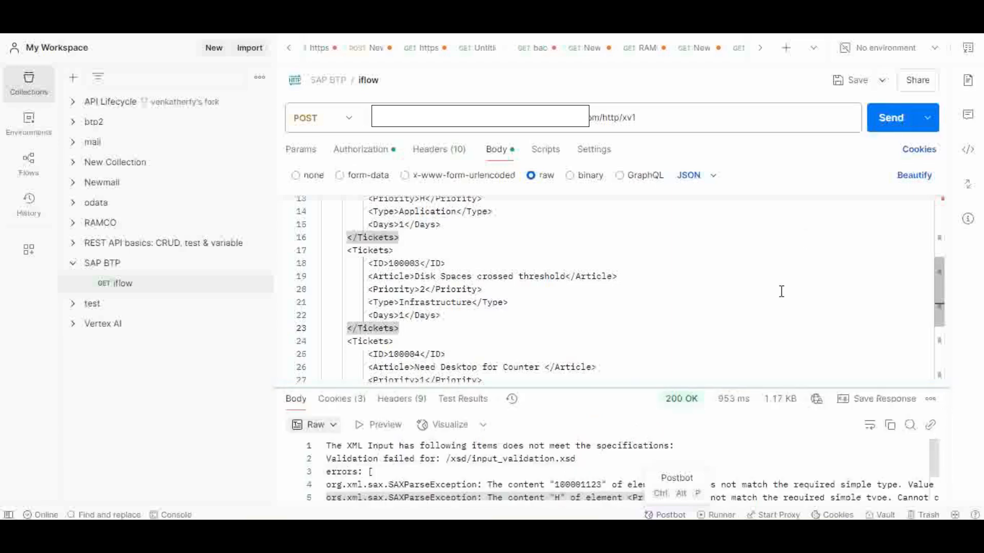
{"action": "mouse_move", "coordinate": [745, 249]}
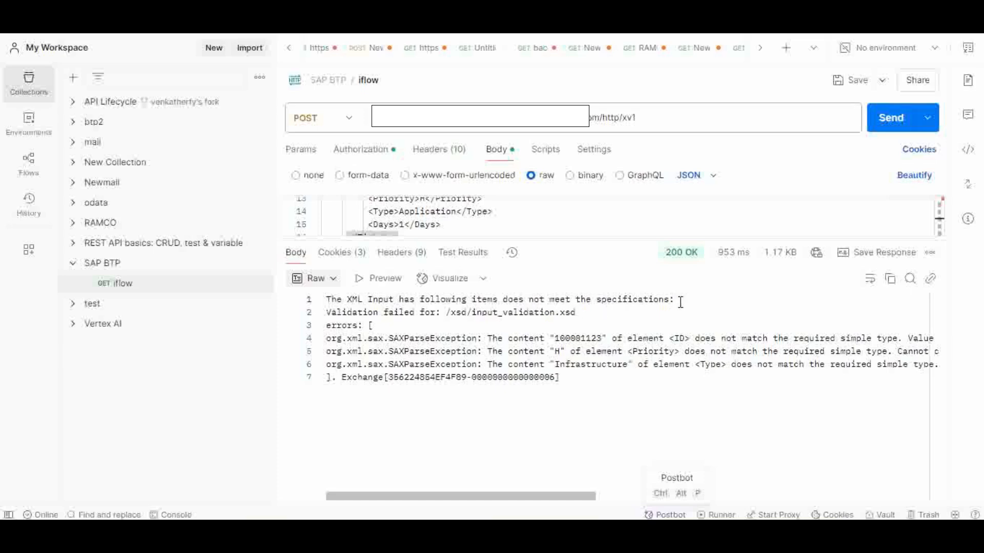
{"action": "mouse_move", "coordinate": [435, 323]}
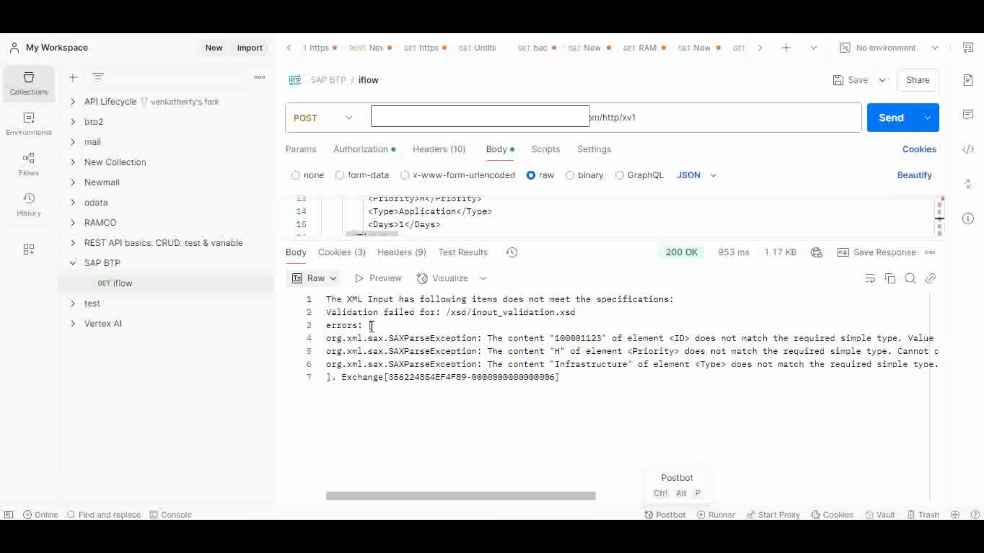
{"action": "mouse_move", "coordinate": [457, 365]}
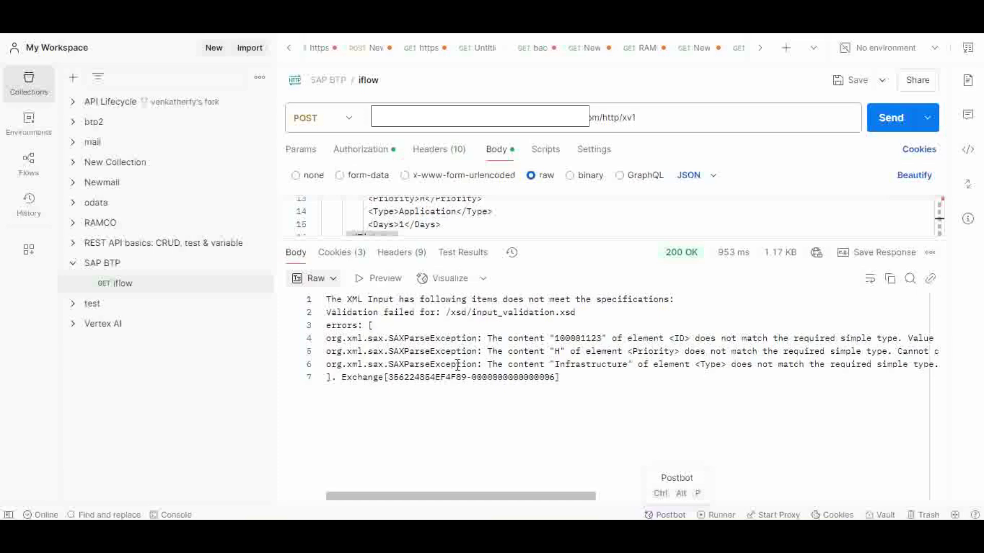
{"action": "mouse_move", "coordinate": [571, 379]}
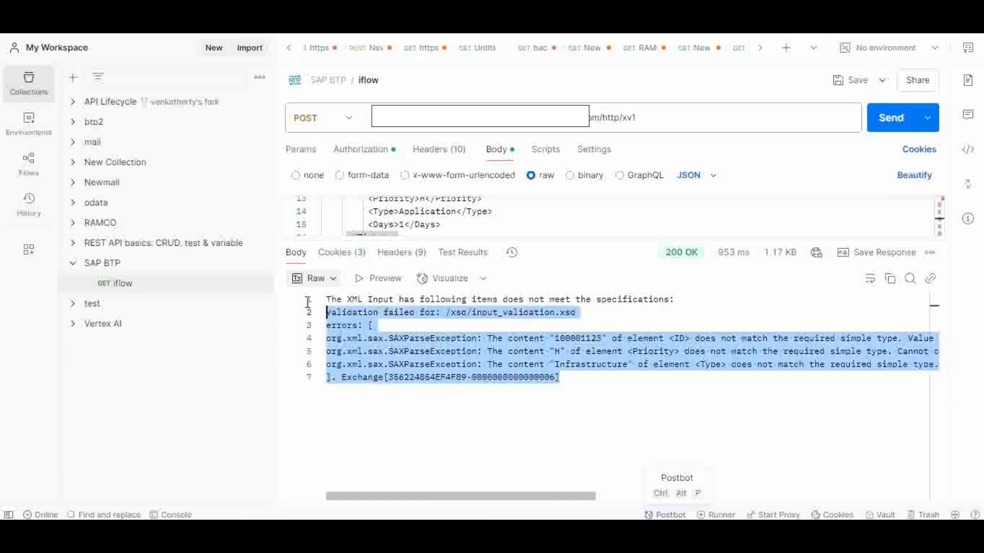
{"action": "left_click", "coordinate": [477, 442]}
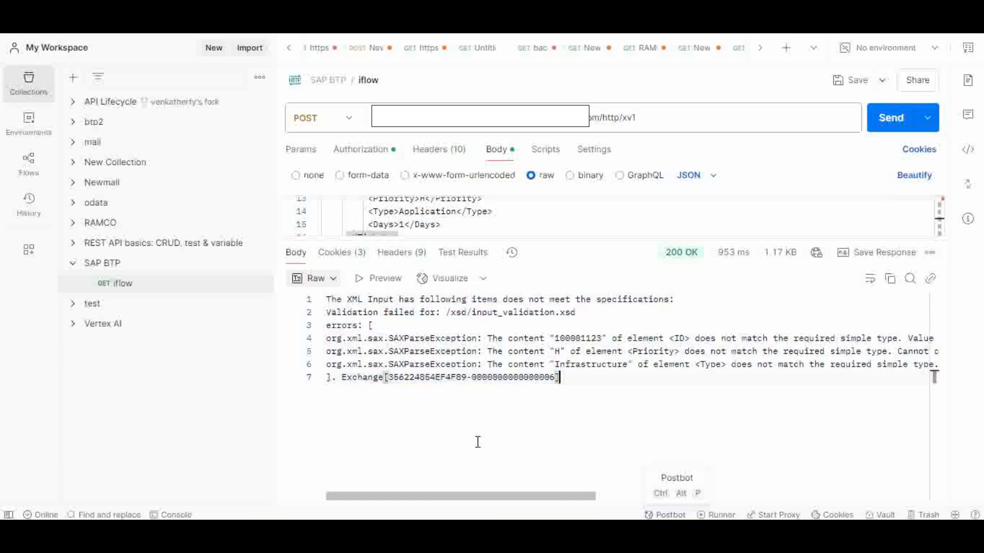
{"action": "mouse_move", "coordinate": [460, 436]}
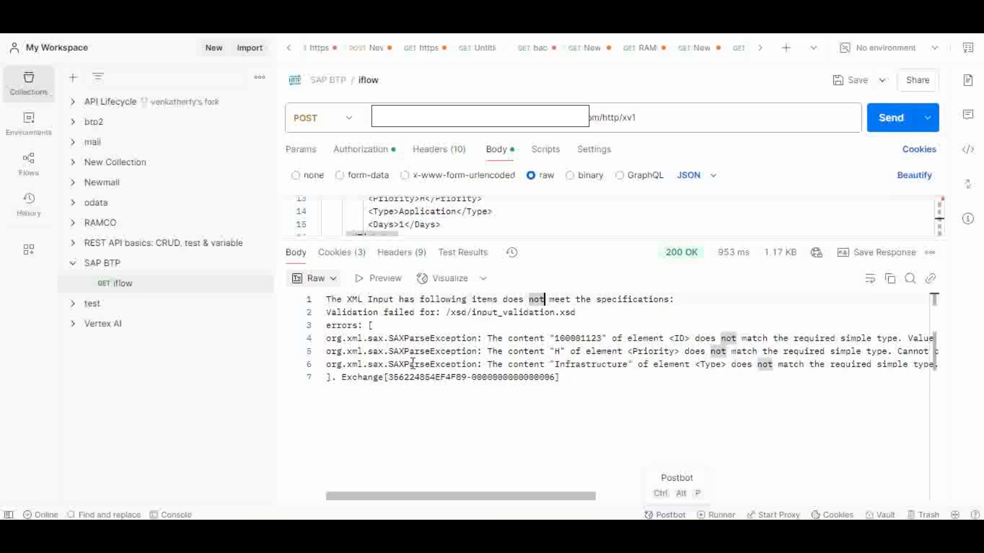
{"action": "mouse_move", "coordinate": [363, 344]}
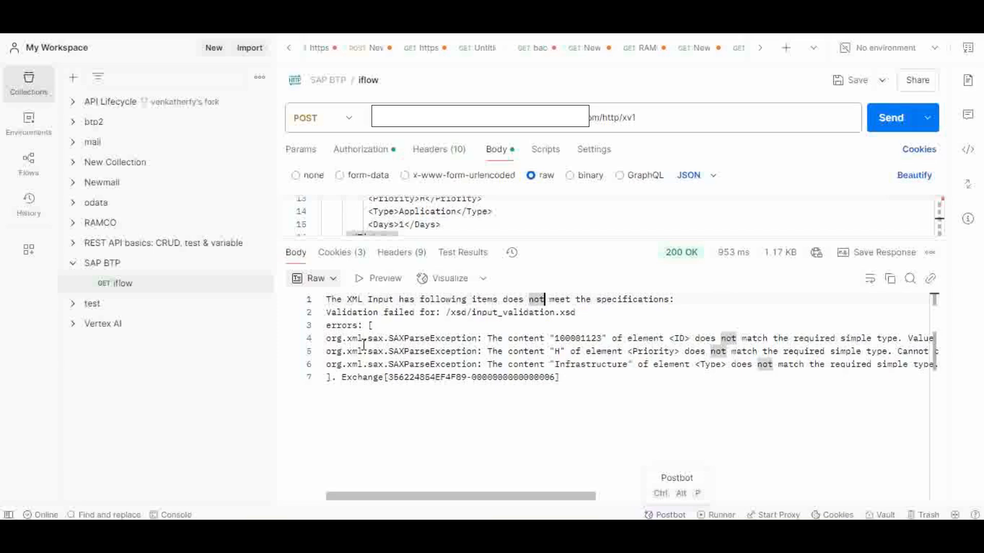
{"action": "mouse_move", "coordinate": [328, 337]}
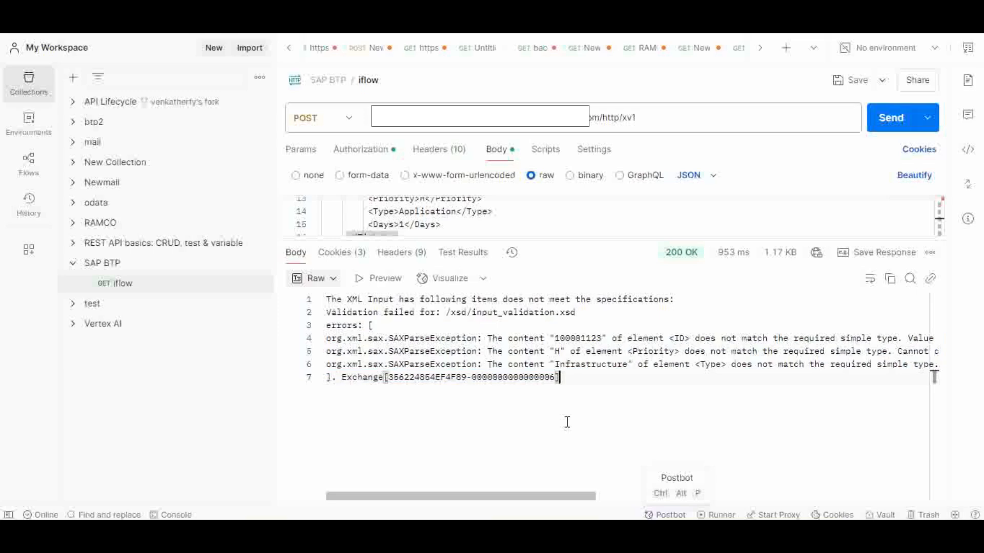
{"action": "mouse_move", "coordinate": [585, 443]}
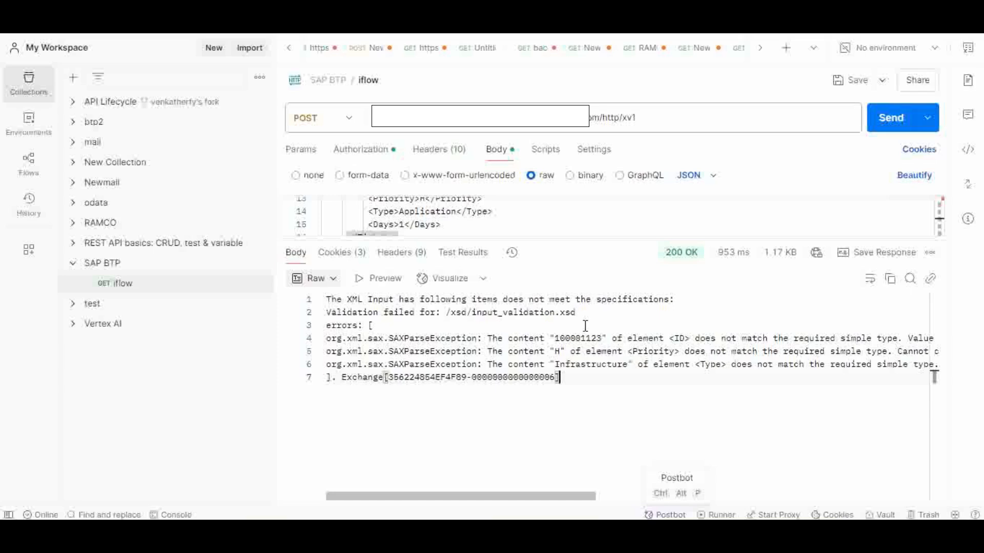
{"action": "mouse_move", "coordinate": [645, 408]}
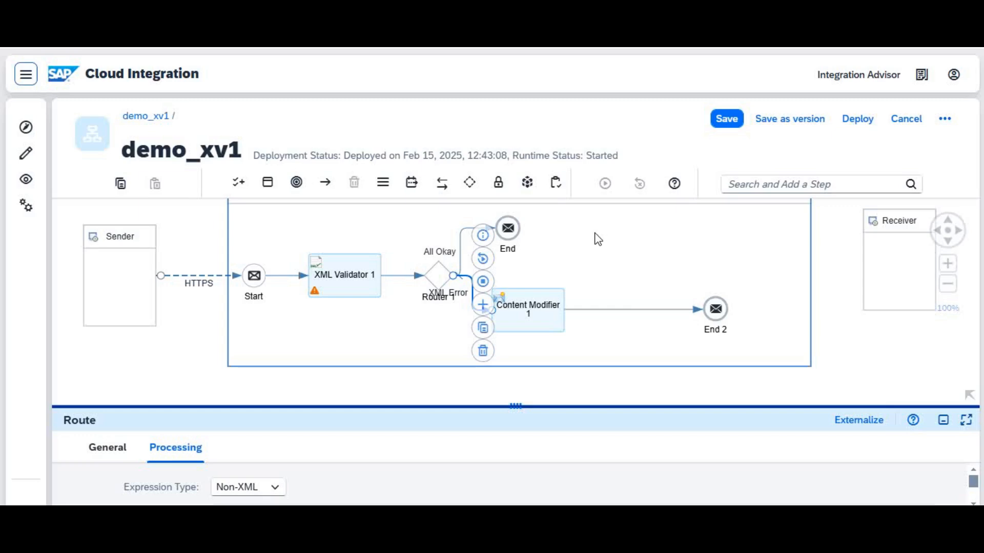
{"action": "mouse_move", "coordinate": [591, 242]}
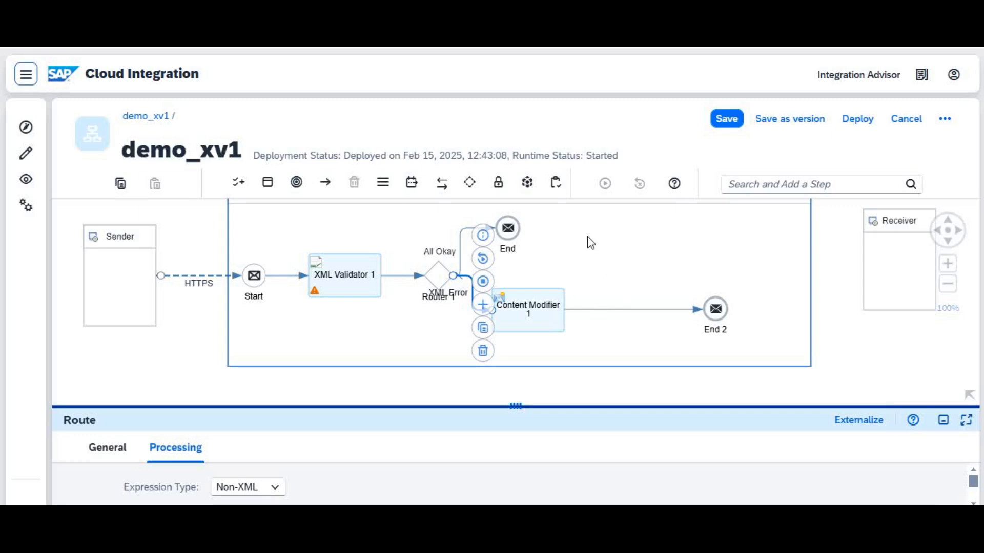
{"action": "mouse_move", "coordinate": [597, 218]}
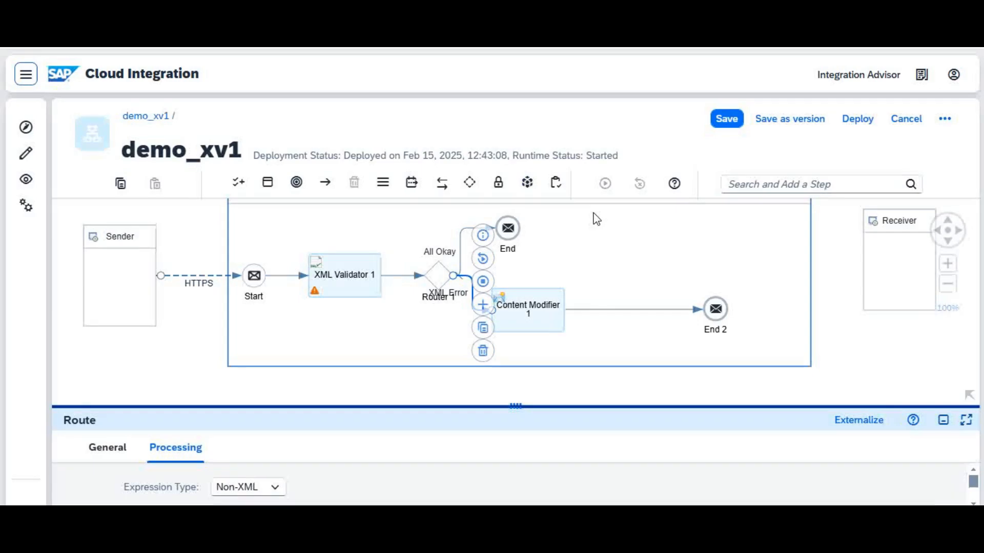
{"action": "mouse_move", "coordinate": [592, 315]}
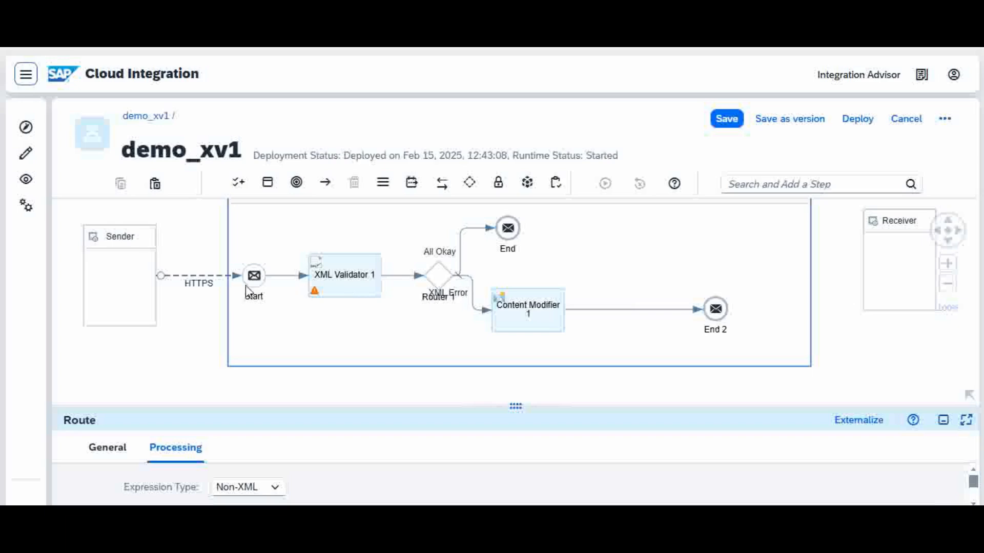
{"action": "left_click", "coordinate": [342, 274]}
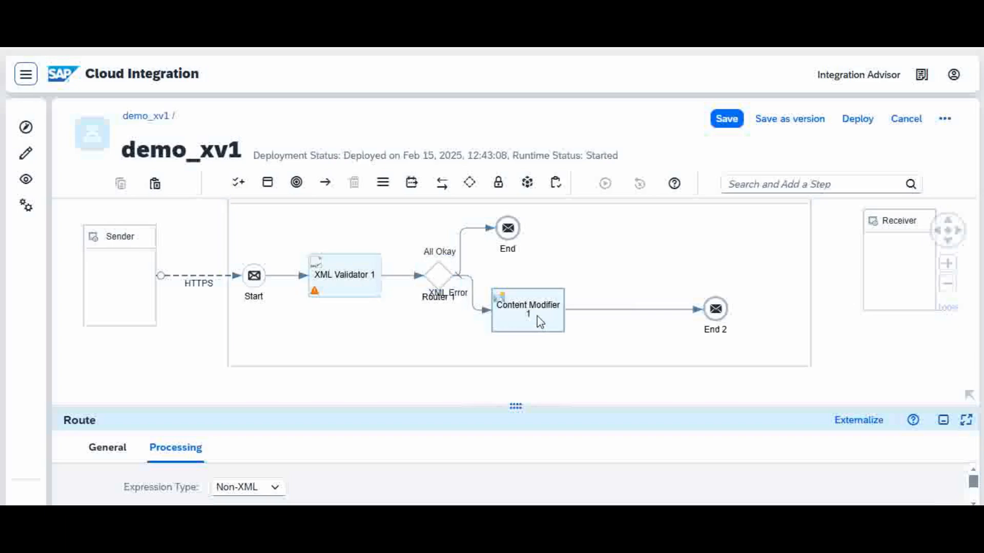
{"action": "mouse_move", "coordinate": [538, 320]}
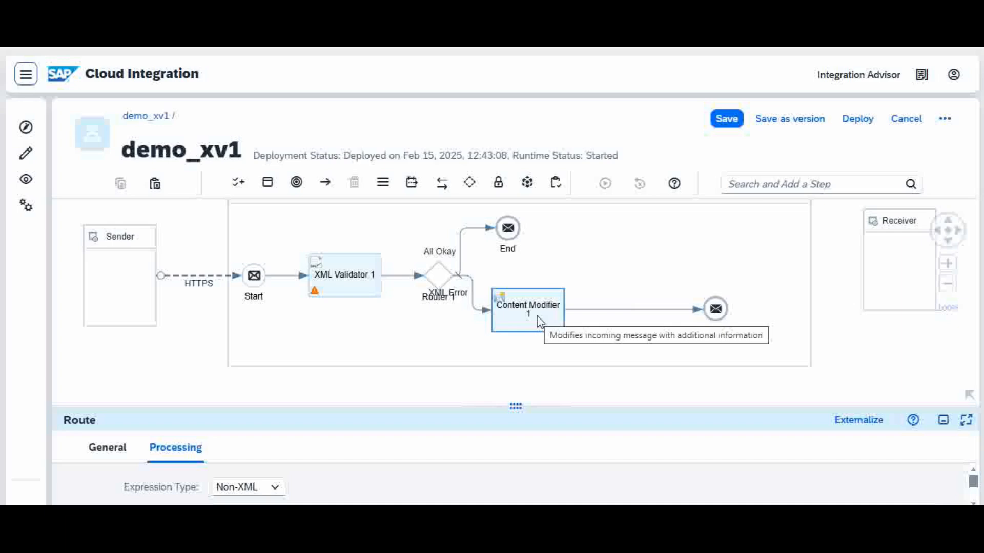
{"action": "mouse_move", "coordinate": [605, 314]}
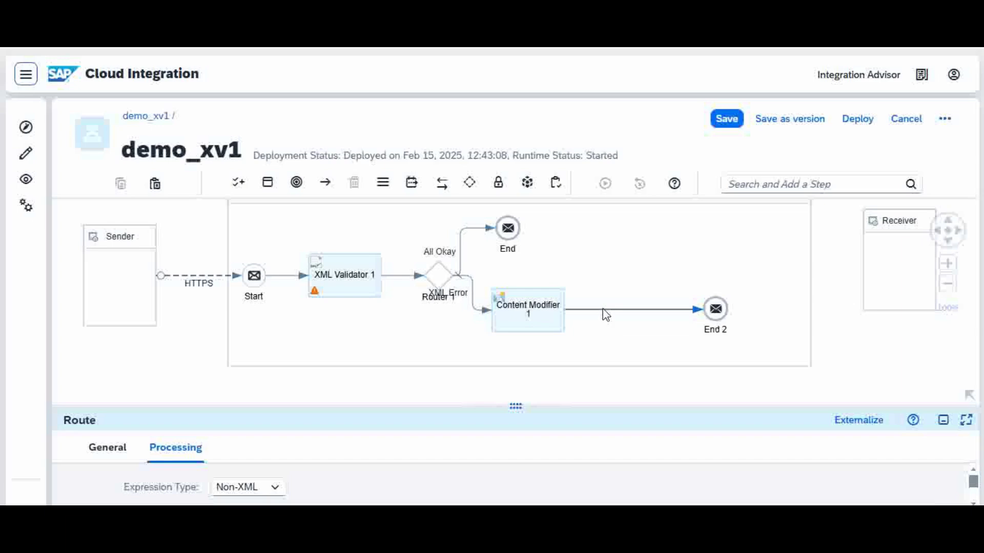
- Add Groovy Script 1 on the Content Modifier 1 to End 2 connector and bring up its script2.groovy template
{"action": "left_click", "coordinate": [633, 310]}
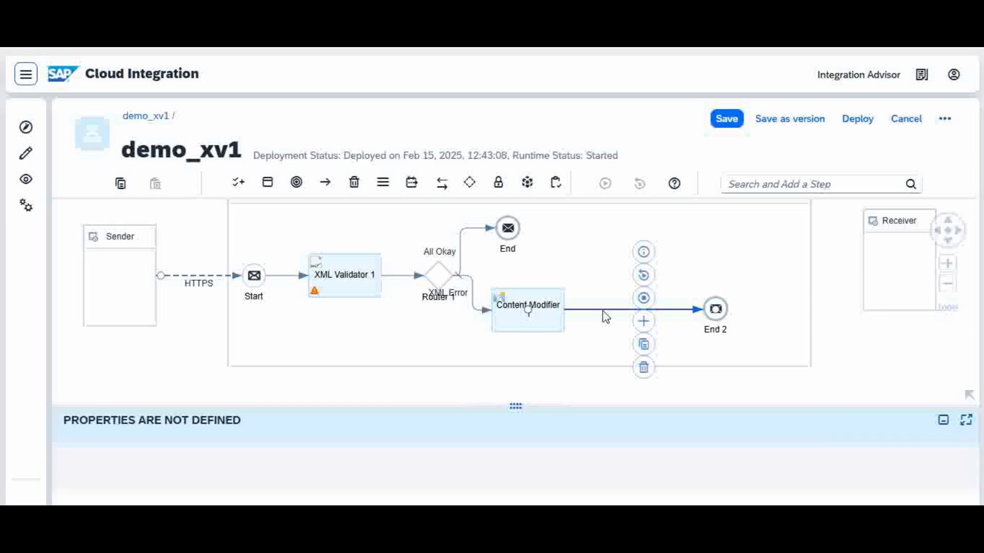
{"action": "mouse_move", "coordinate": [643, 320]}
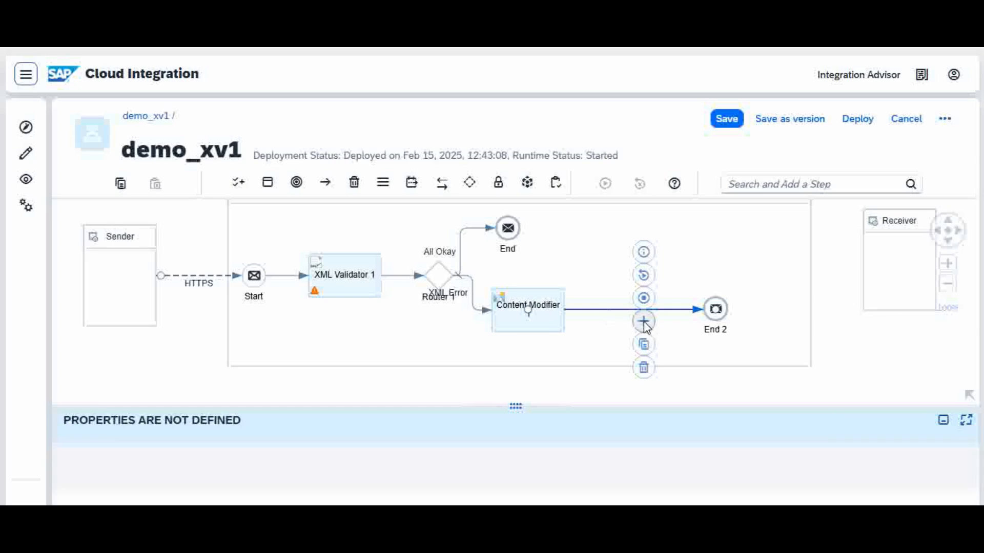
{"action": "left_click", "coordinate": [643, 321]}
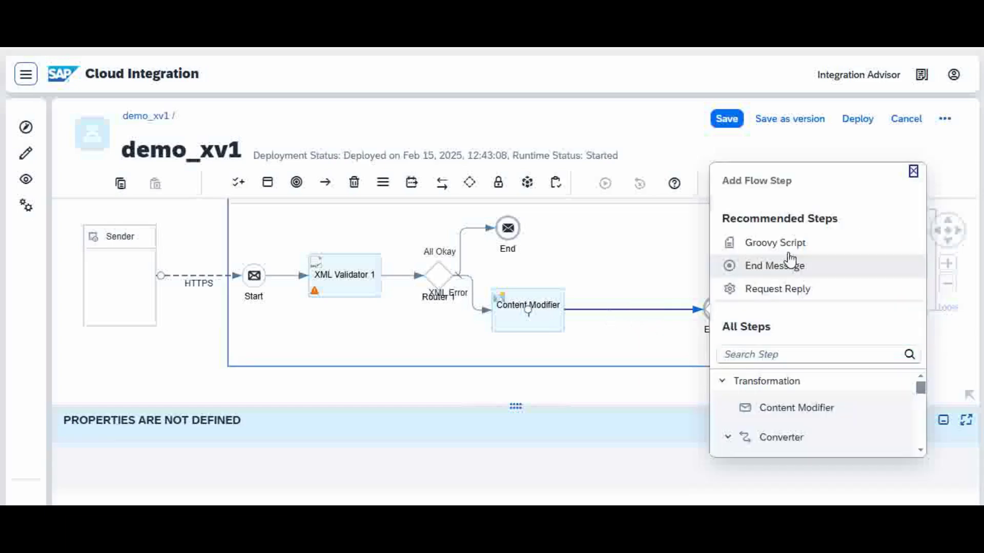
{"action": "left_click", "coordinate": [775, 243]}
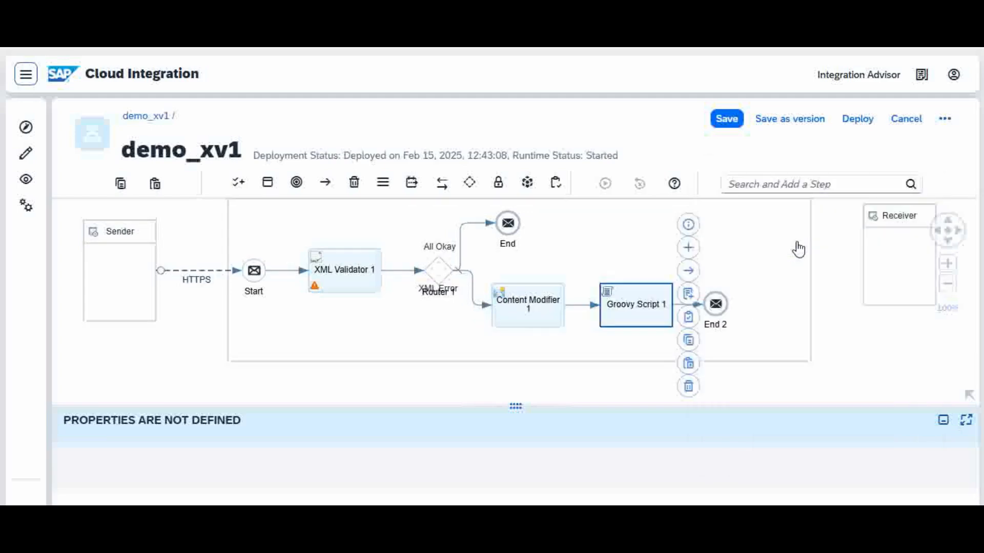
{"action": "left_click", "coordinate": [633, 304]}
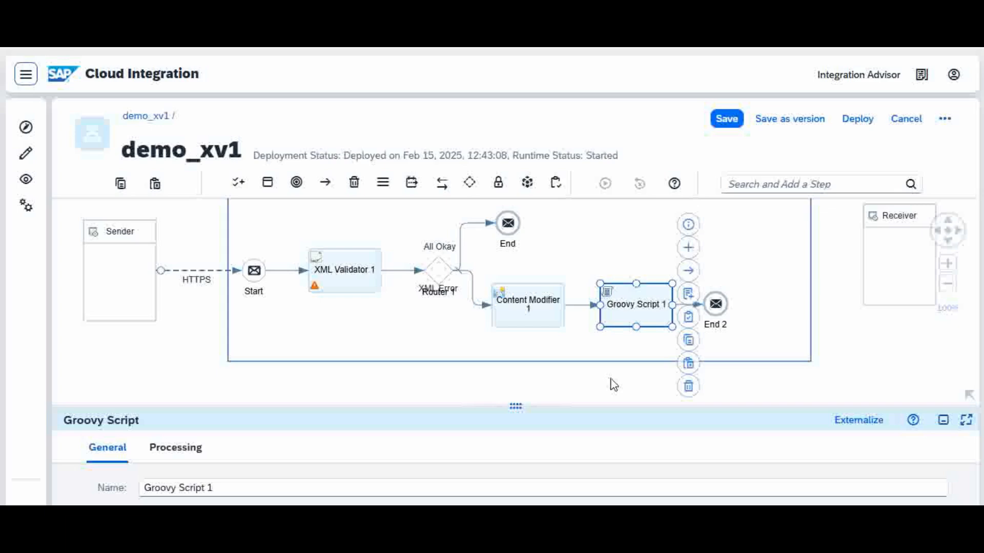
{"action": "left_click", "coordinate": [175, 448]}
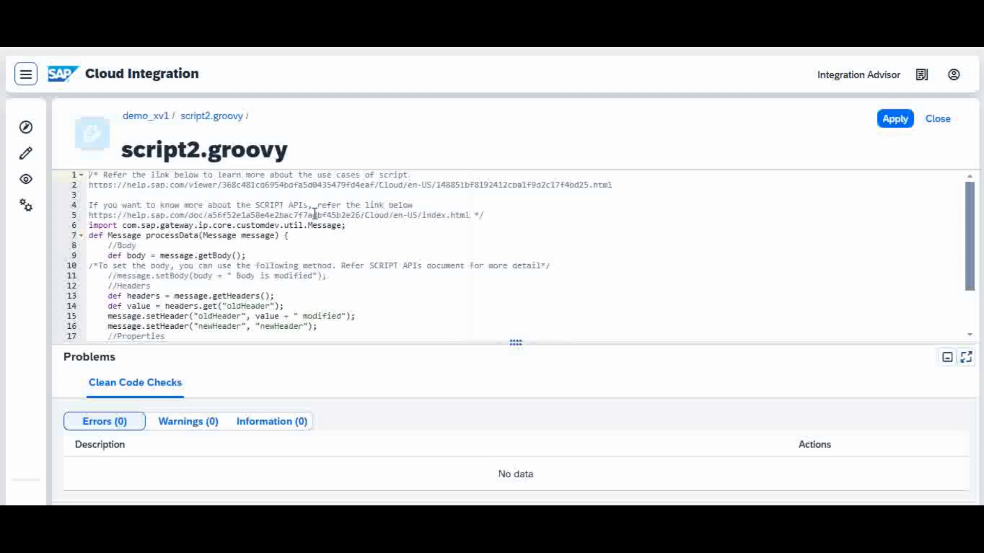
{"action": "mouse_move", "coordinate": [496, 357]}
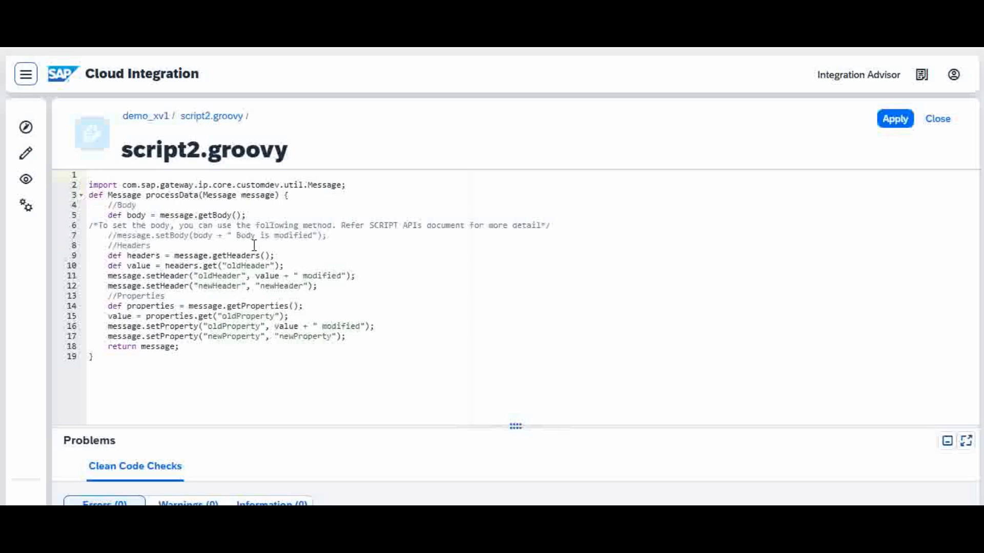
{"action": "mouse_move", "coordinate": [324, 206]}
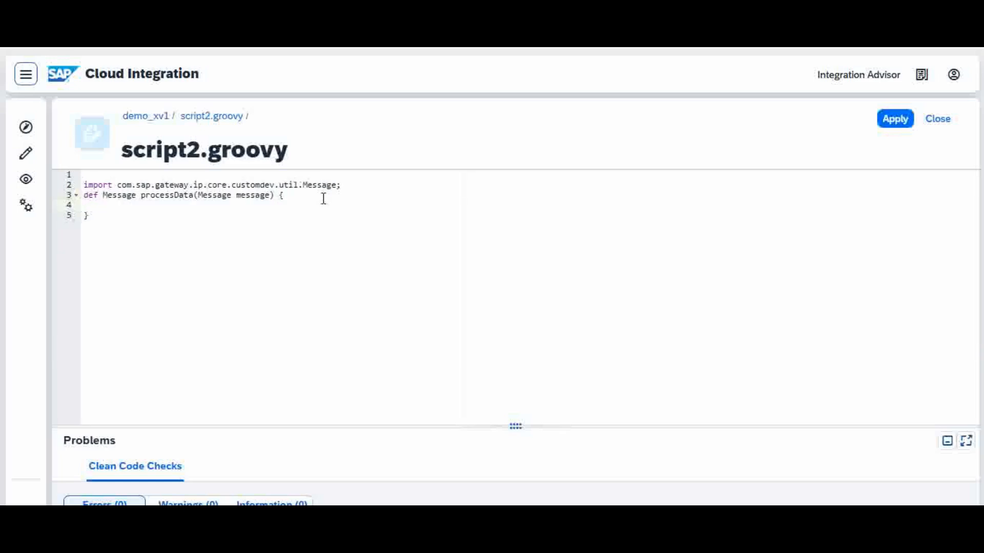
{"action": "mouse_move", "coordinate": [420, 332]}
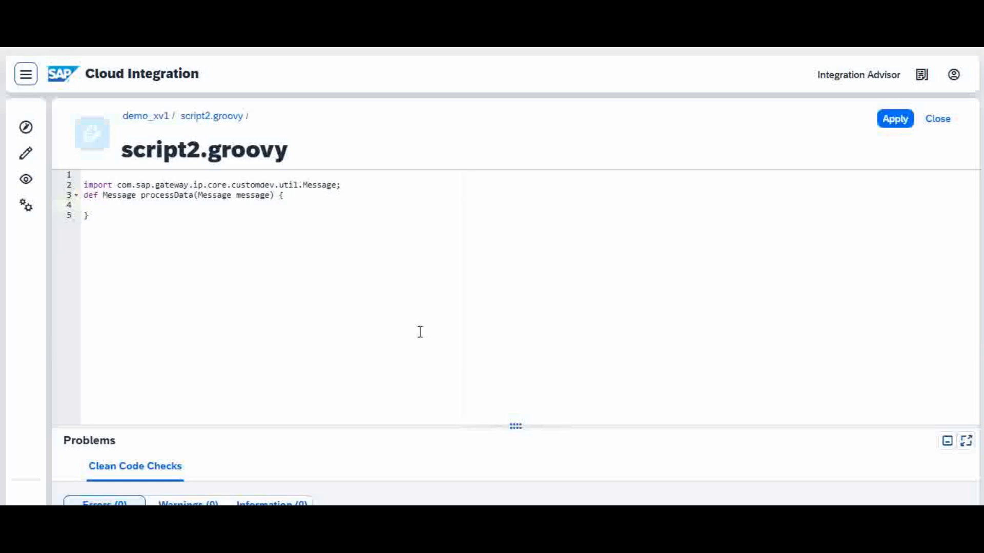
{"action": "mouse_move", "coordinate": [385, 343]}
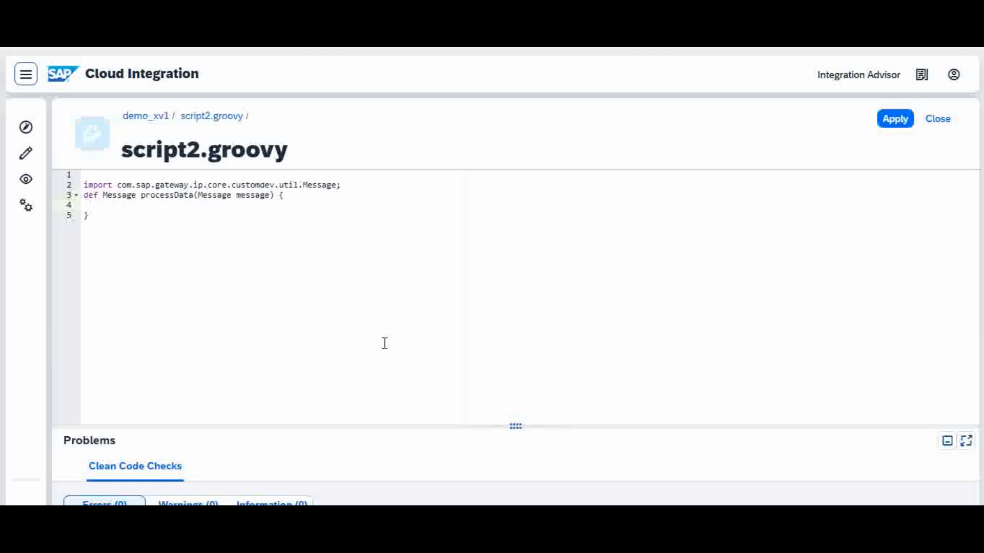
{"action": "mouse_move", "coordinate": [384, 343]}
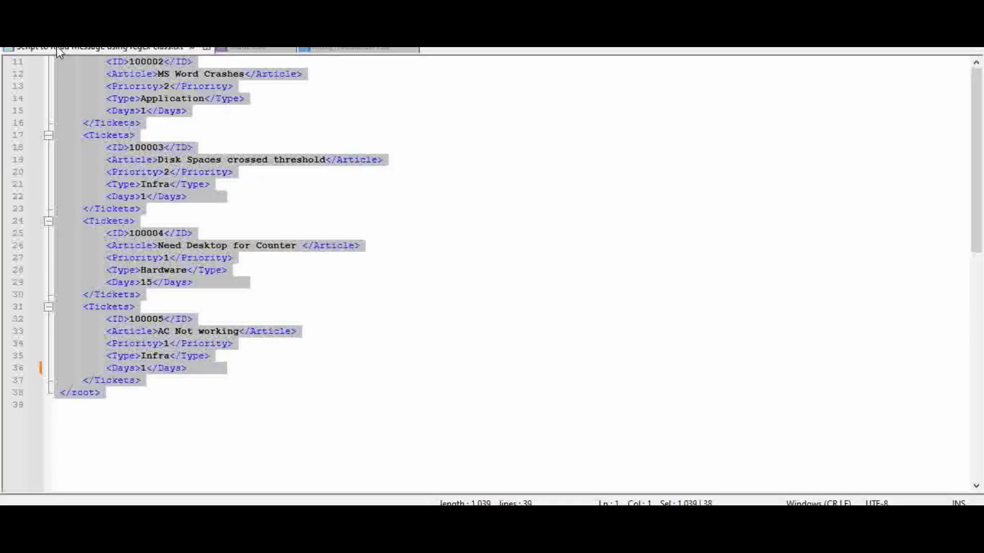
- Switch to the 'Script to Read Message using regex class' file in Notepad++
{"action": "left_click", "coordinate": [248, 46]}
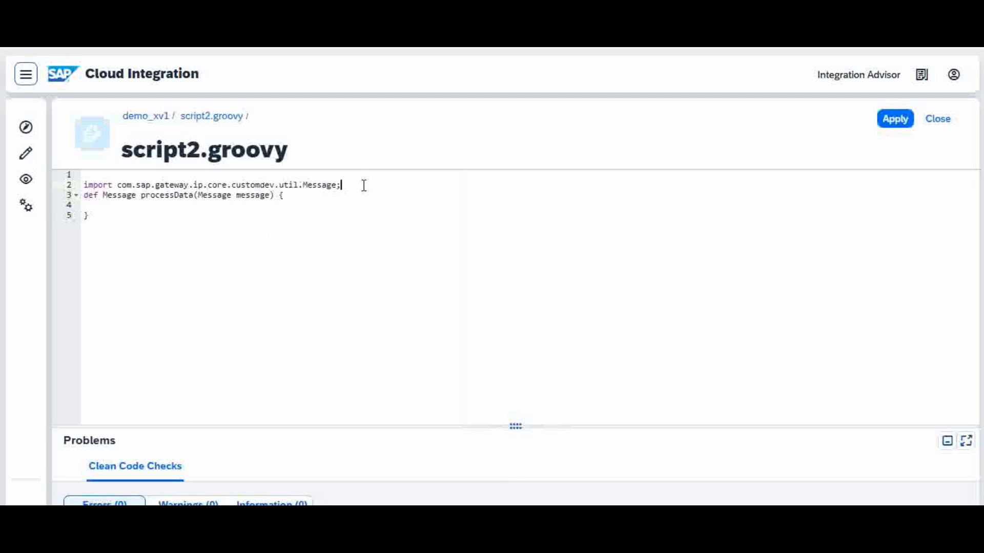
- Add the import java.util.regex.Matcher; line to script2.groovy below the existing import
{"action": "type", "text": "import java.util.regex.Matcher;"}
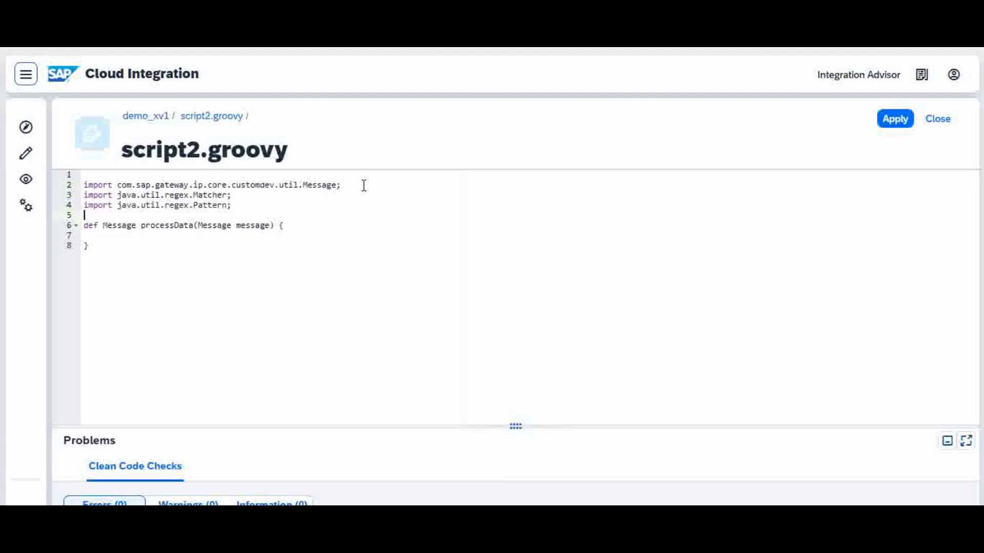
{"action": "mouse_move", "coordinate": [322, 236]}
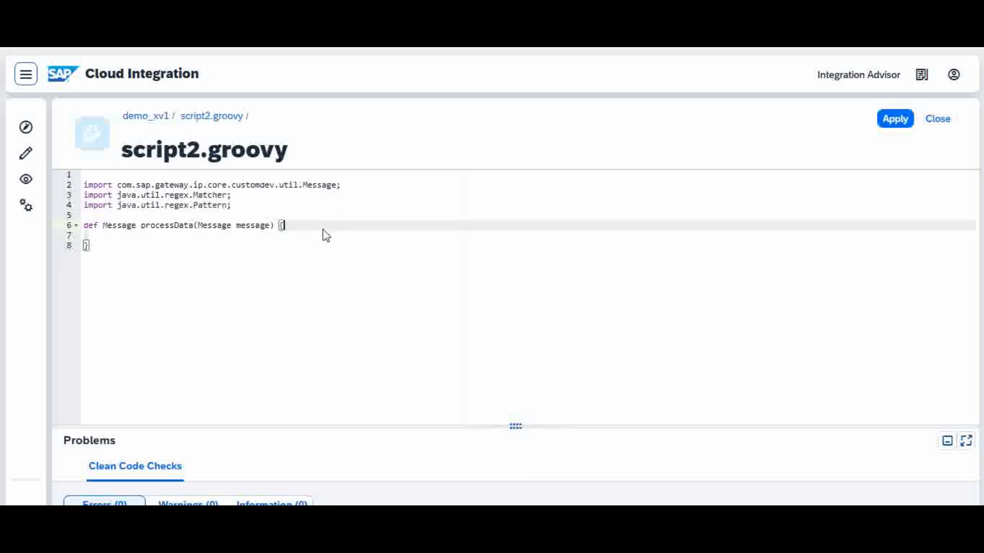
{"action": "key", "text": "Enter"}
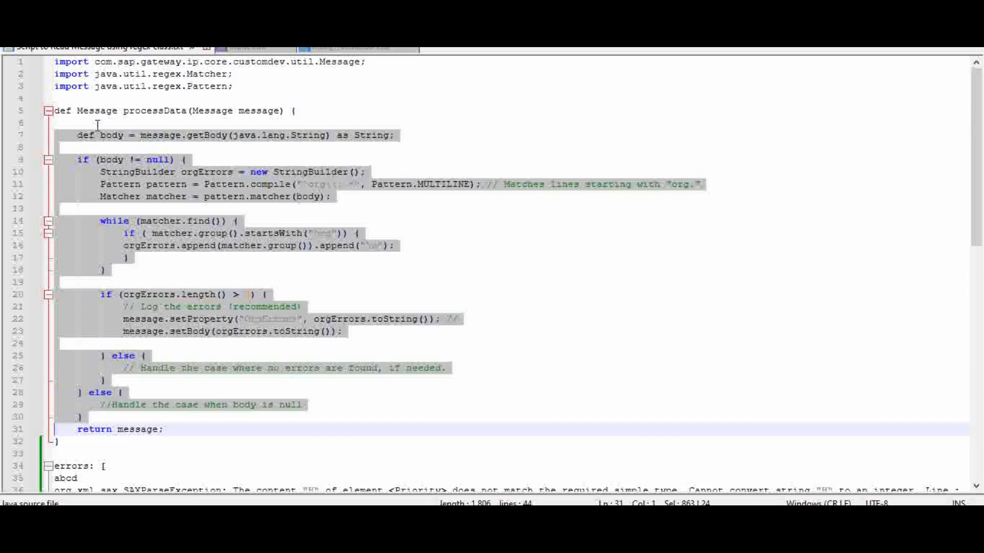
- Select the processData function body that collects lines starting with org for copying
{"action": "left_click", "coordinate": [162, 429]}
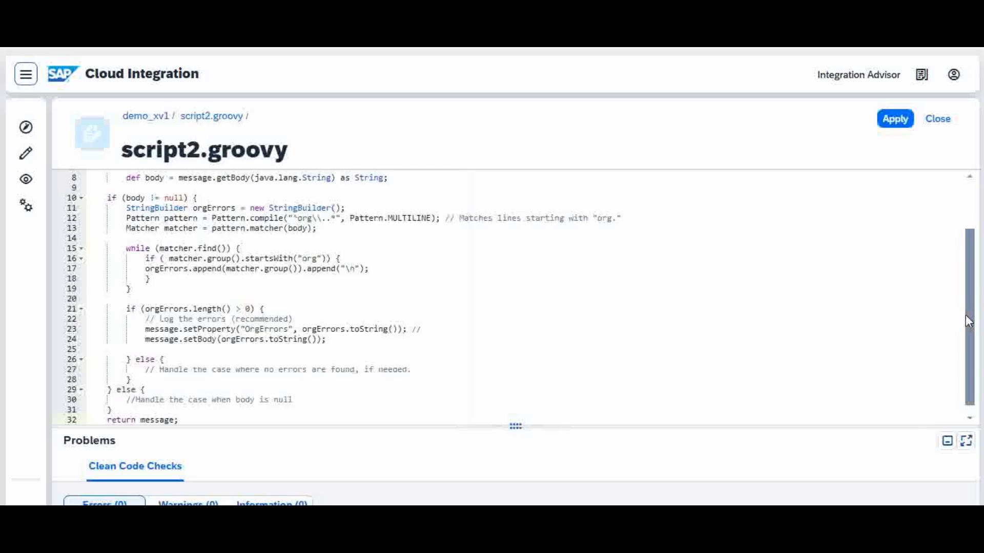
- Scroll through the pasted regex script in script2.groovy to review it
{"action": "scroll", "scroll_direction": "down", "scroll_amount": 3}
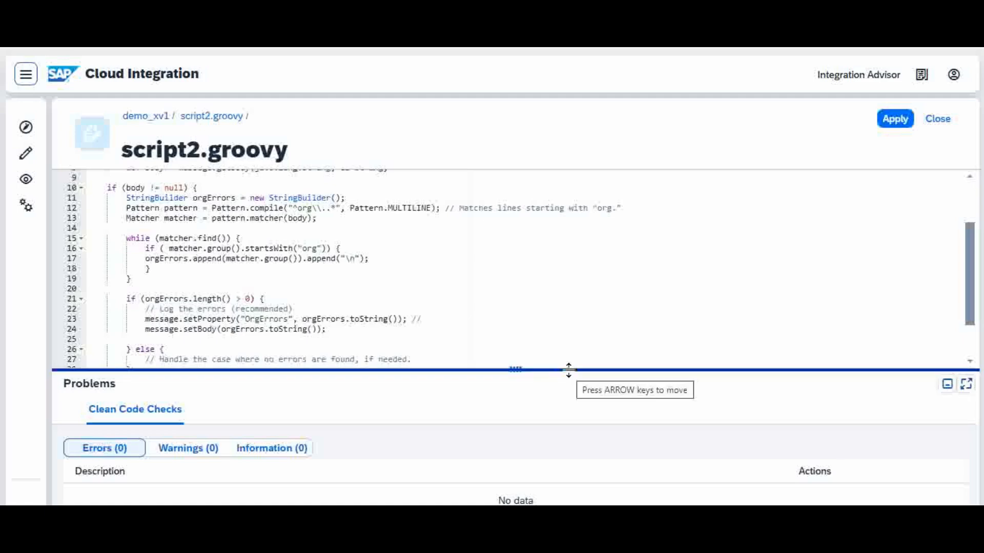
{"action": "mouse_move", "coordinate": [182, 465]}
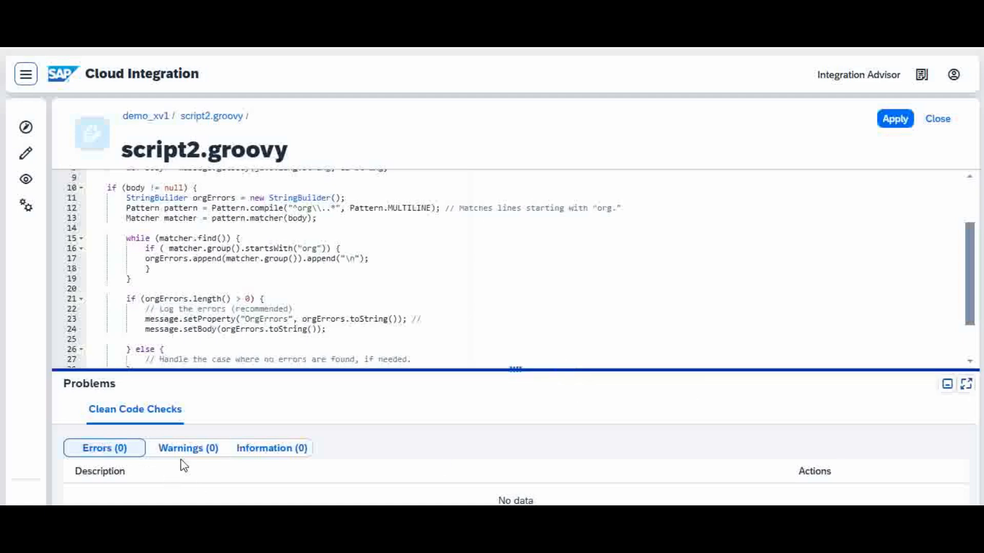
{"action": "mouse_move", "coordinate": [272, 447]}
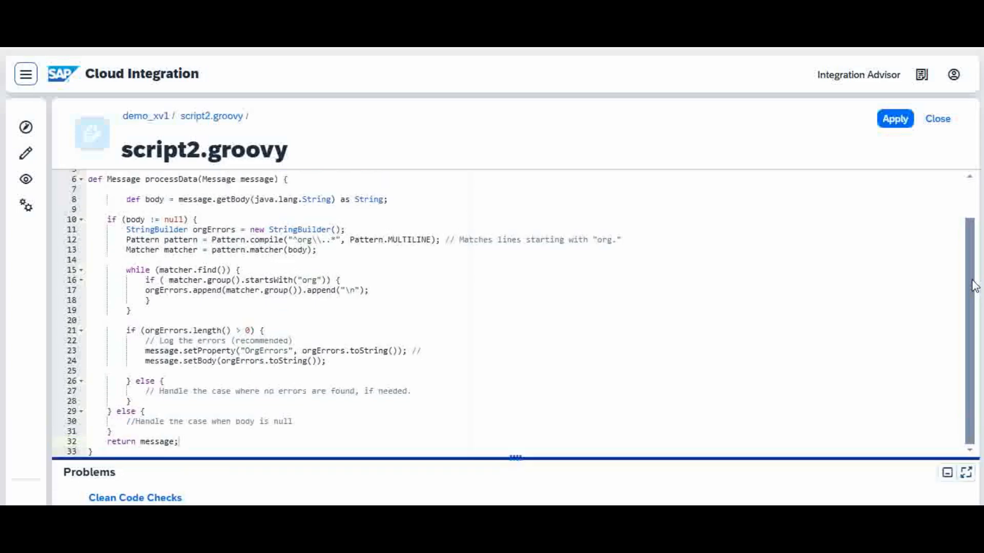
{"action": "scroll", "scroll_direction": "up", "scroll_amount": 3}
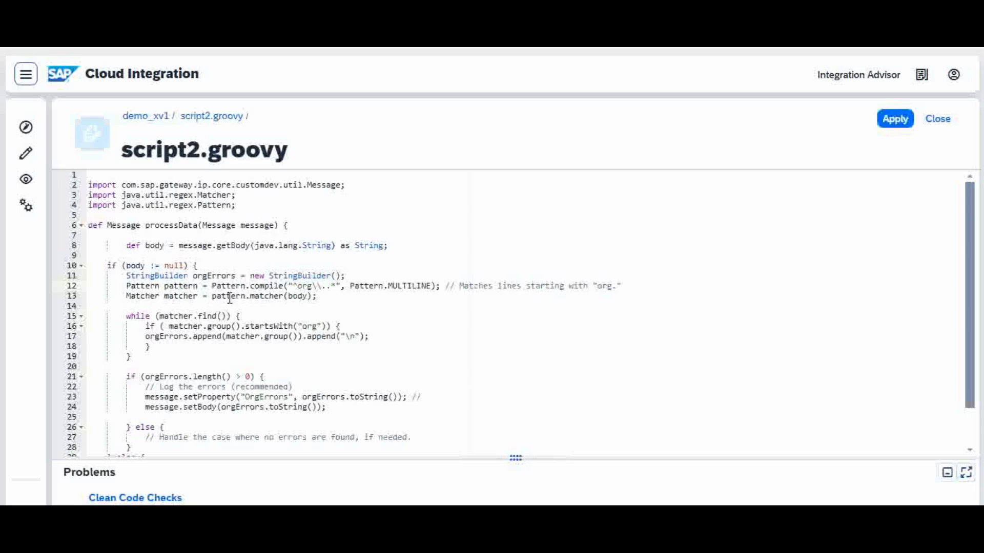
{"action": "mouse_move", "coordinate": [186, 311]}
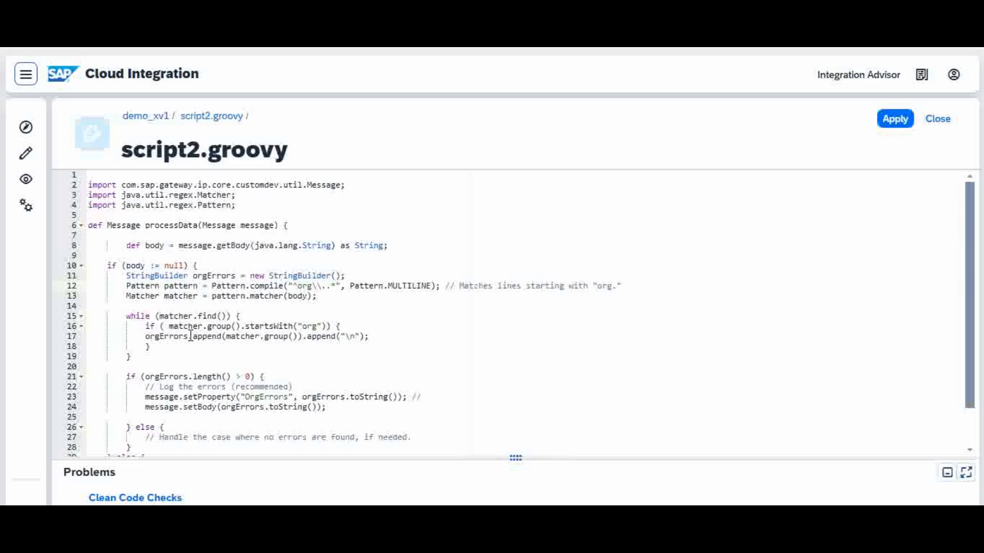
- Review the regex and body-setting lines of script2.groovy and apply the changes
{"action": "left_click", "coordinate": [178, 315]}
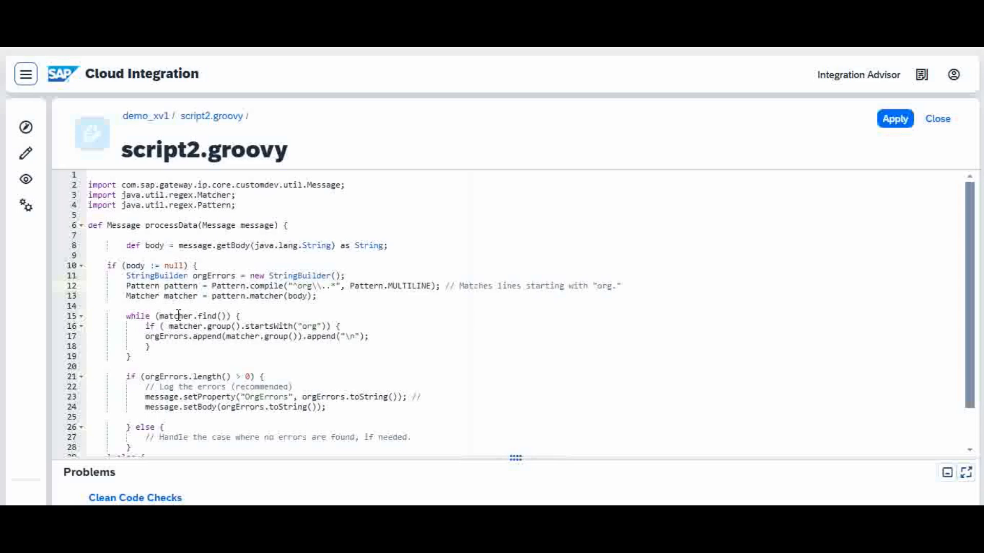
{"action": "mouse_move", "coordinate": [136, 351]}
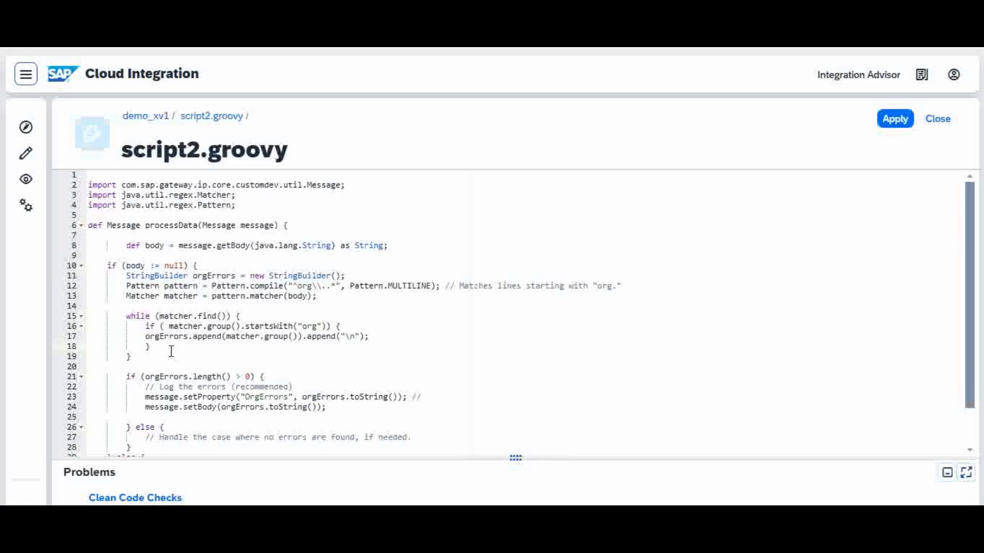
{"action": "mouse_move", "coordinate": [174, 339]}
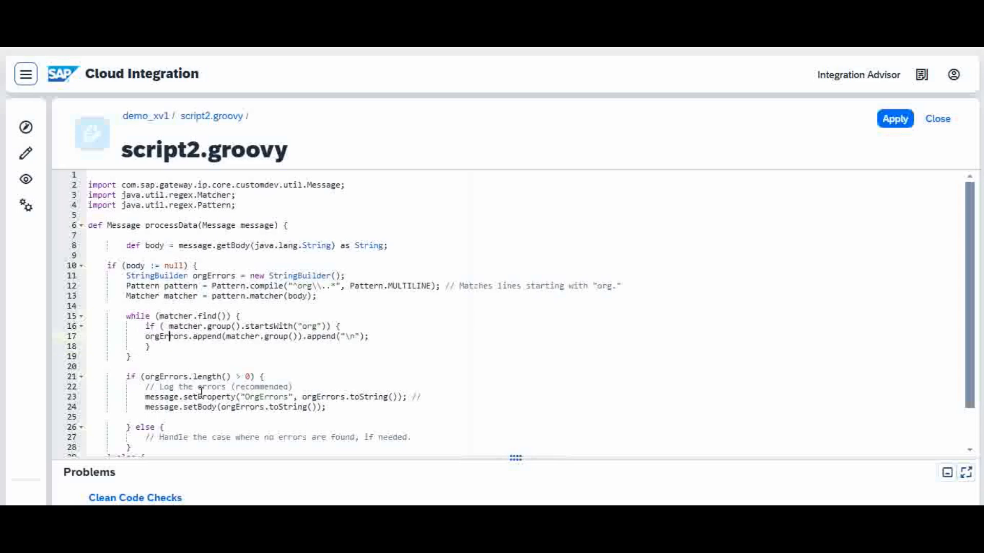
{"action": "mouse_move", "coordinate": [384, 399]}
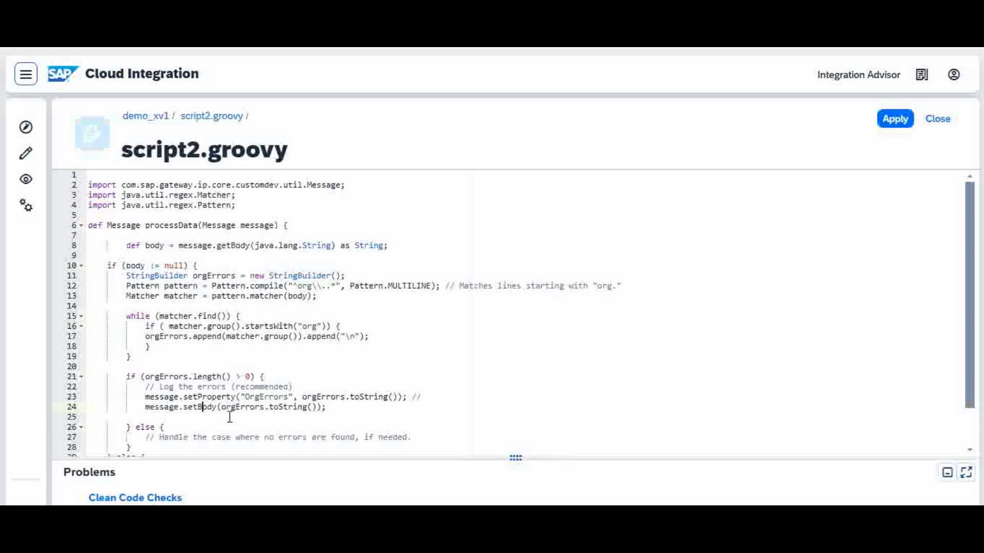
{"action": "mouse_move", "coordinate": [477, 318]}
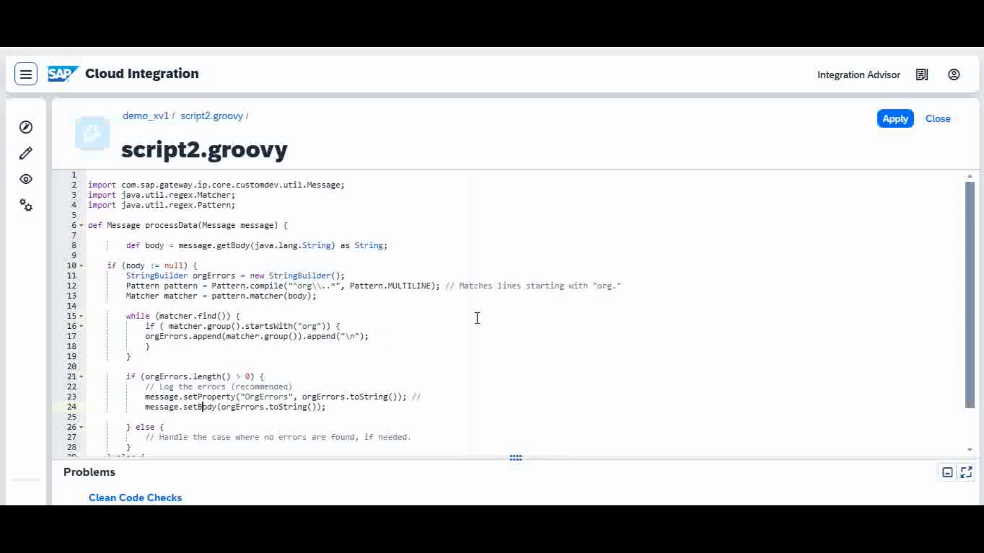
{"action": "mouse_move", "coordinate": [827, 177]}
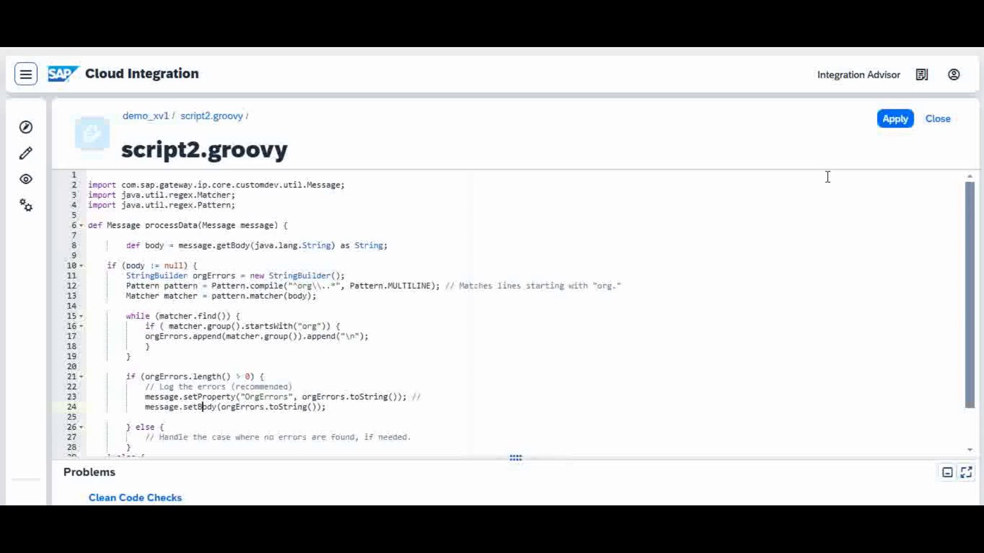
{"action": "left_click", "coordinate": [895, 119]}
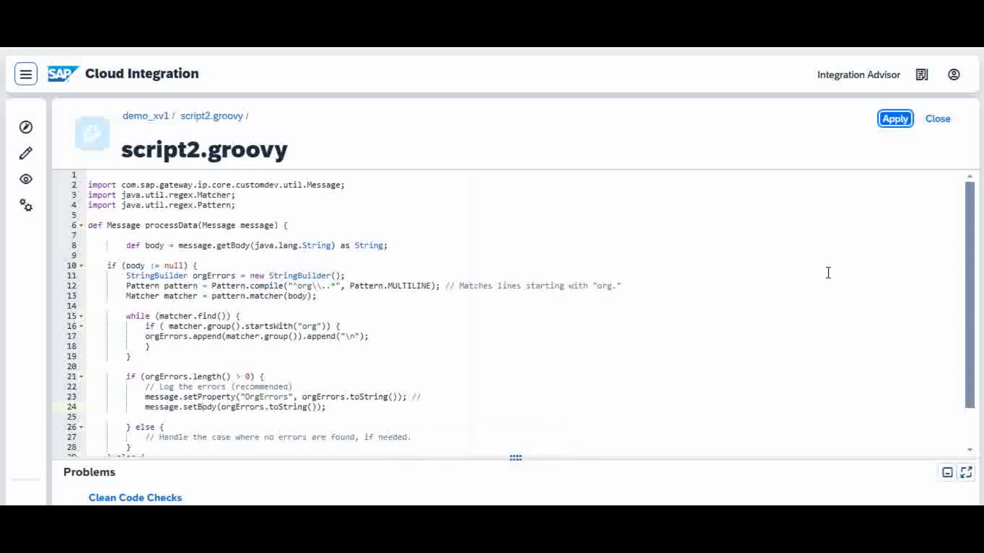
{"action": "mouse_move", "coordinate": [937, 118]}
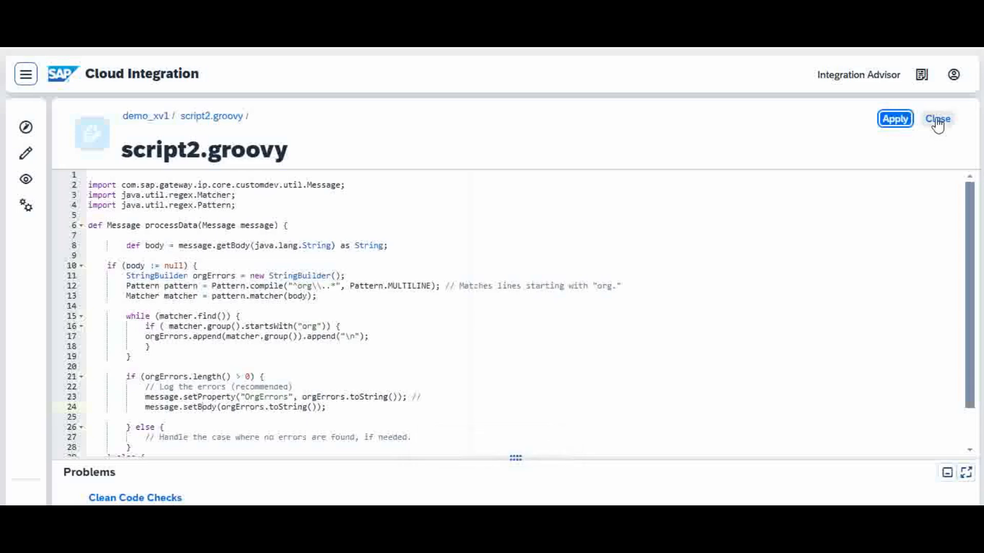
- Leave the script editor, returning to the demo_xv1 diagram with Groovy Script 1 before End 2
{"action": "scroll", "scroll_direction": "down", "scroll_amount": 3}
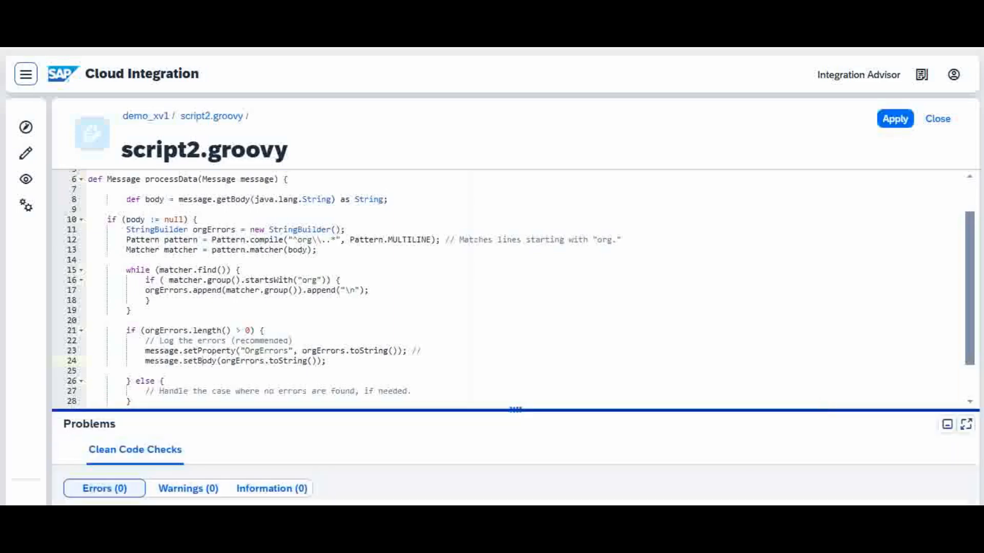
{"action": "mouse_move", "coordinate": [937, 118]}
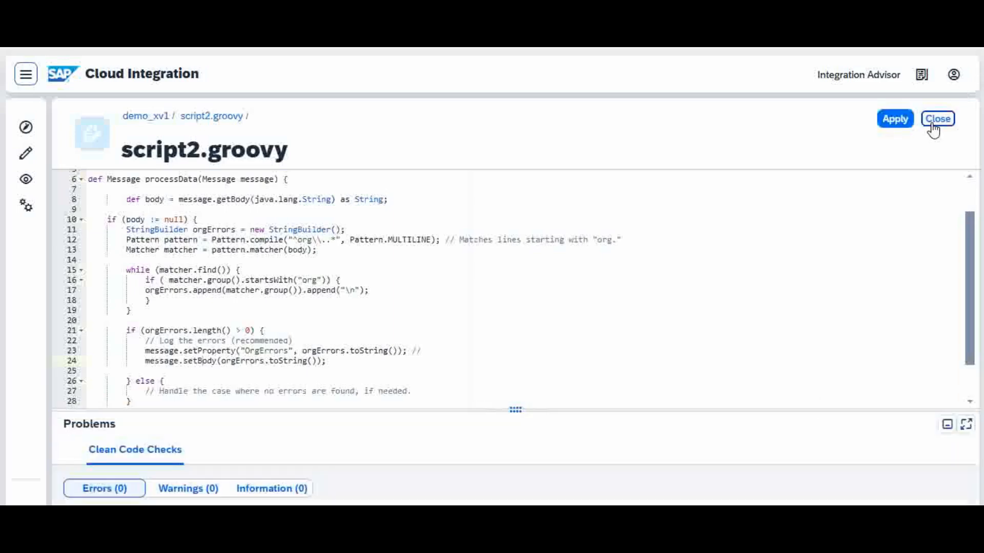
{"action": "left_click", "coordinate": [937, 119]}
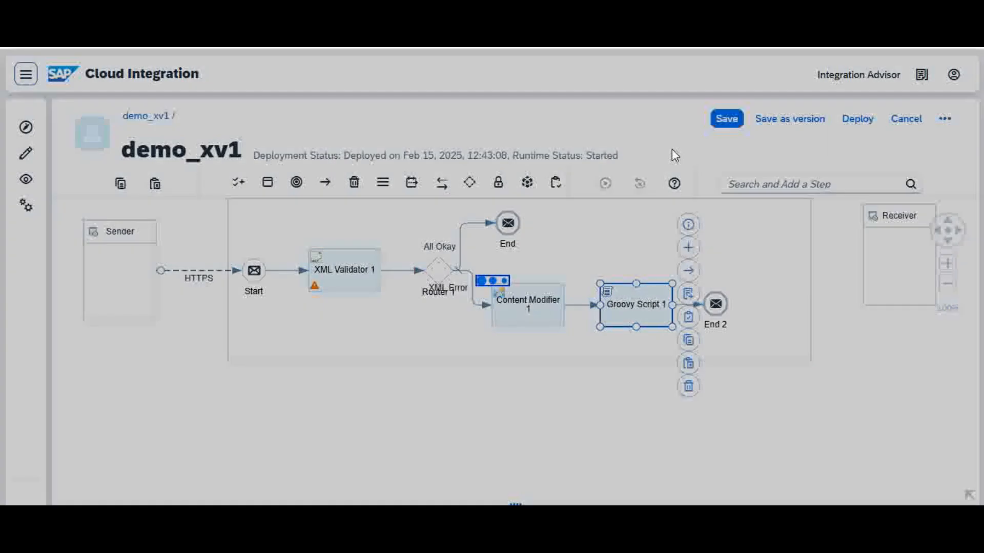
- Save demo_xv1 and start its deployment
{"action": "left_click", "coordinate": [725, 119]}
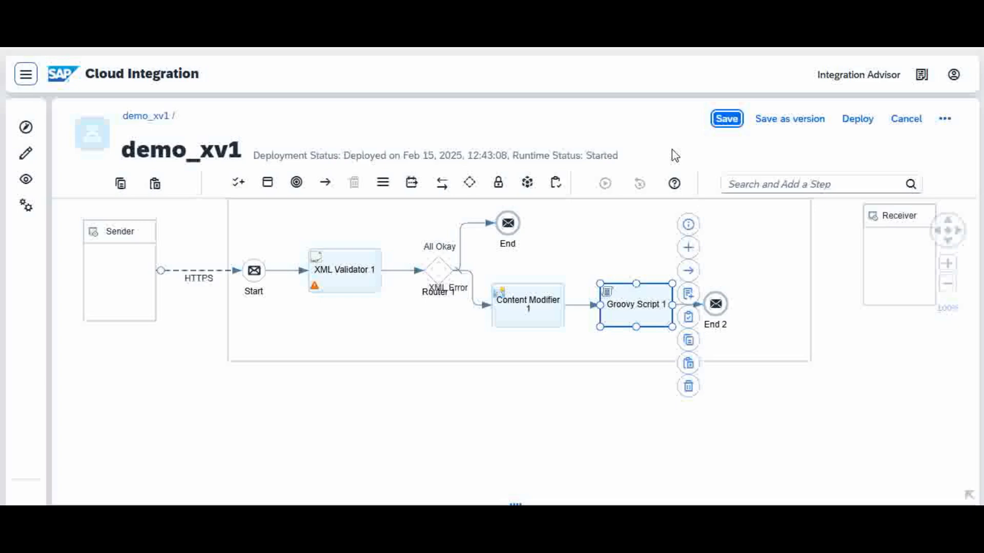
{"action": "mouse_move", "coordinate": [857, 118]}
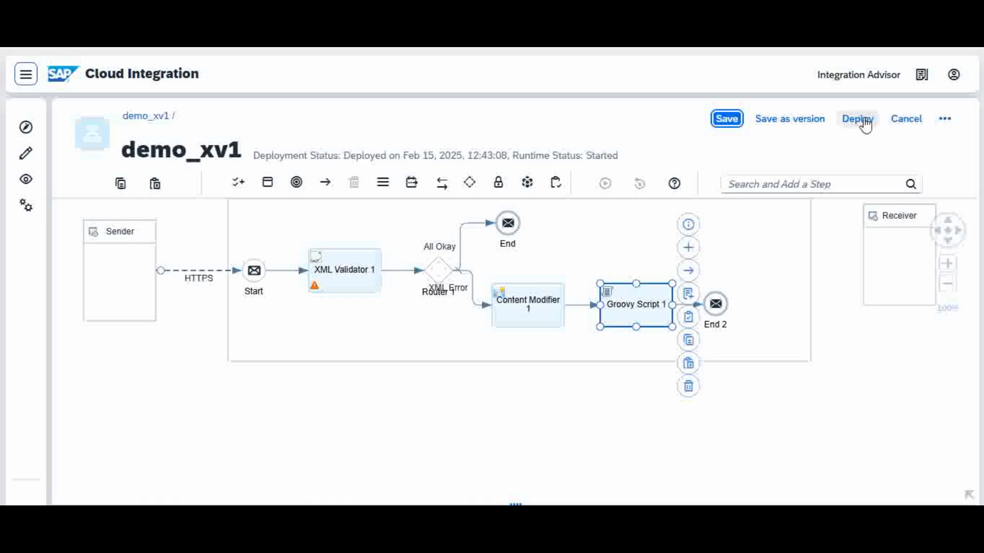
{"action": "mouse_move", "coordinate": [857, 119]}
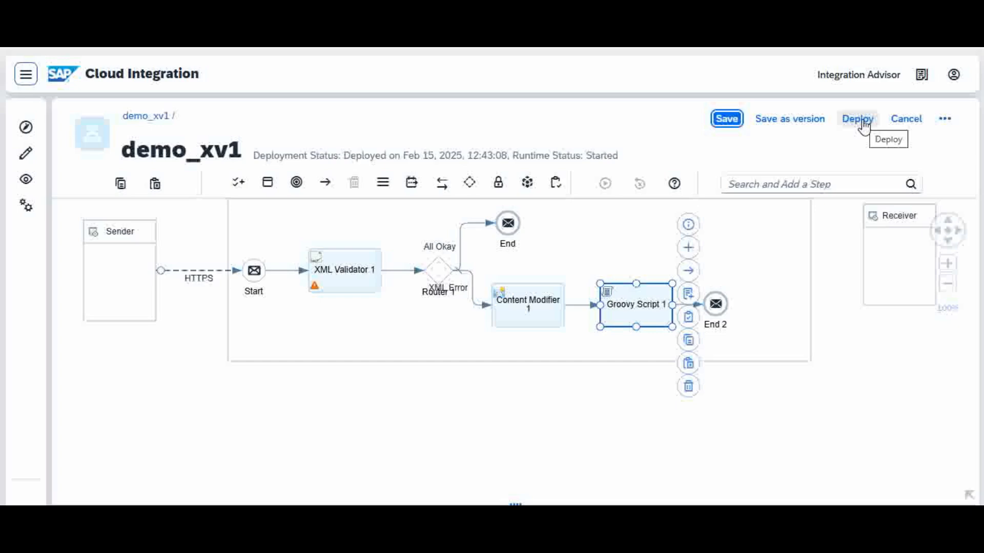
{"action": "left_click", "coordinate": [856, 119]}
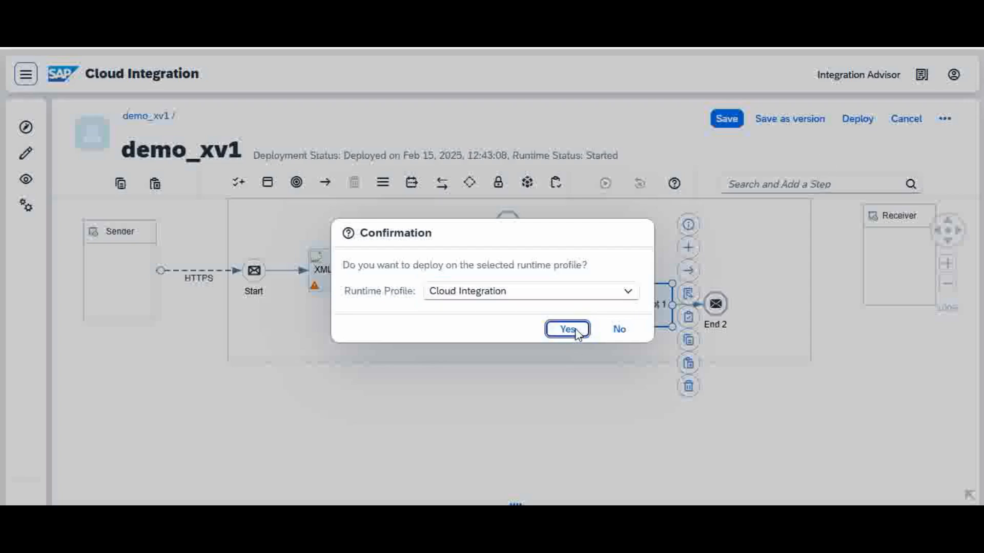
- Confirm deployment of demo_xv1 on the Cloud Integration runtime and deselect Groovy Script 1
{"action": "left_click", "coordinate": [566, 329]}
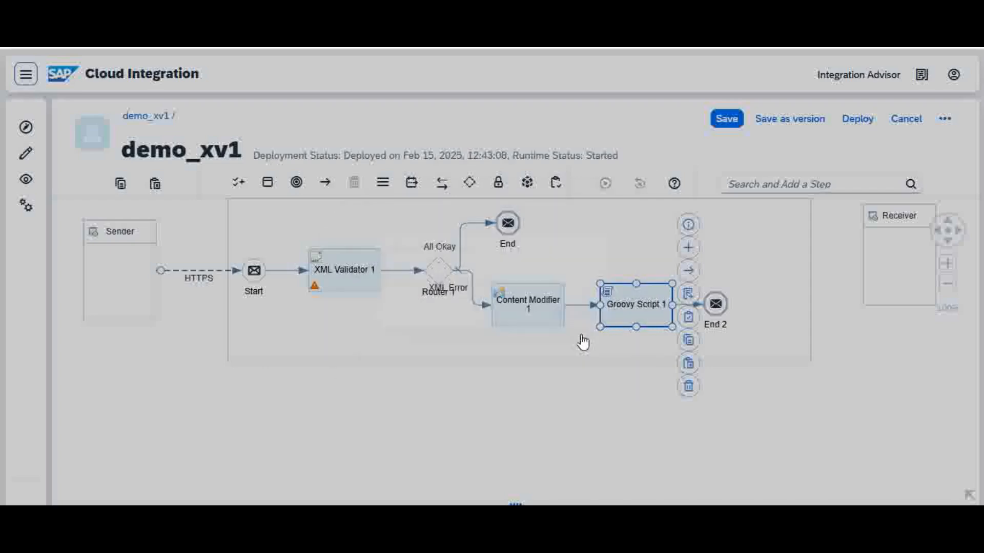
{"action": "left_click", "coordinate": [857, 119]}
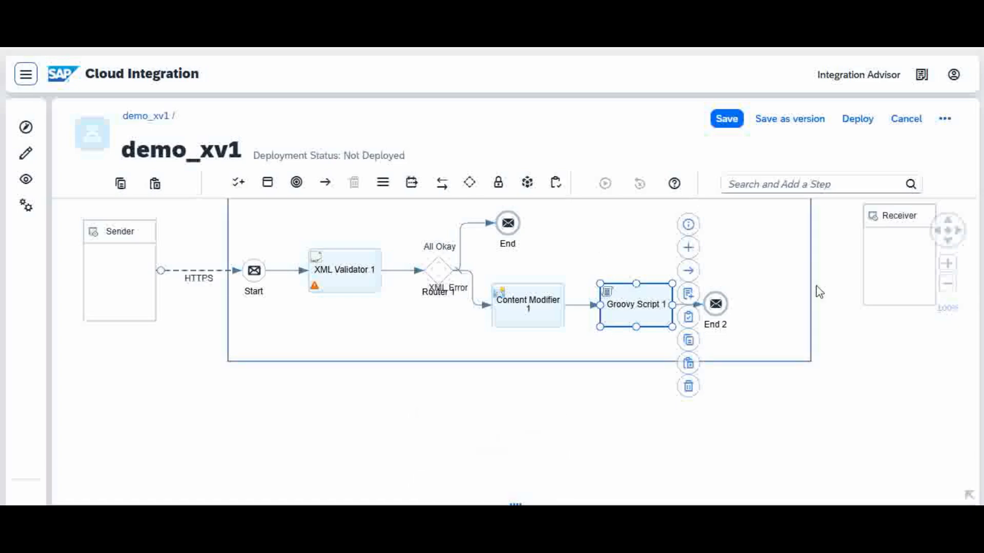
{"action": "mouse_move", "coordinate": [829, 291]}
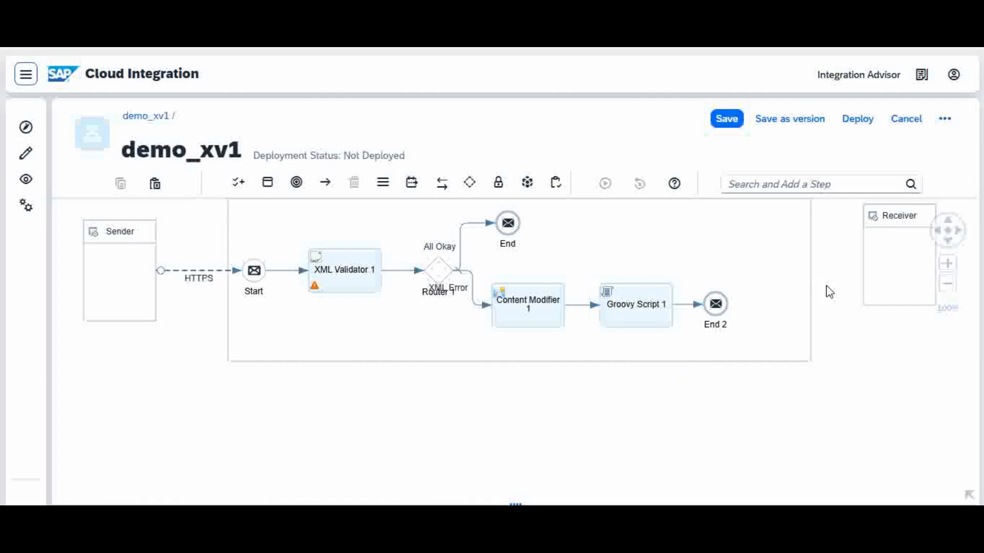
{"action": "left_click", "coordinate": [856, 119]}
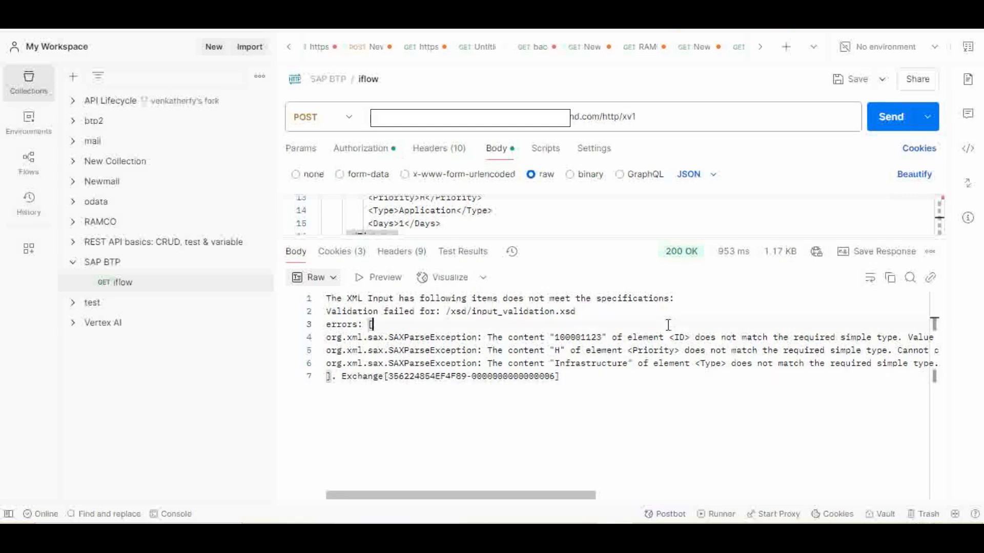
{"action": "mouse_move", "coordinate": [685, 218]}
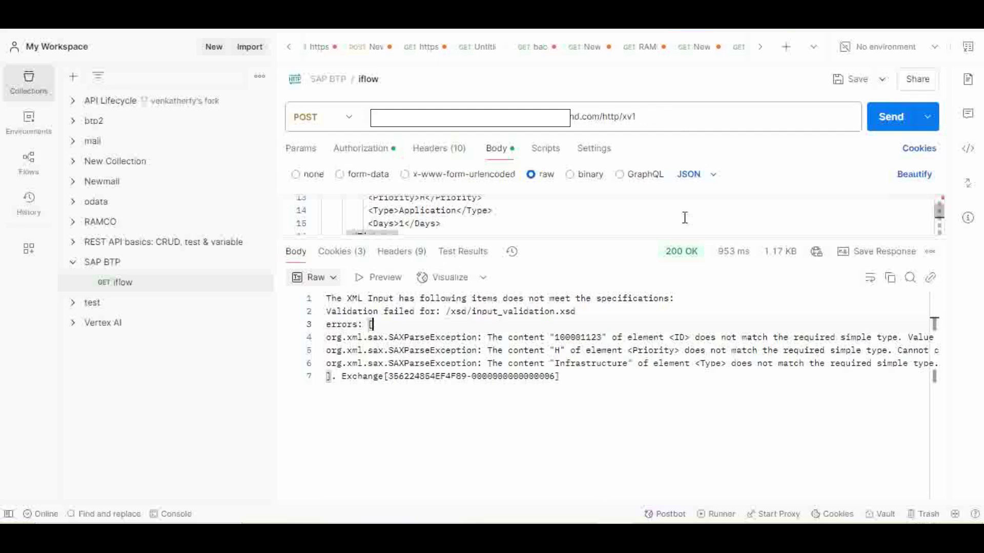
{"action": "mouse_move", "coordinate": [625, 295]}
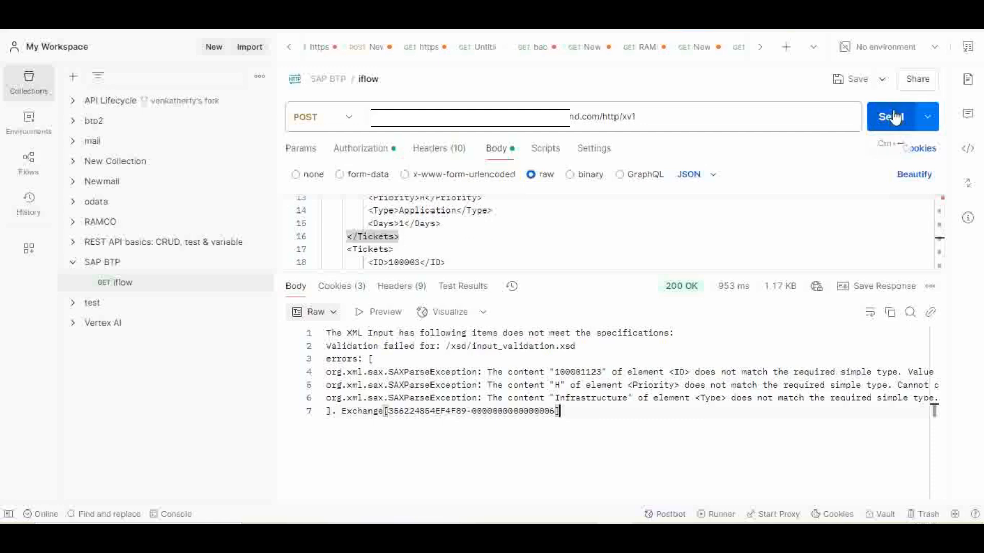
- Send the POST xv1 request twice, getting 200 OK with only the three org.xml.sax error lines
{"action": "left_click", "coordinate": [897, 117]}
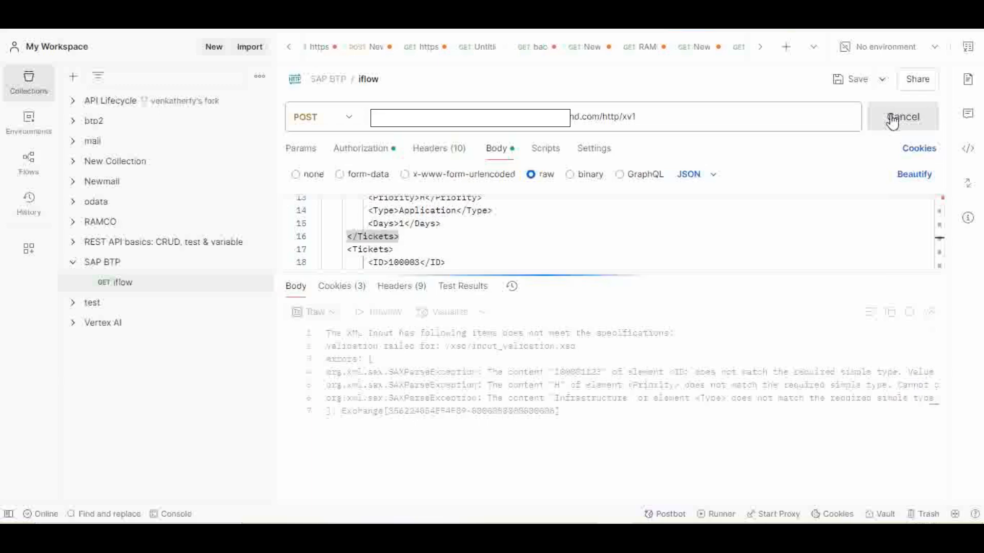
{"action": "left_click", "coordinate": [901, 117]}
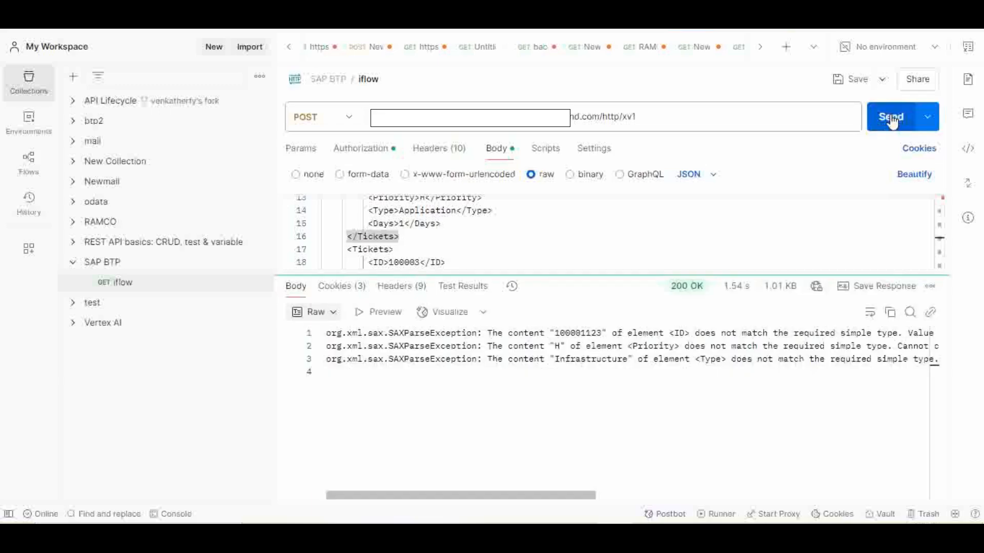
{"action": "mouse_move", "coordinate": [591, 458]}
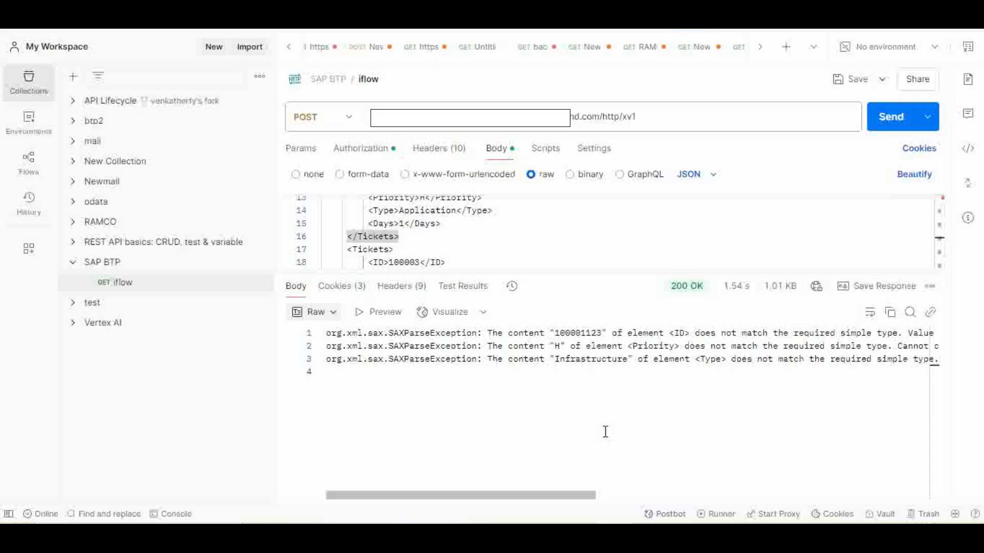
{"action": "mouse_move", "coordinate": [326, 336]}
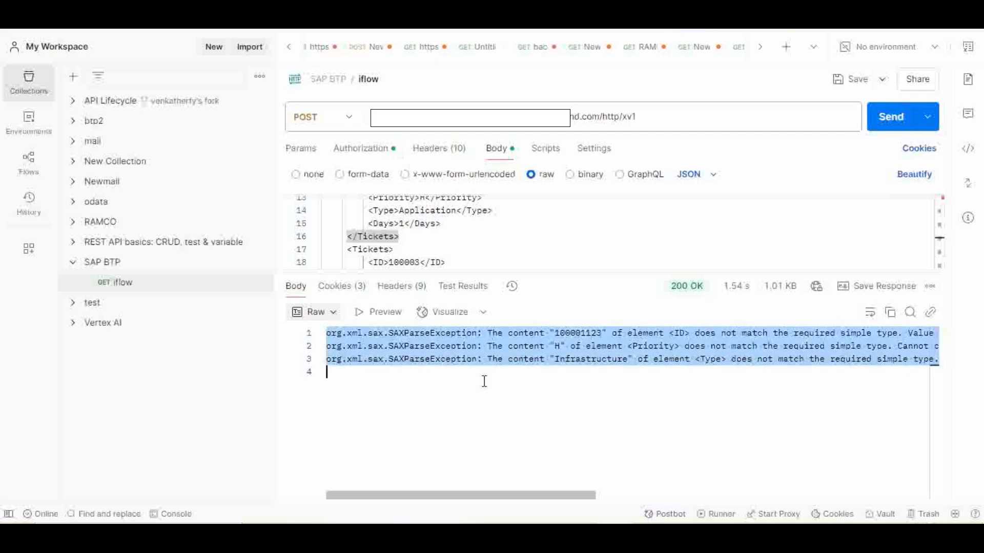
{"action": "mouse_move", "coordinate": [568, 449]}
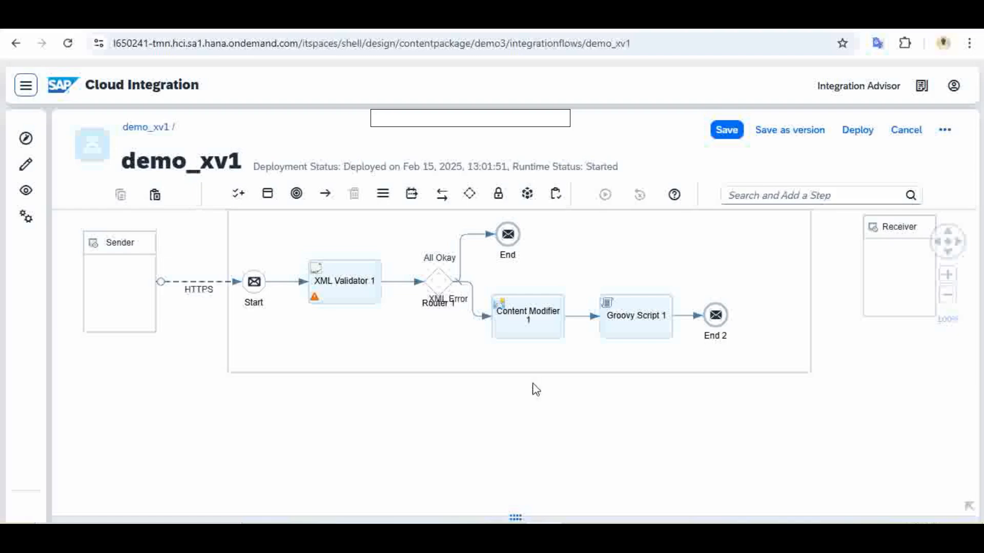
{"action": "mouse_move", "coordinate": [583, 281]}
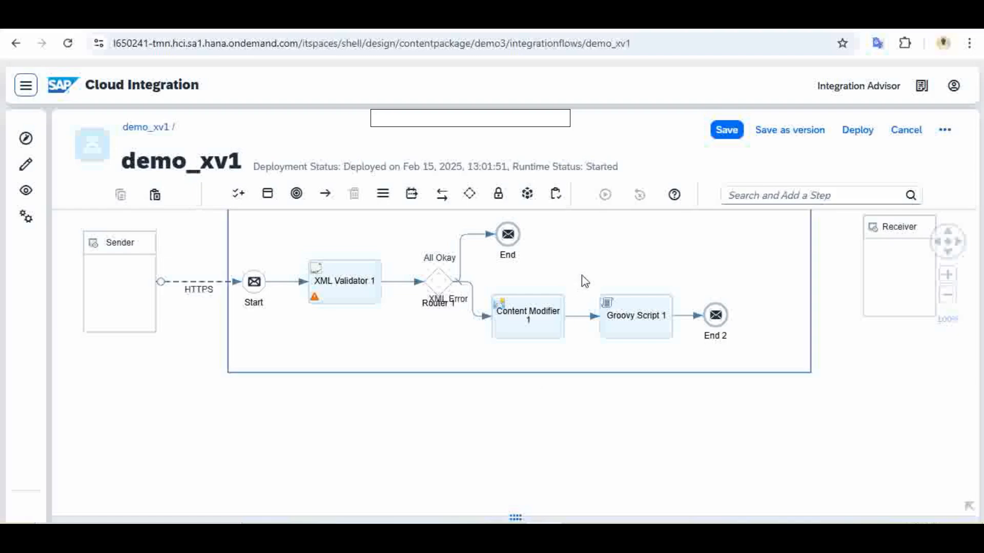
- Show XML Validator 1's Validation settings: input_validation.xsd schema with Prevent Exception on Failure checked
{"action": "left_click", "coordinate": [342, 286]}
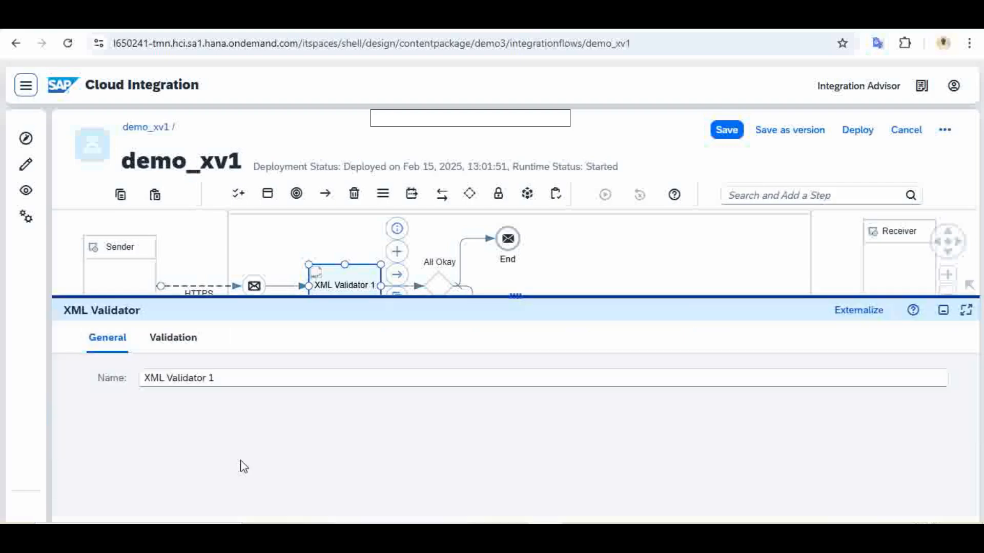
{"action": "left_click", "coordinate": [172, 337]}
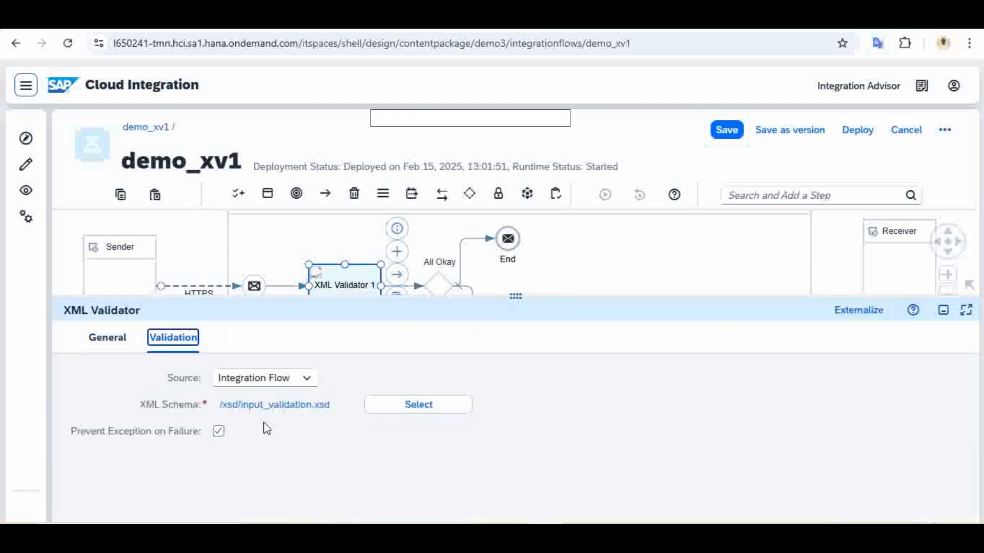
{"action": "mouse_move", "coordinate": [230, 448]}
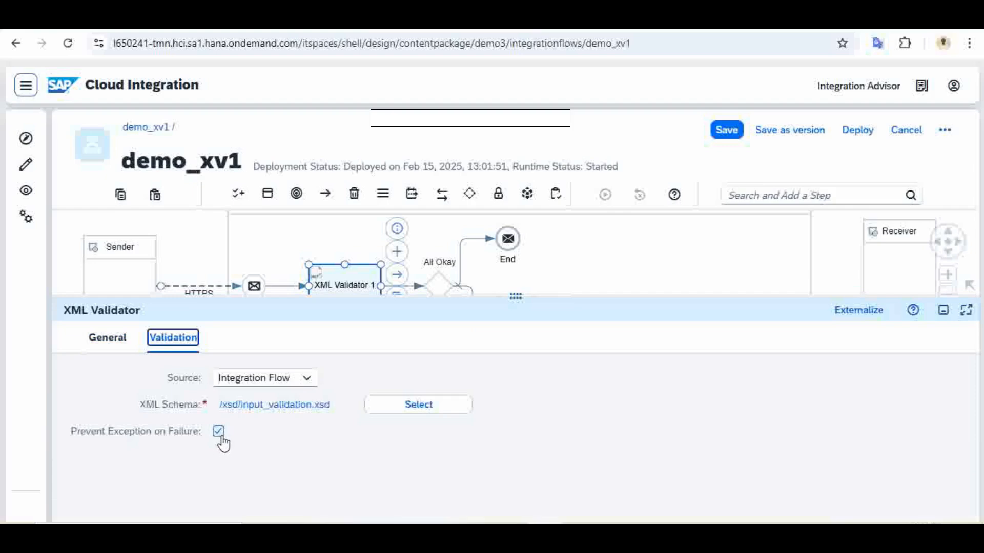
{"action": "mouse_move", "coordinate": [502, 332]}
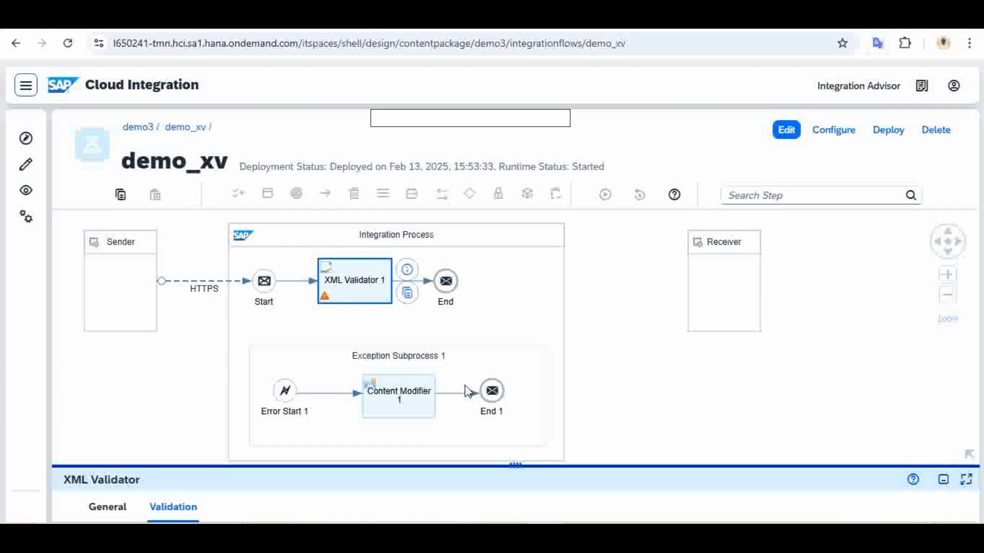
{"action": "mouse_move", "coordinate": [425, 395]}
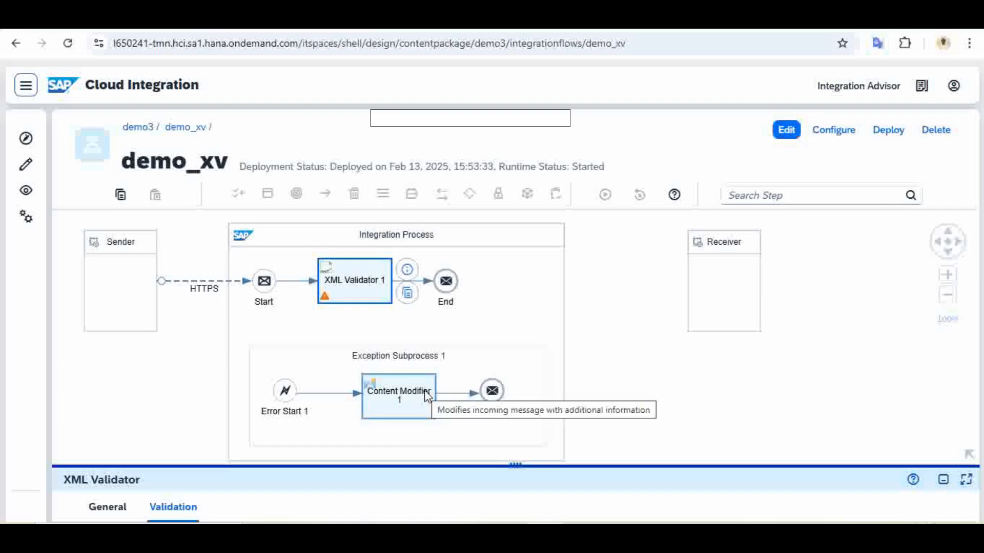
{"action": "left_click", "coordinate": [785, 130]}
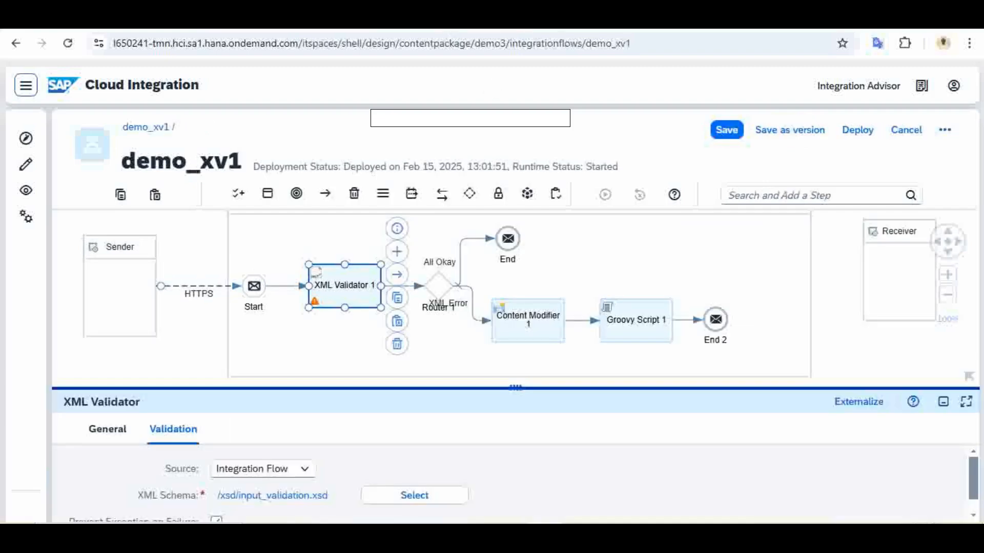
{"action": "mouse_move", "coordinate": [525, 252]}
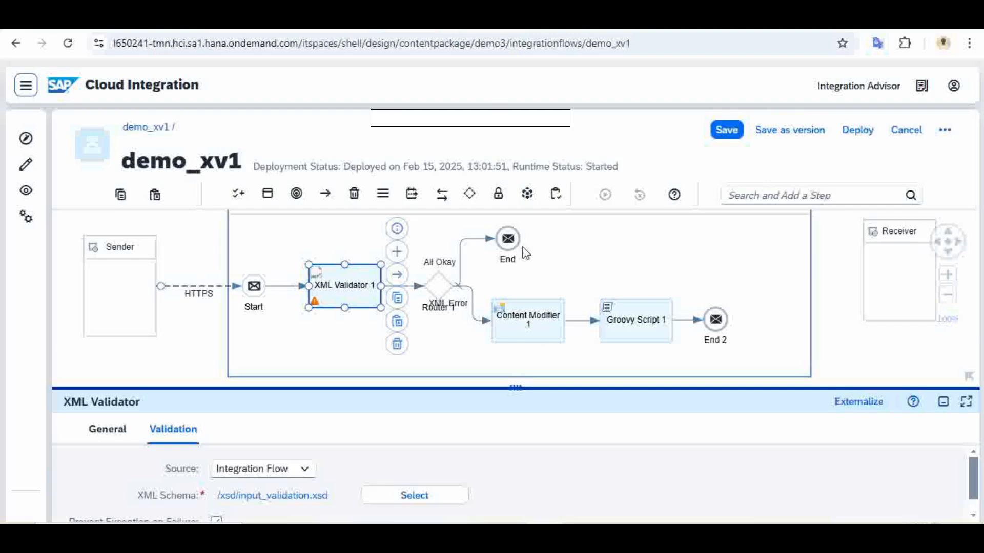
{"action": "mouse_move", "coordinate": [346, 303]}
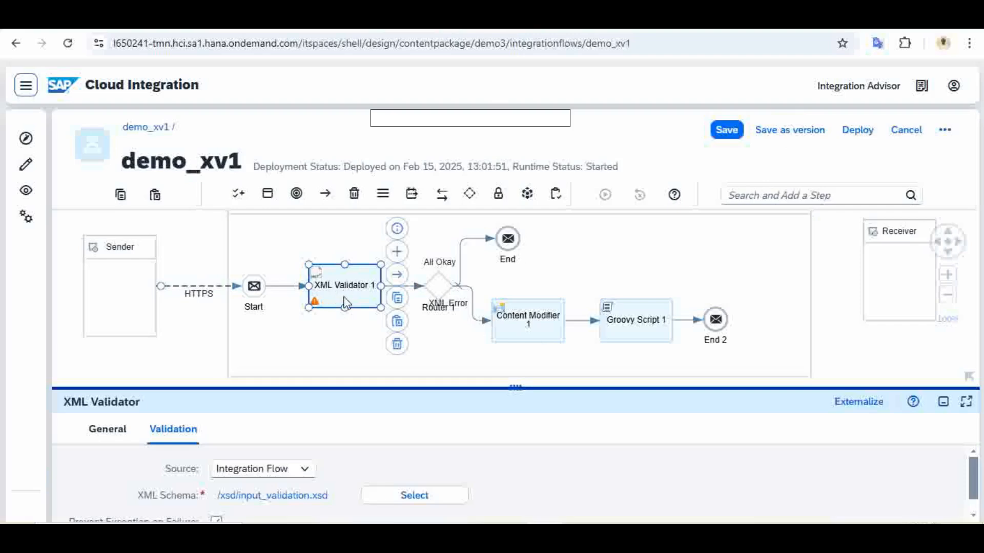
{"action": "mouse_move", "coordinate": [353, 319]}
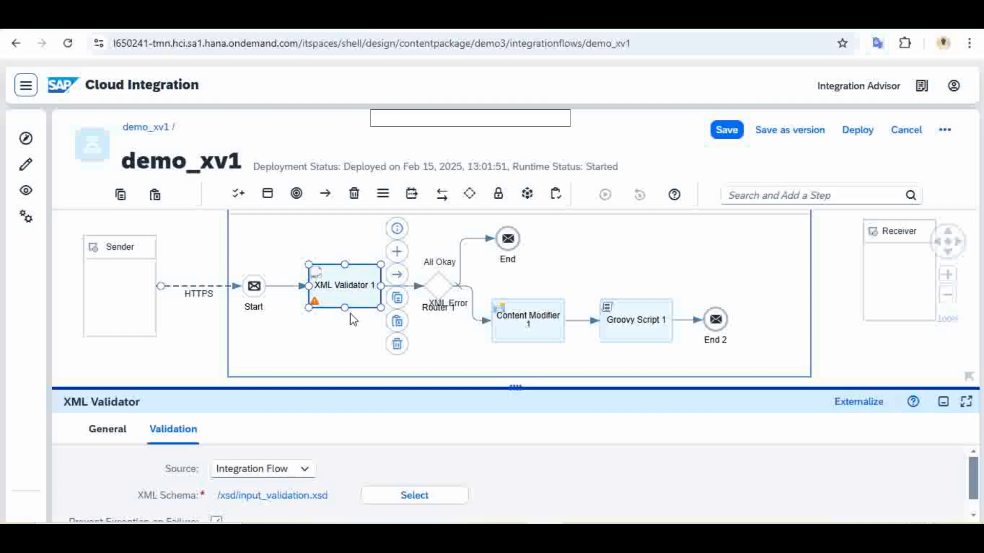
{"action": "mouse_move", "coordinate": [339, 307]}
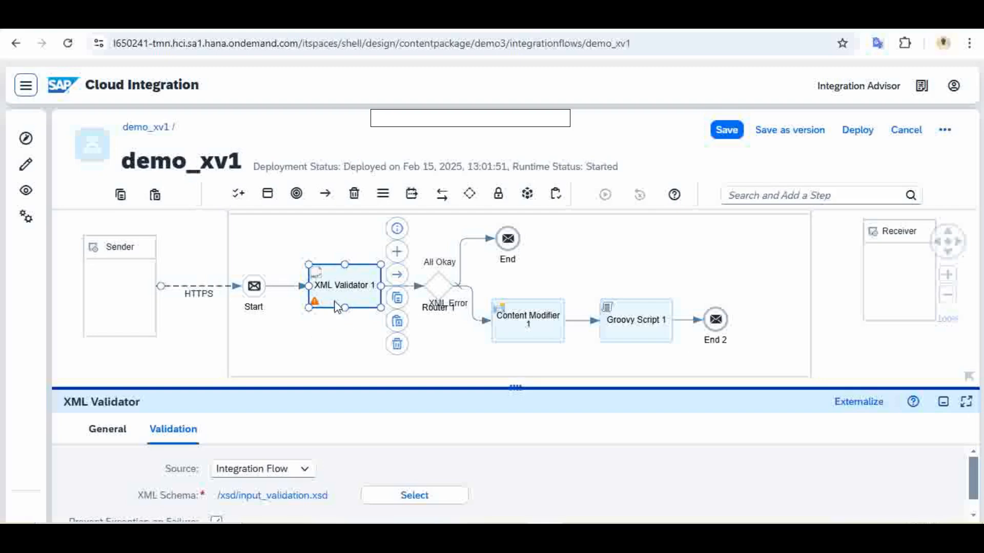
{"action": "mouse_move", "coordinate": [632, 269]}
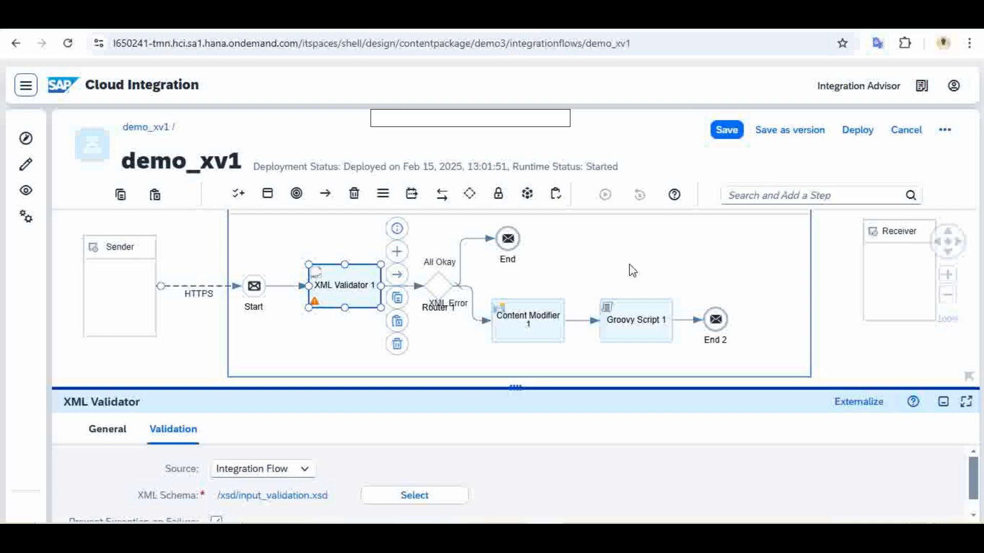
{"action": "mouse_move", "coordinate": [533, 277]}
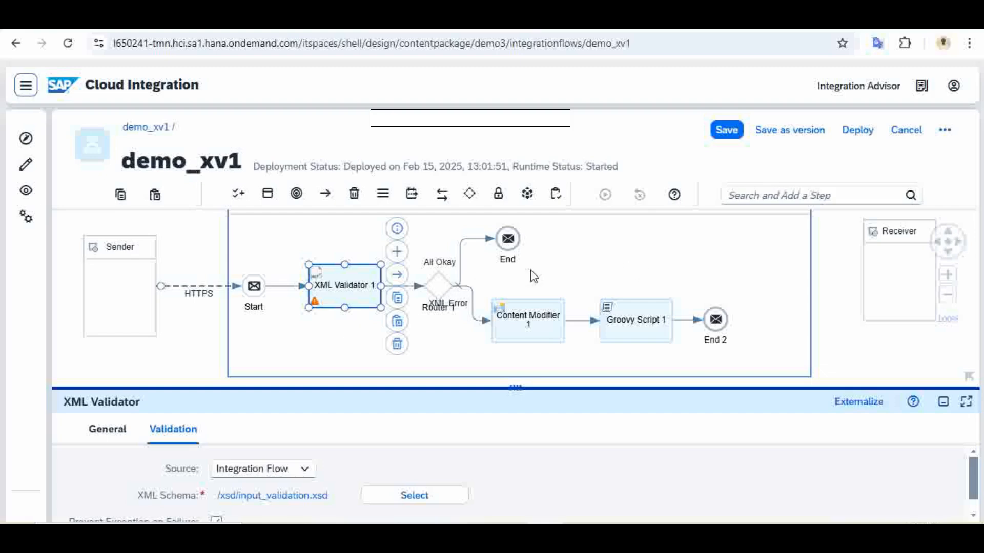
{"action": "mouse_move", "coordinate": [620, 256]}
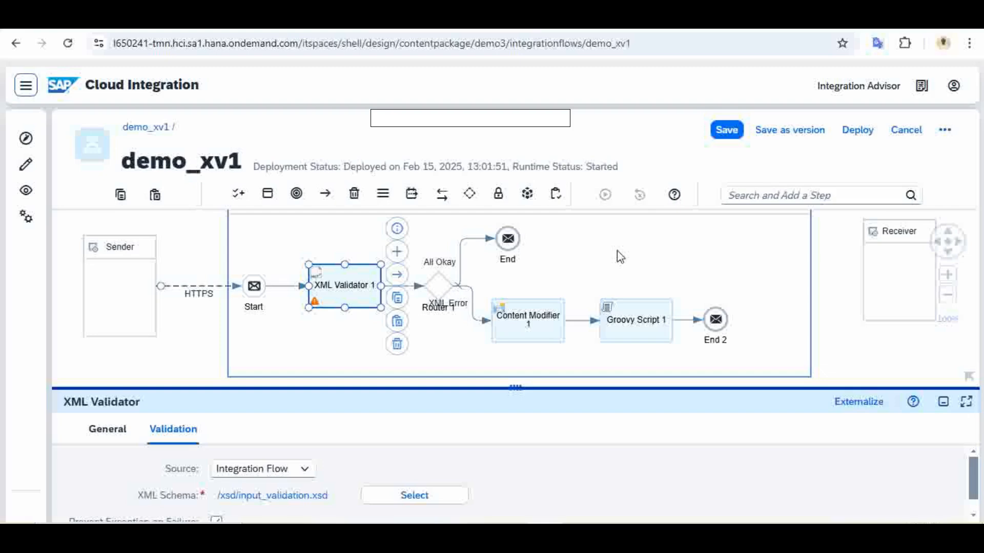
{"action": "mouse_move", "coordinate": [430, 266]}
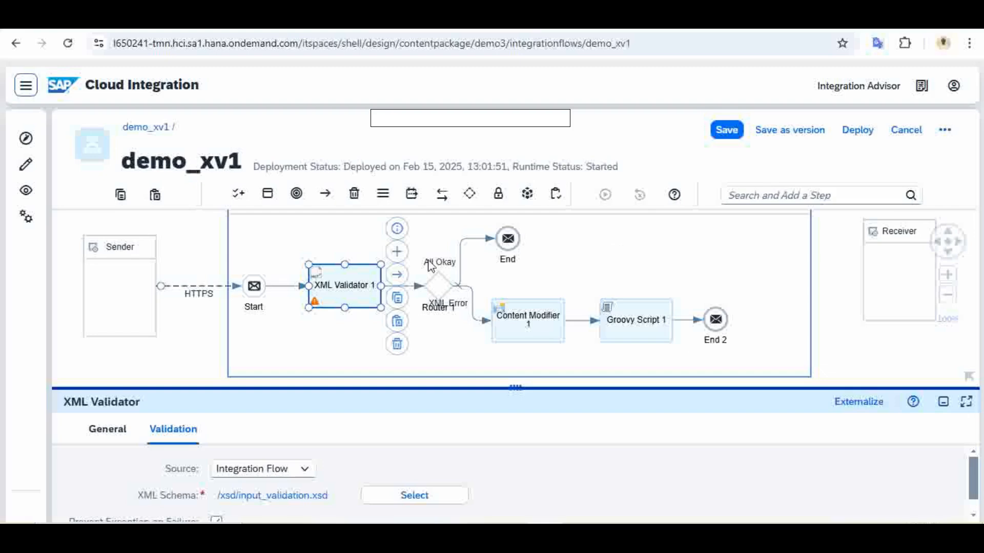
{"action": "mouse_move", "coordinate": [618, 250]}
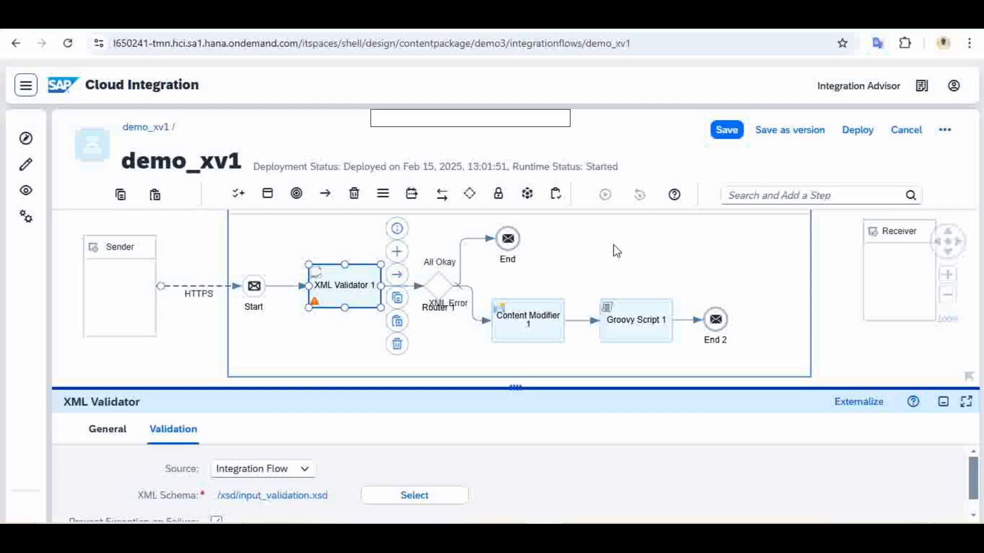
{"action": "mouse_move", "coordinate": [609, 290]}
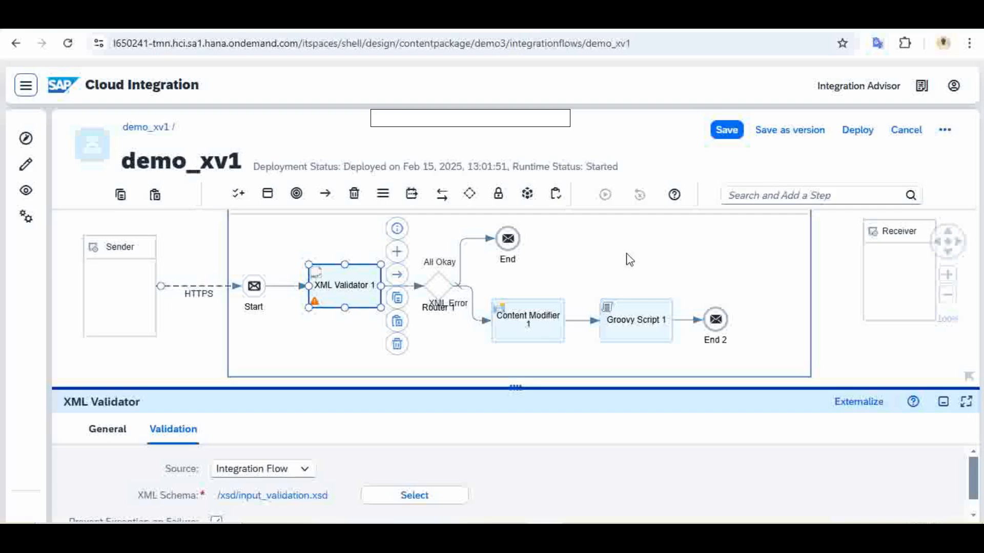
{"action": "left_click", "coordinate": [334, 339]}
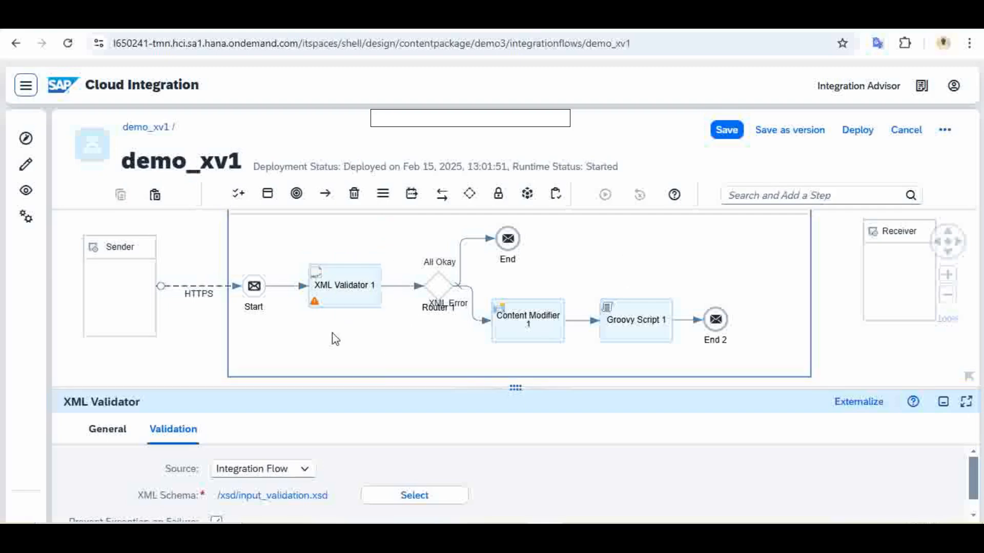
{"action": "left_click", "coordinate": [340, 286]}
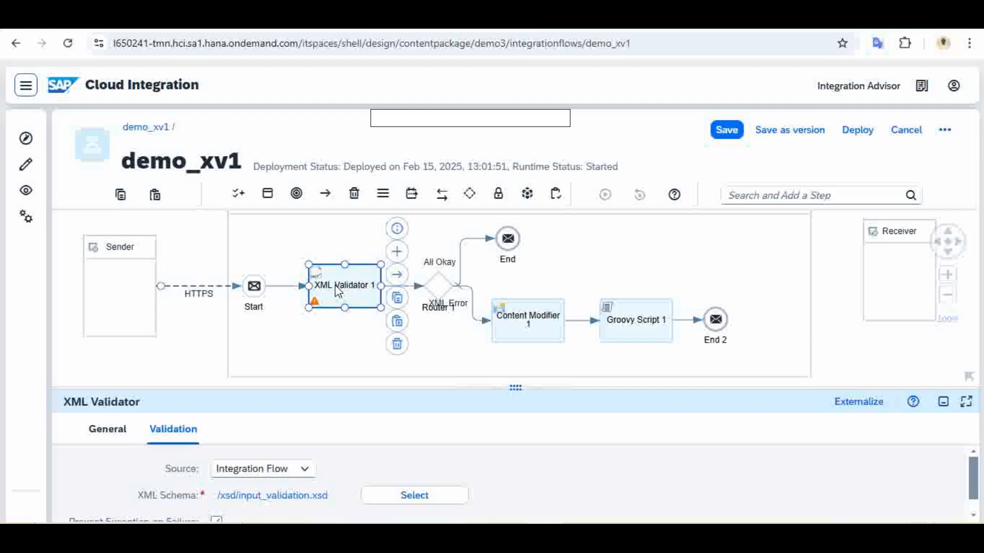
{"action": "mouse_move", "coordinate": [412, 403]}
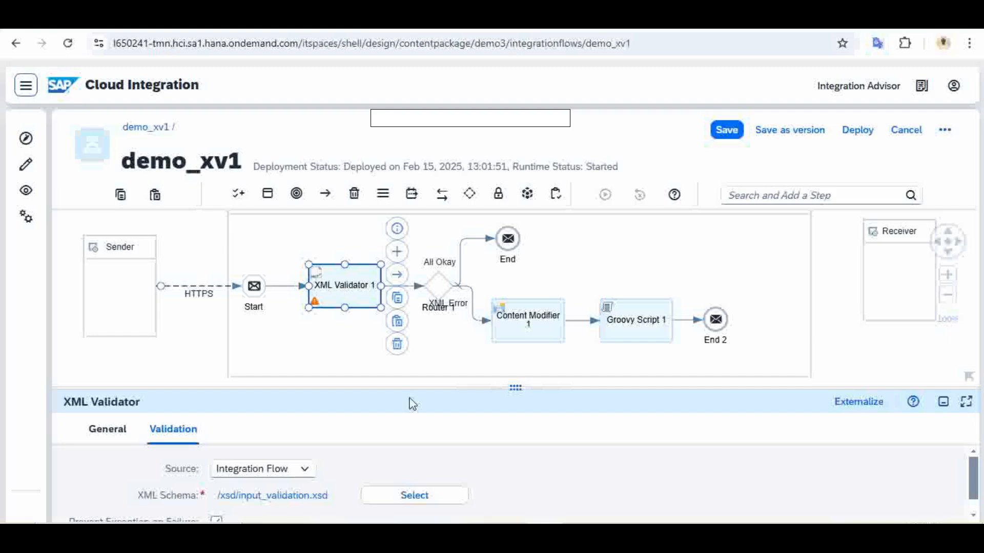
{"action": "mouse_move", "coordinate": [419, 387]}
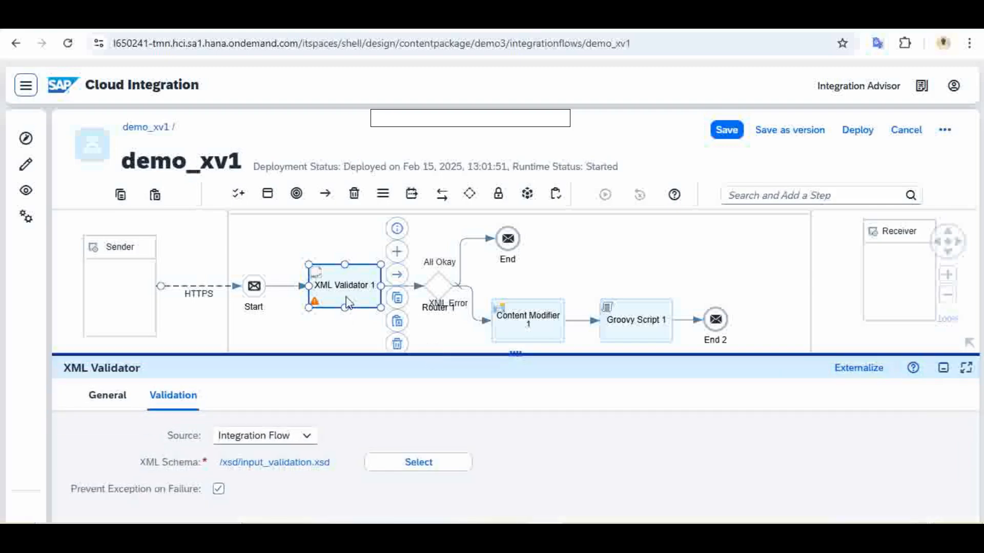
{"action": "mouse_move", "coordinate": [570, 274]}
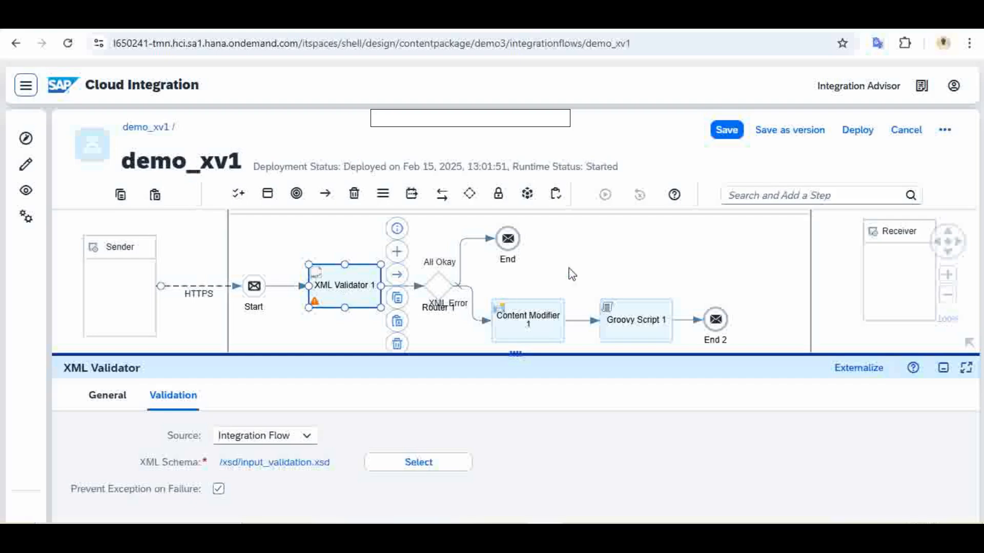